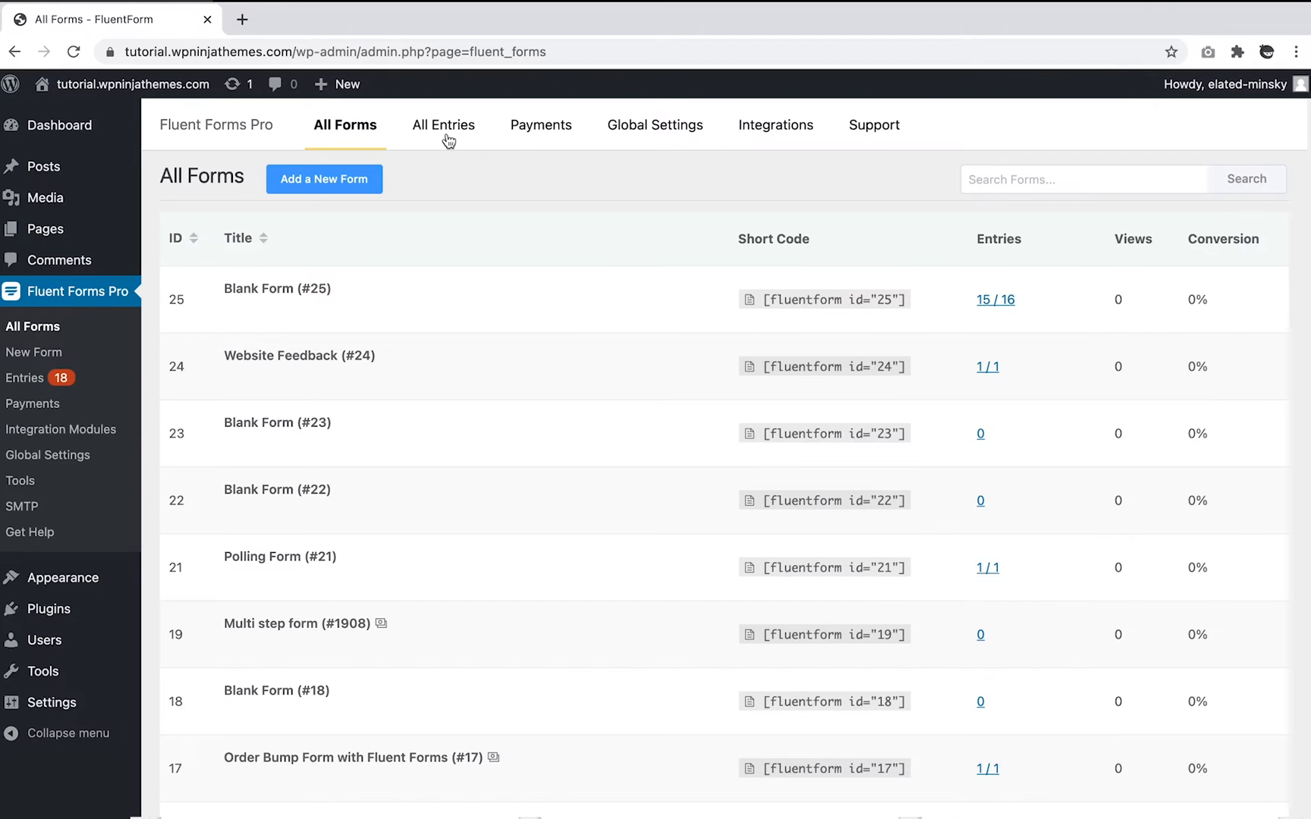
Step: View the All Entries overview, then the Payments page in Fluent Forms
left_click(442, 125)
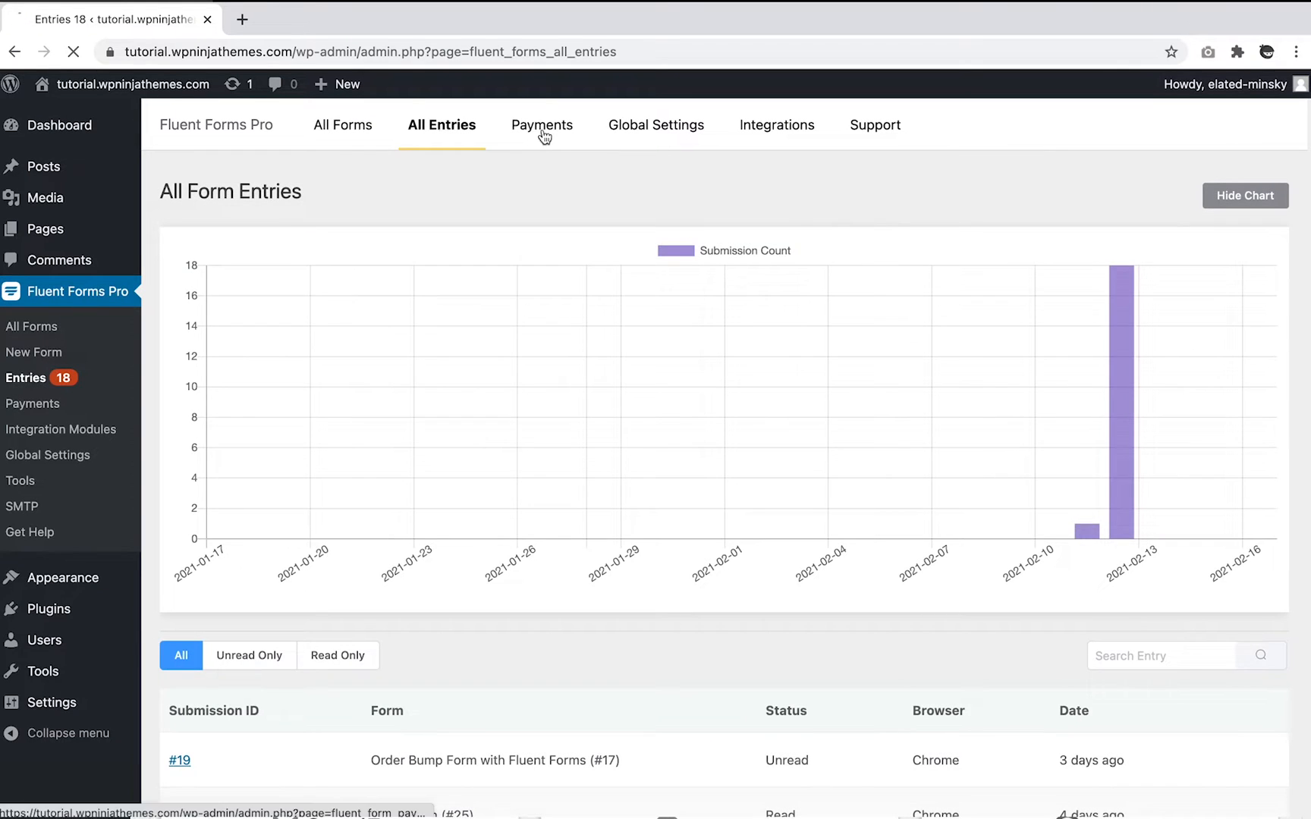
left_click(541, 124)
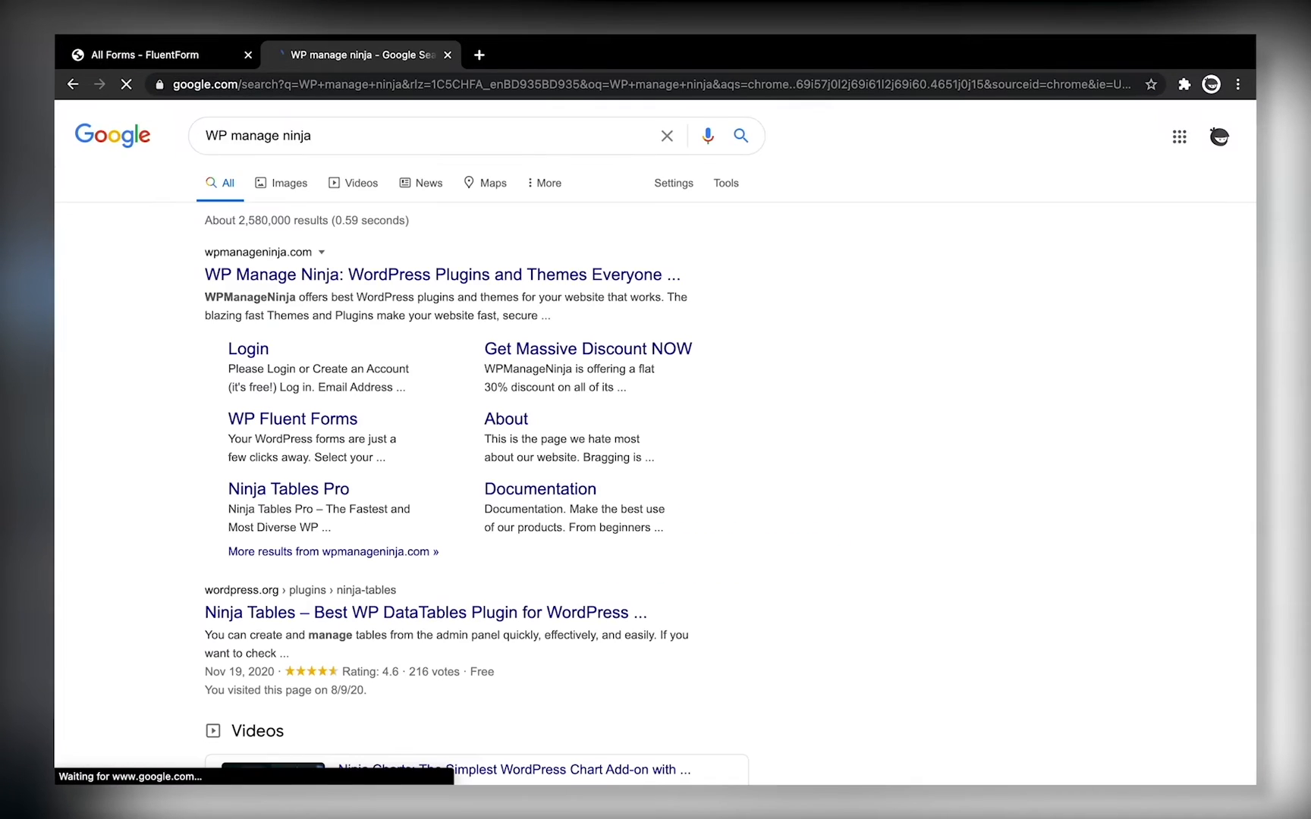
Step: Search YouTube for 'how to install fluent forms'
left_click(441, 274)
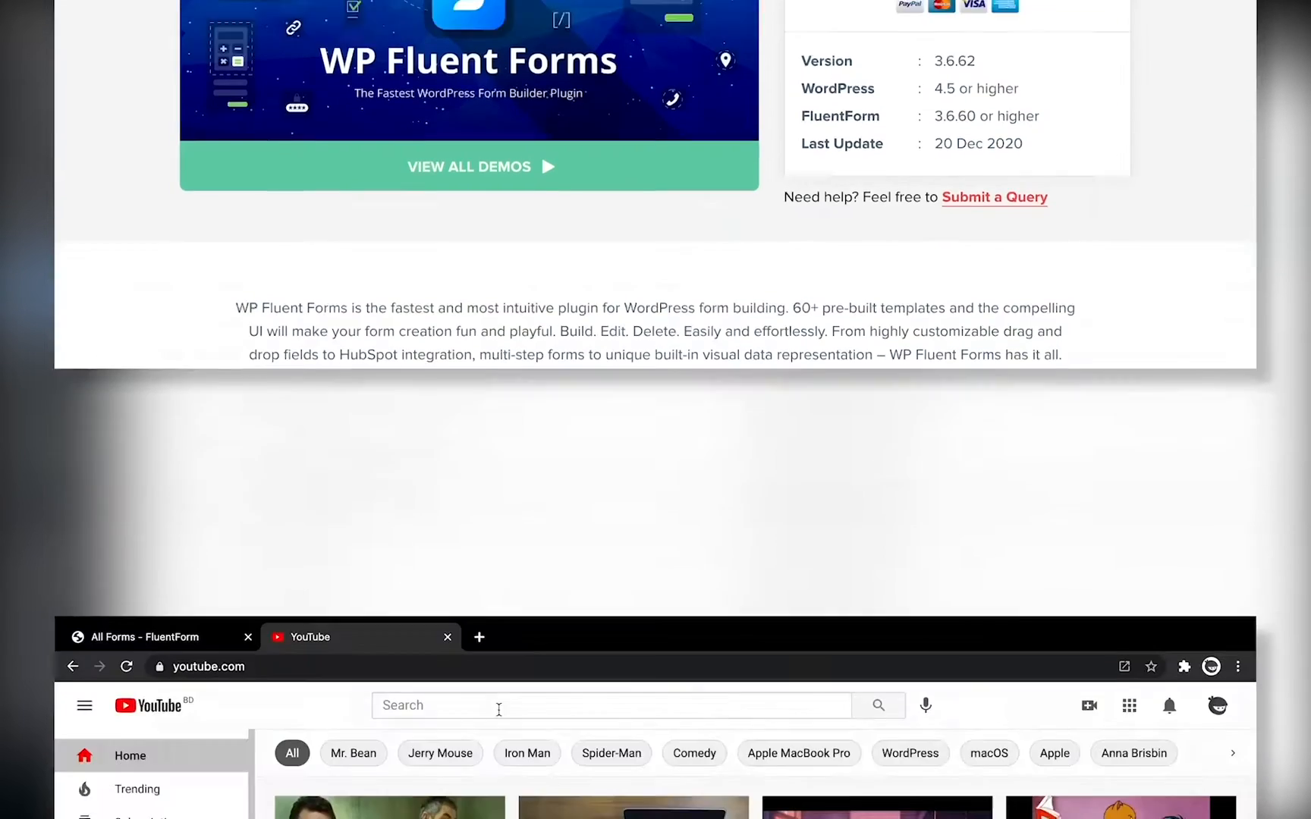
type("how to install flue")
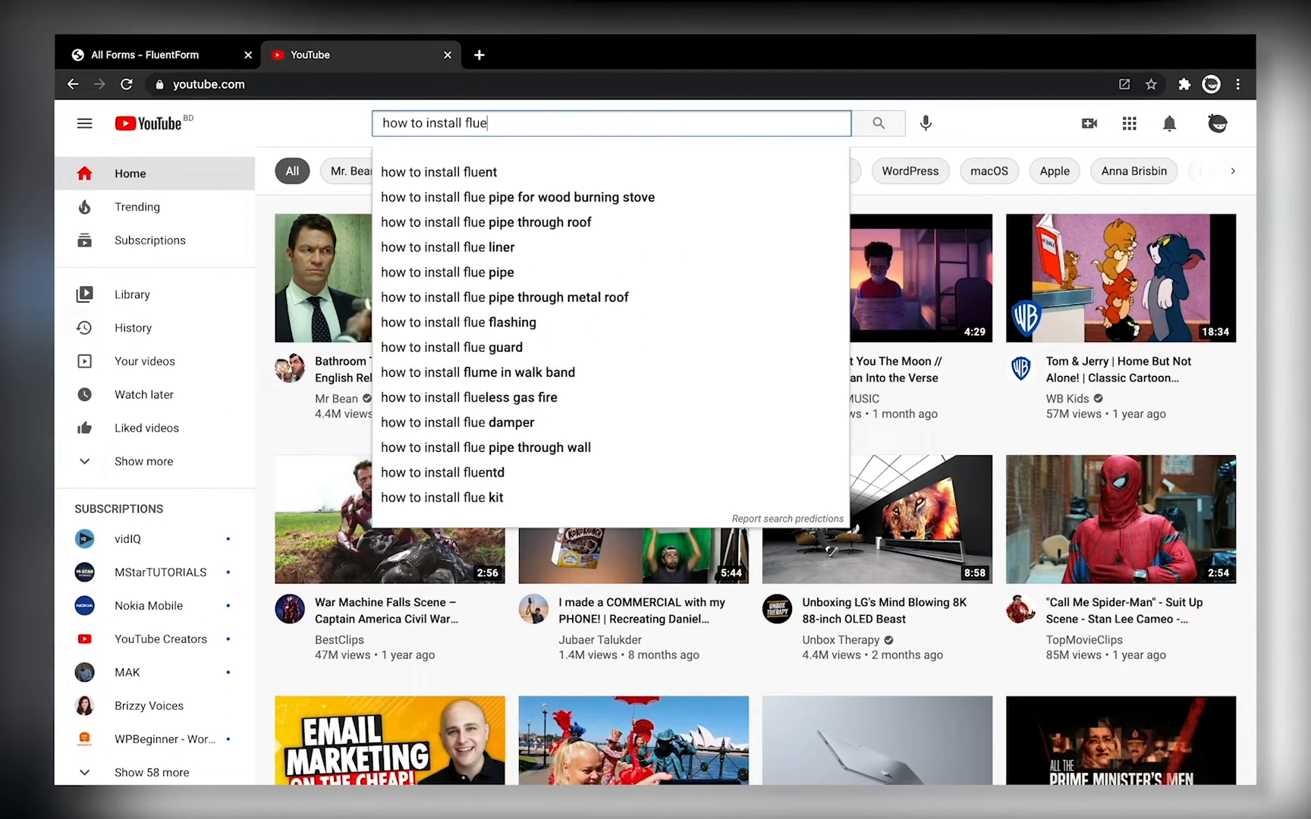
key("Enter")
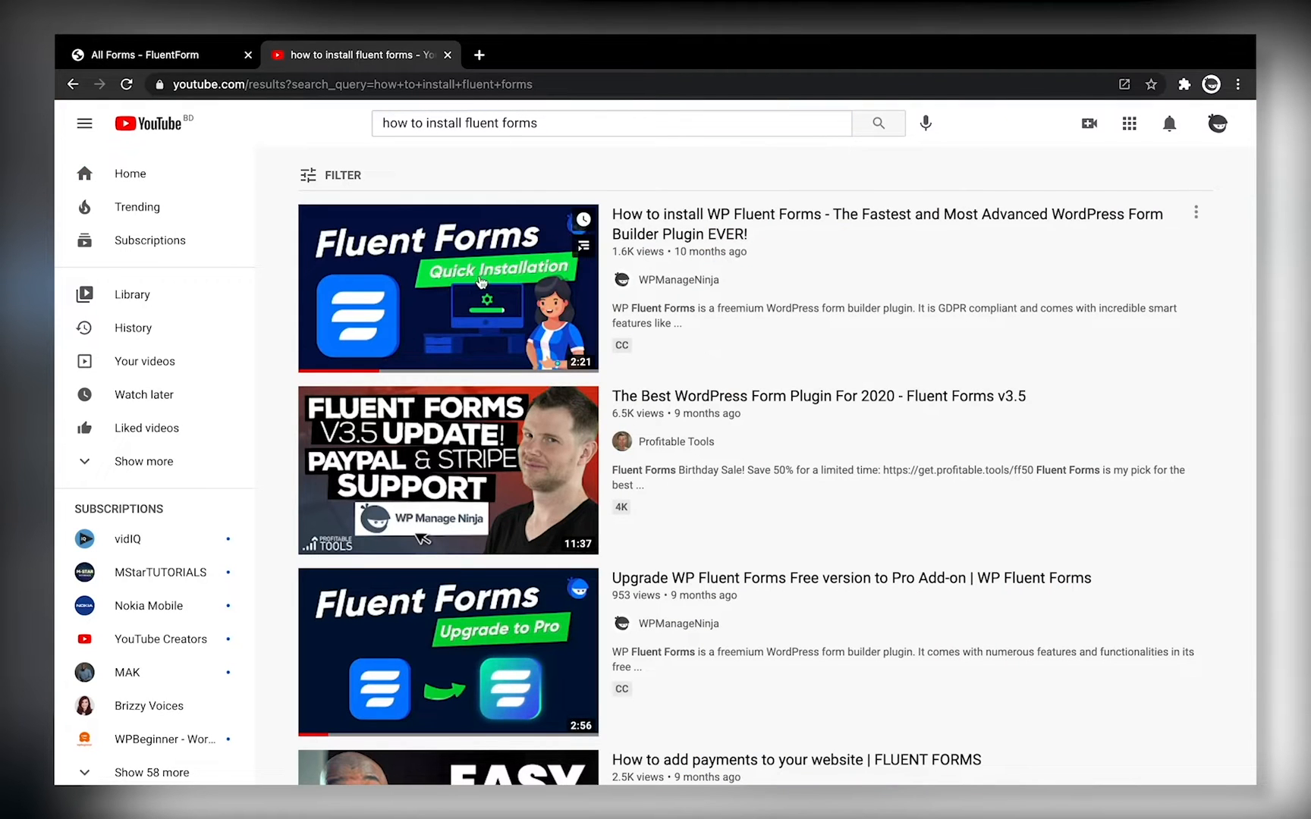
mouse_move(447, 288)
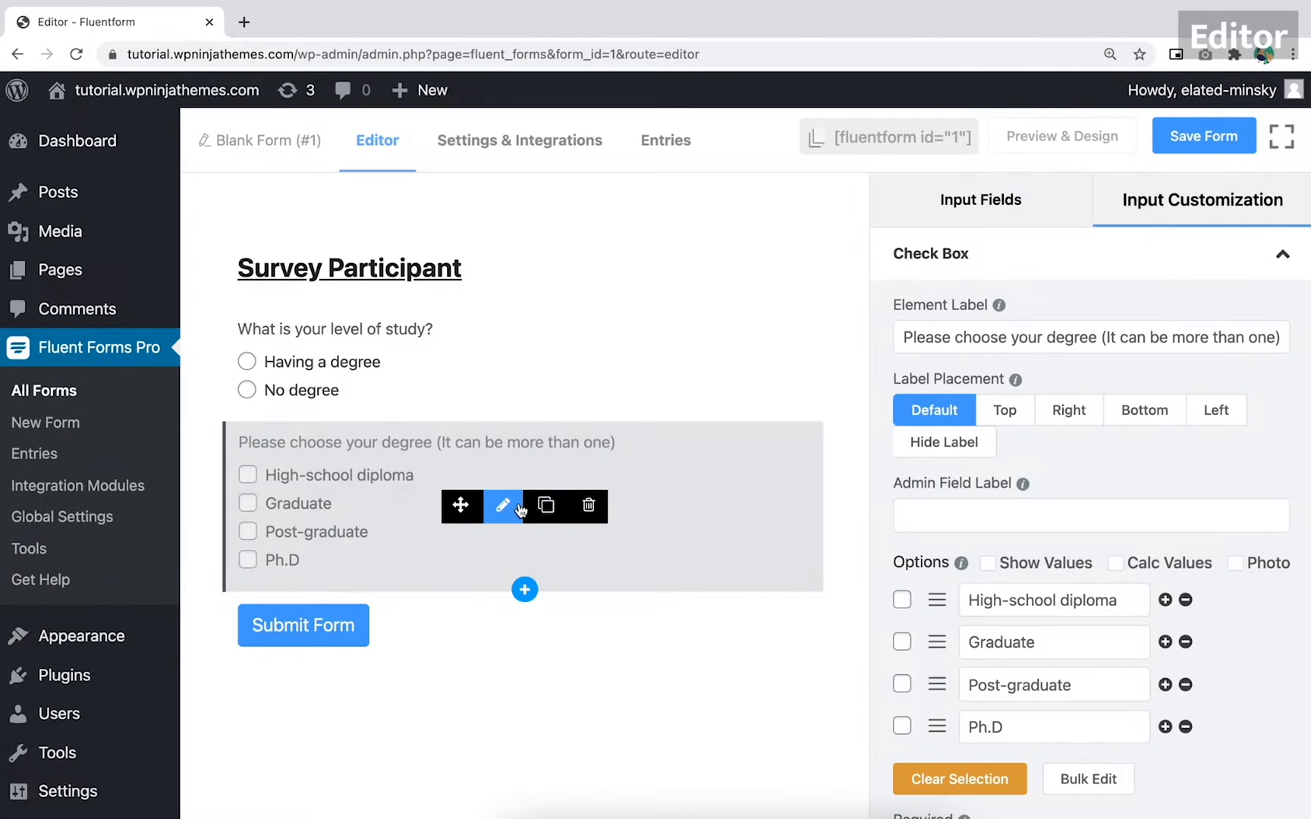
Step: Show the degree checkboxes only when 'What is your level of study?' equals No degree
scroll("down", 3)
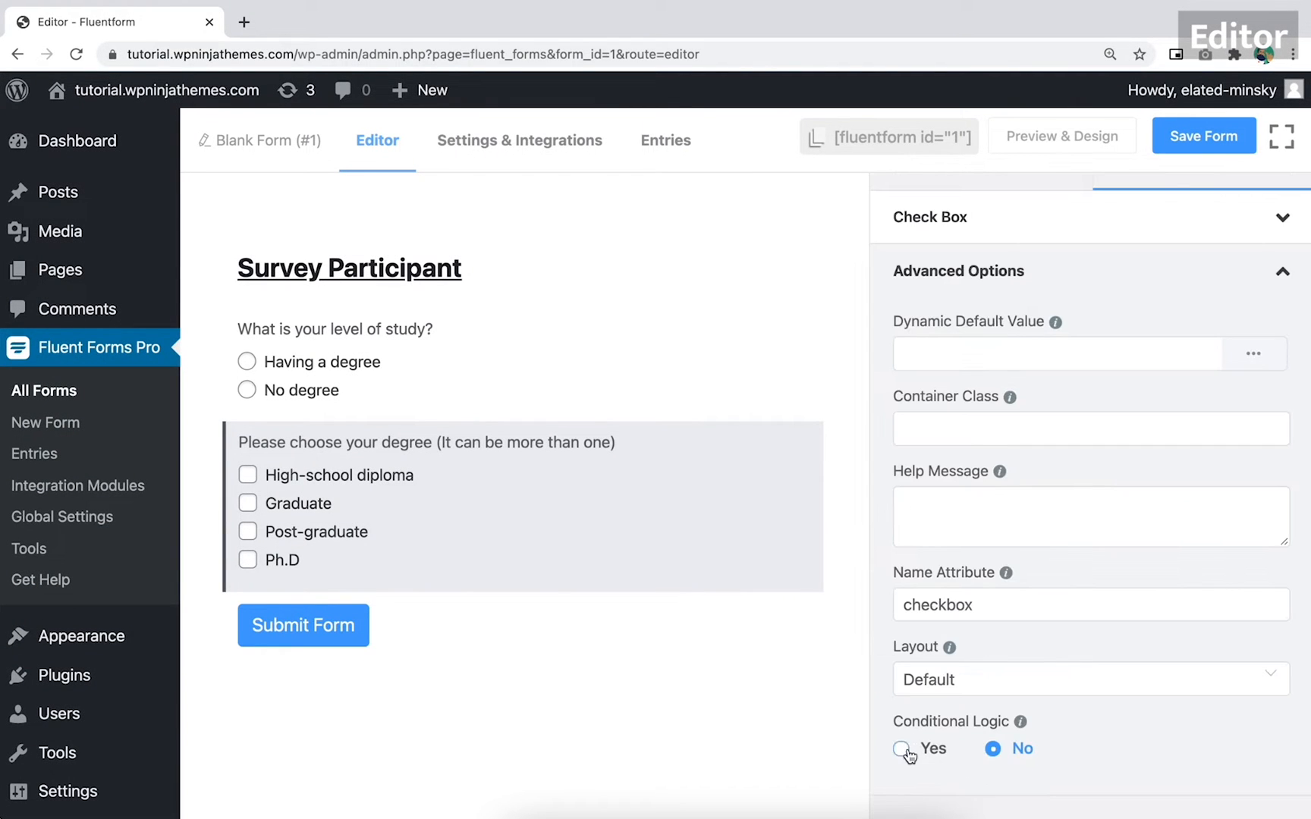
left_click(904, 748)
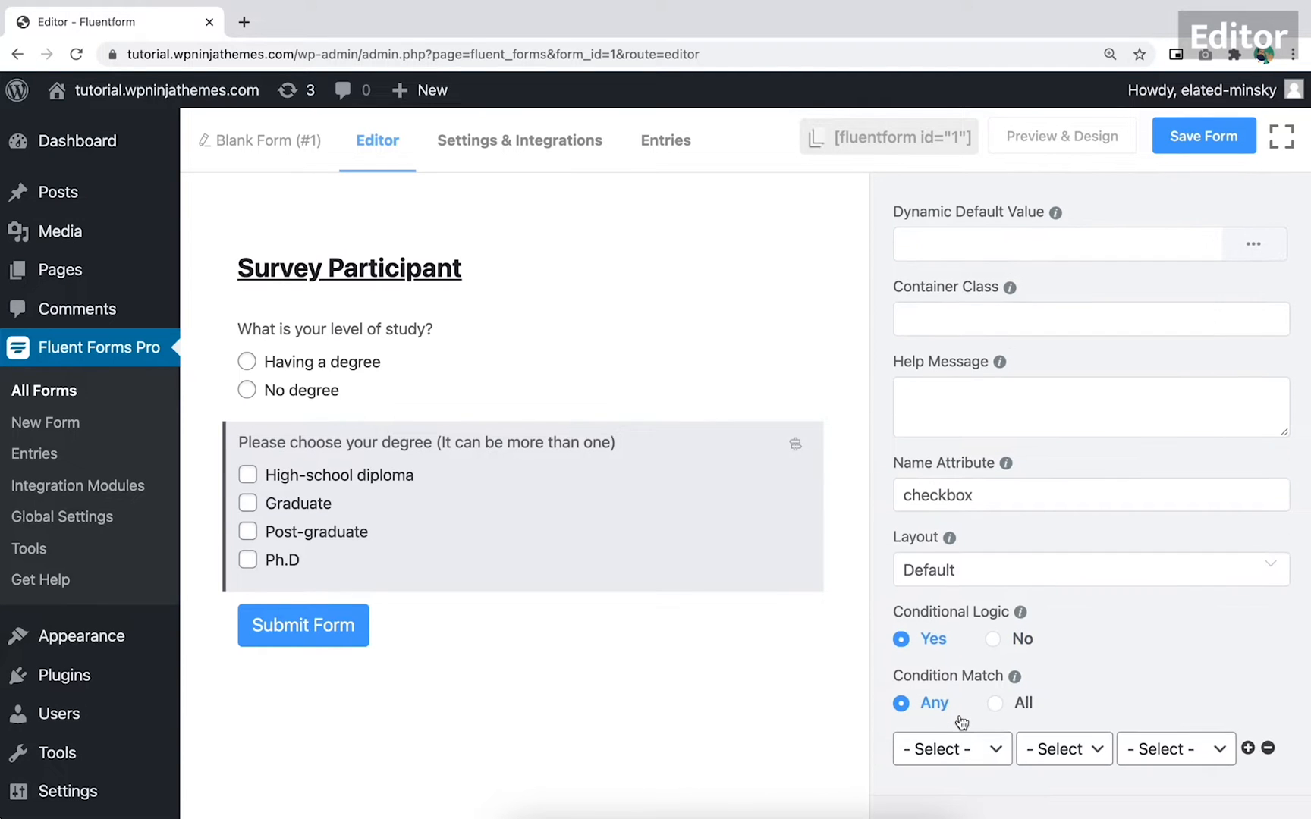
left_click(951, 748)
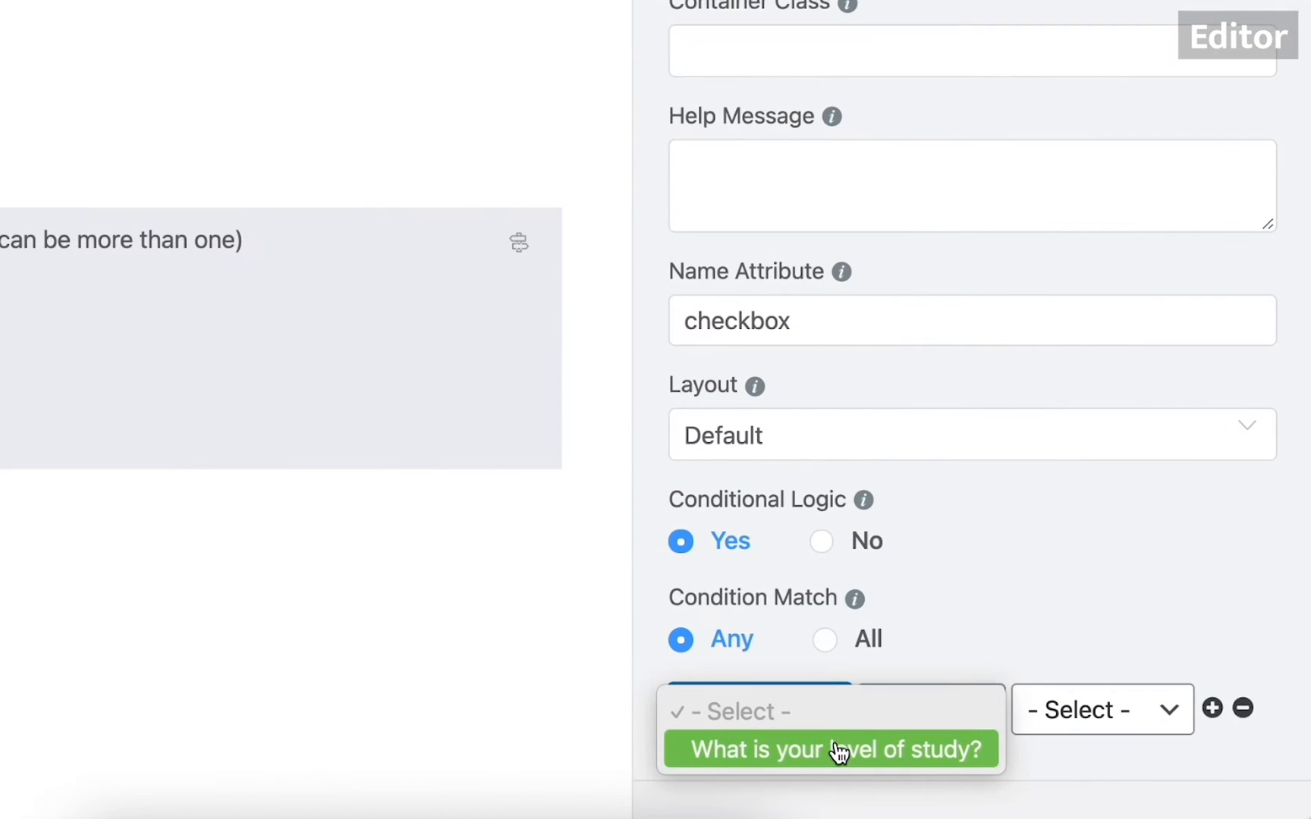
left_click(830, 749)
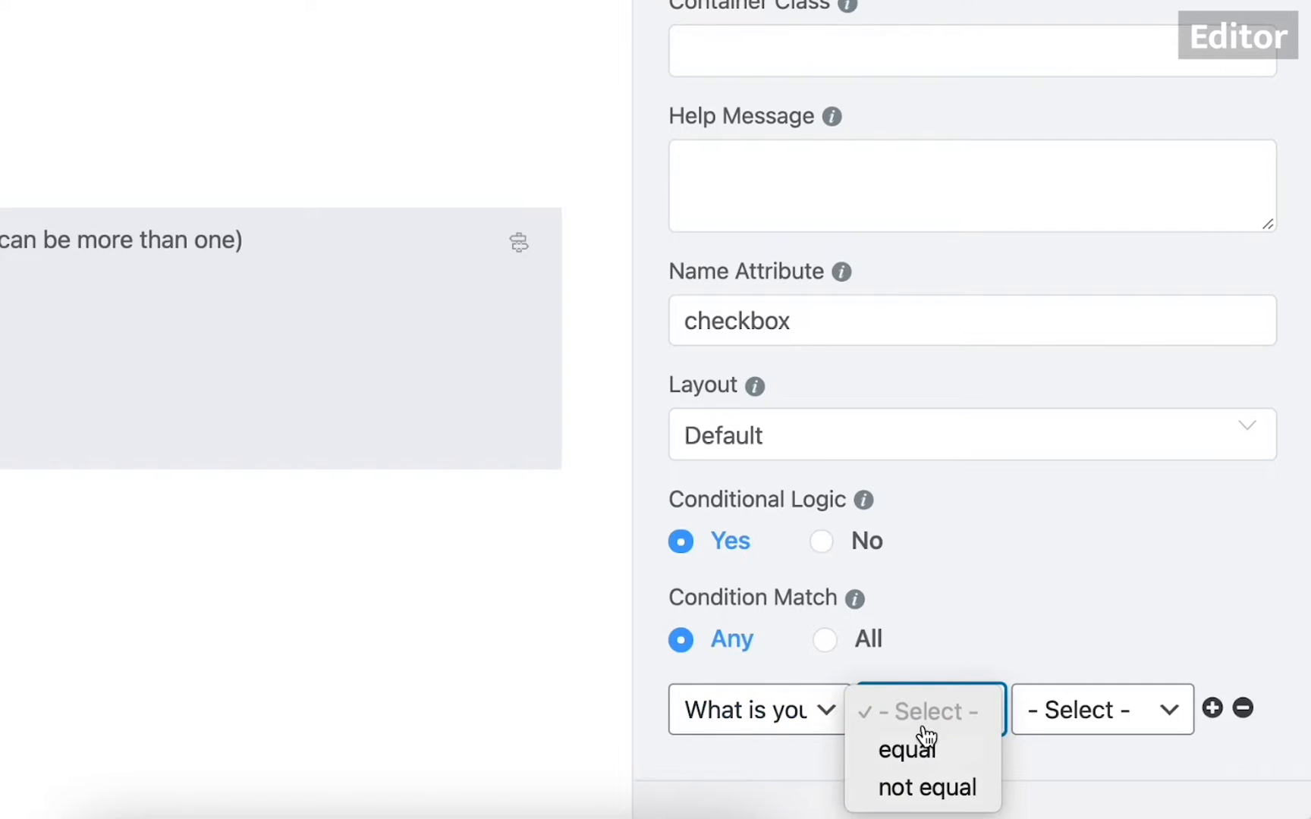
left_click(906, 748)
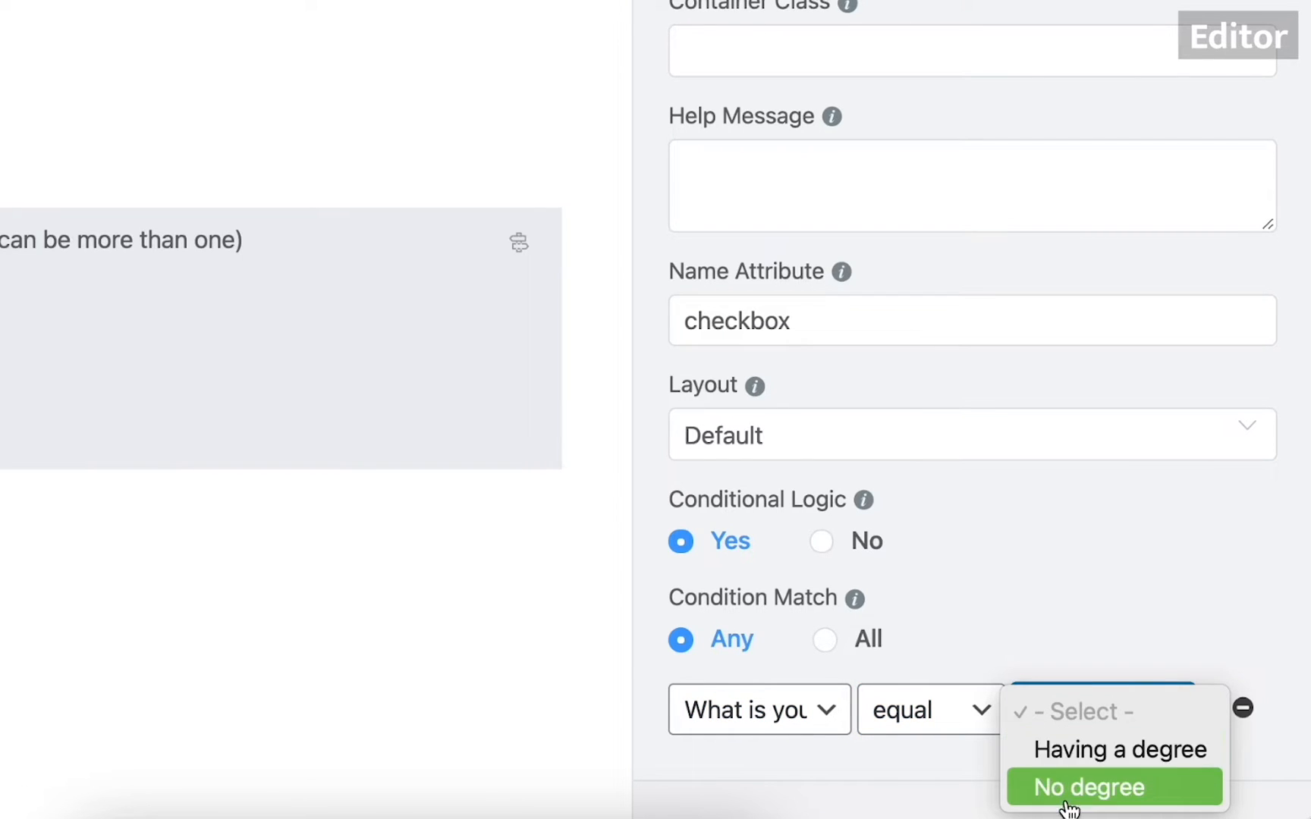
left_click(1118, 747)
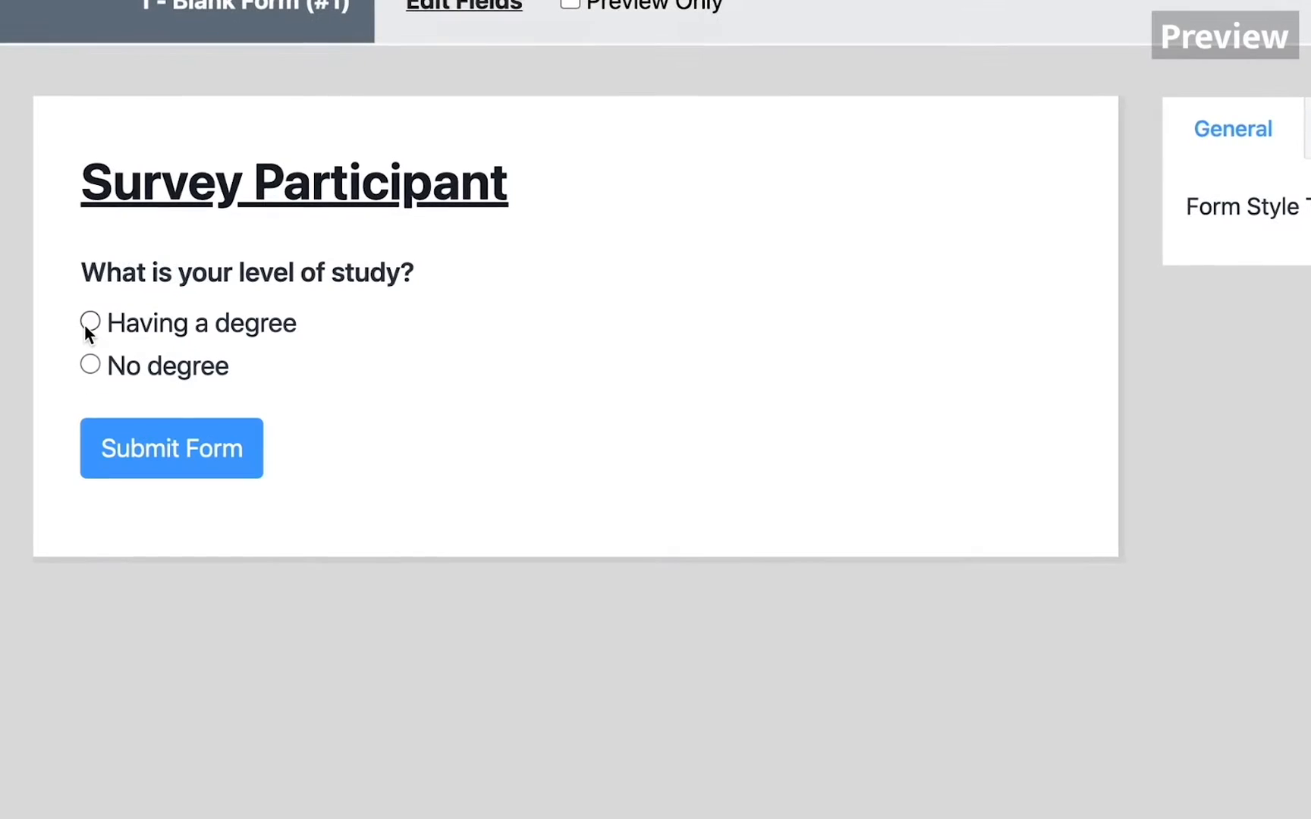
Step: Toggle Having a degree/No degree, tick High-school diploma and Graduate, then choose Email
left_click(90, 322)
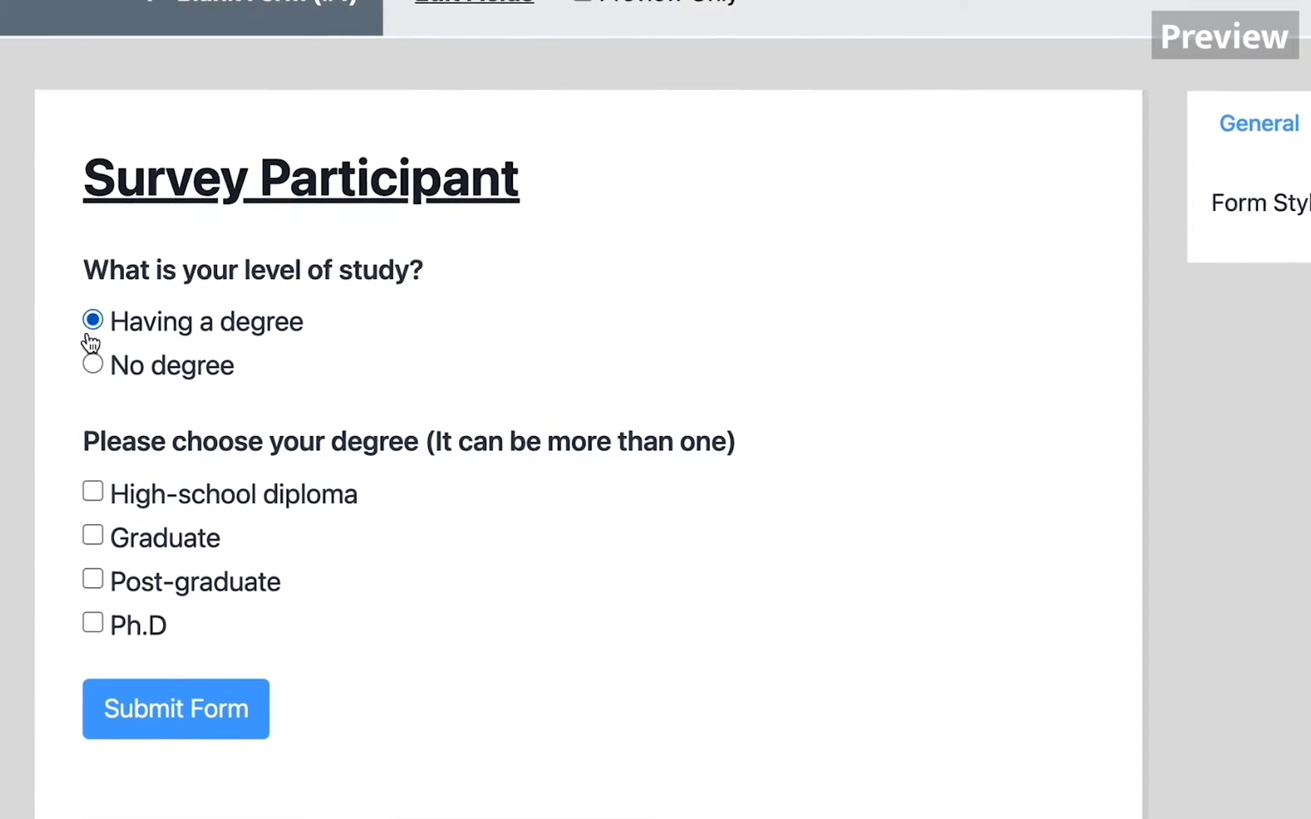
left_click(94, 363)
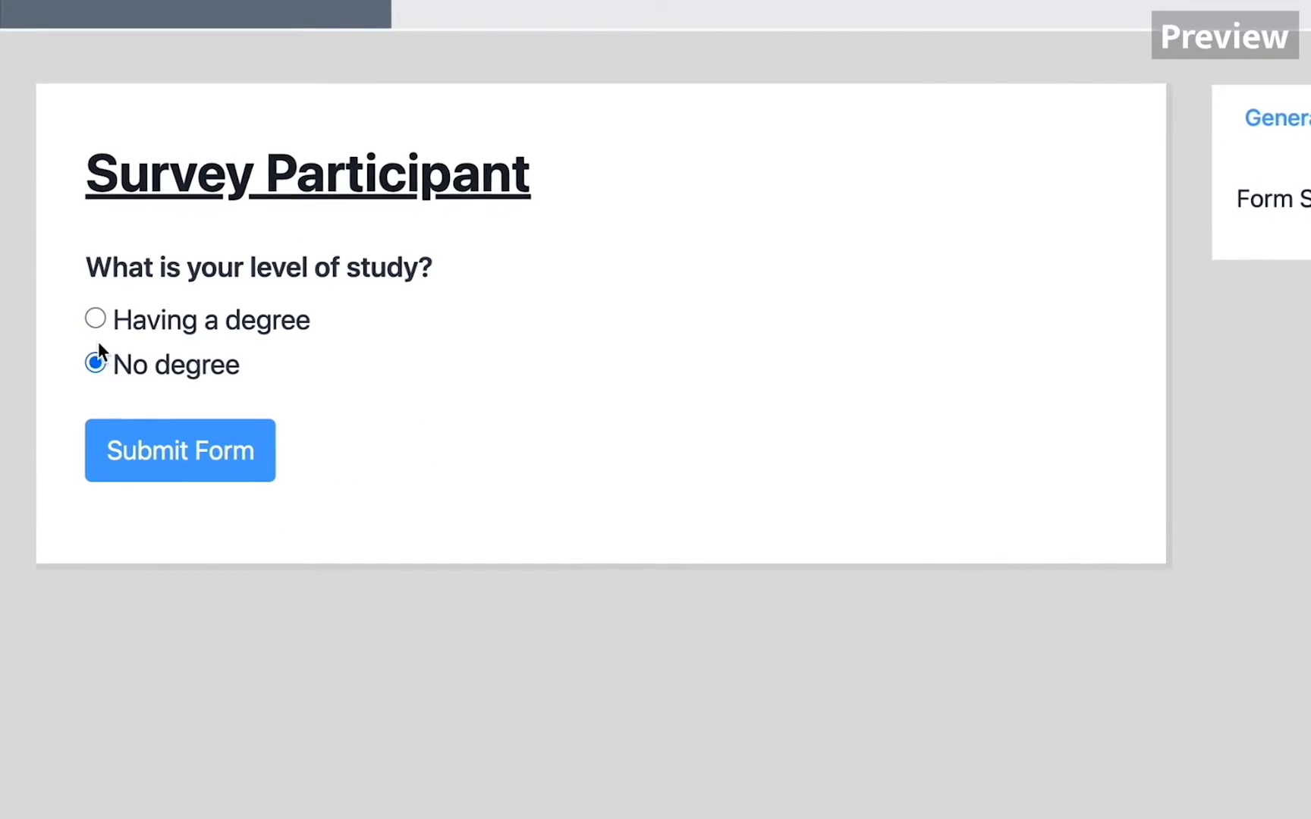
left_click(96, 318)
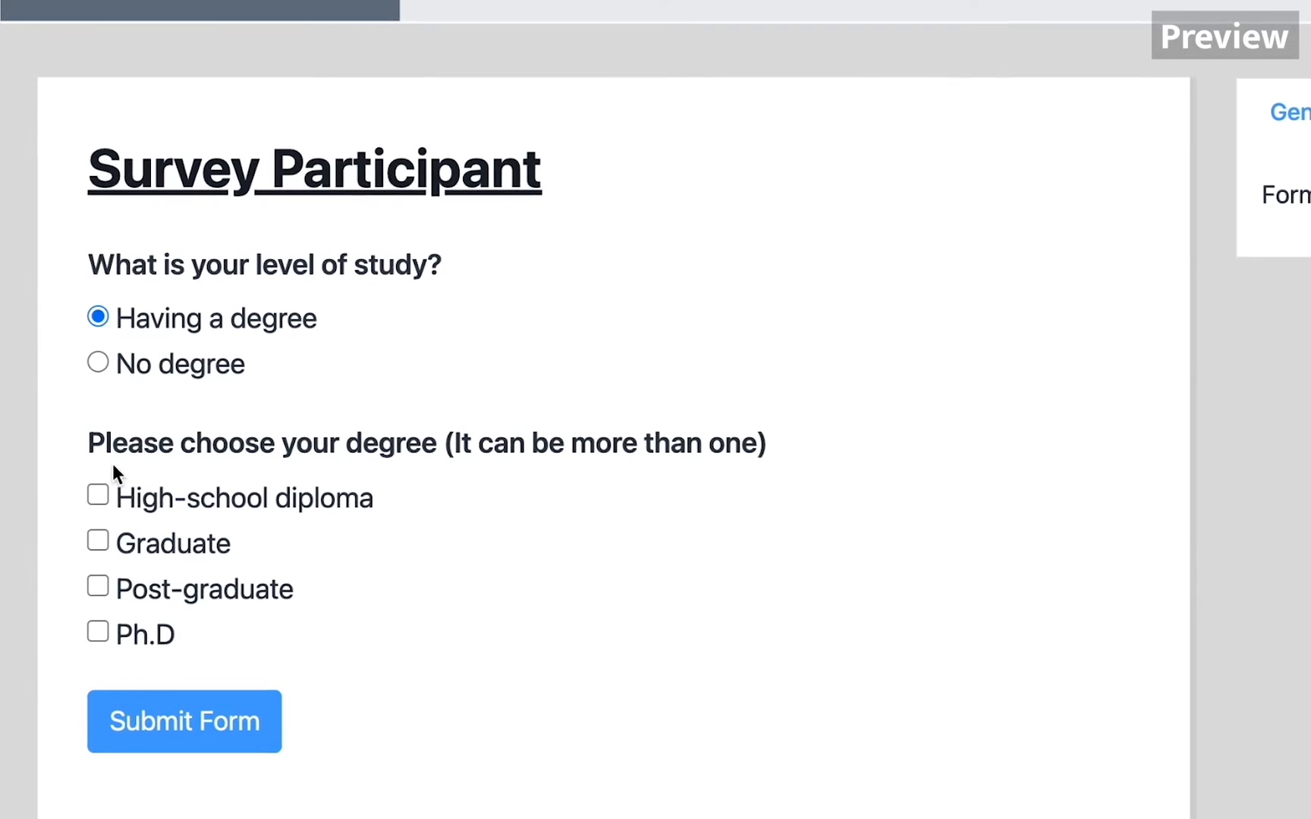
left_click(97, 494)
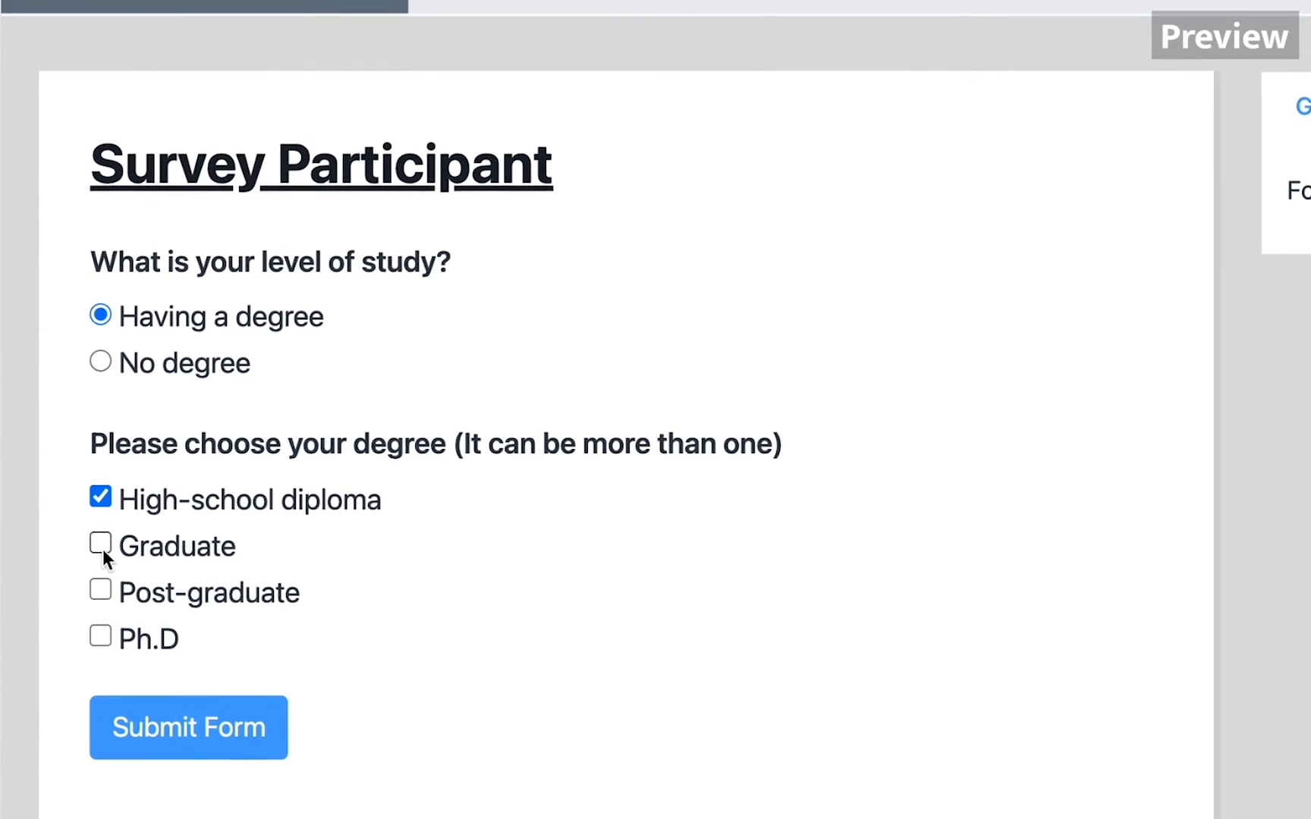
left_click(99, 546)
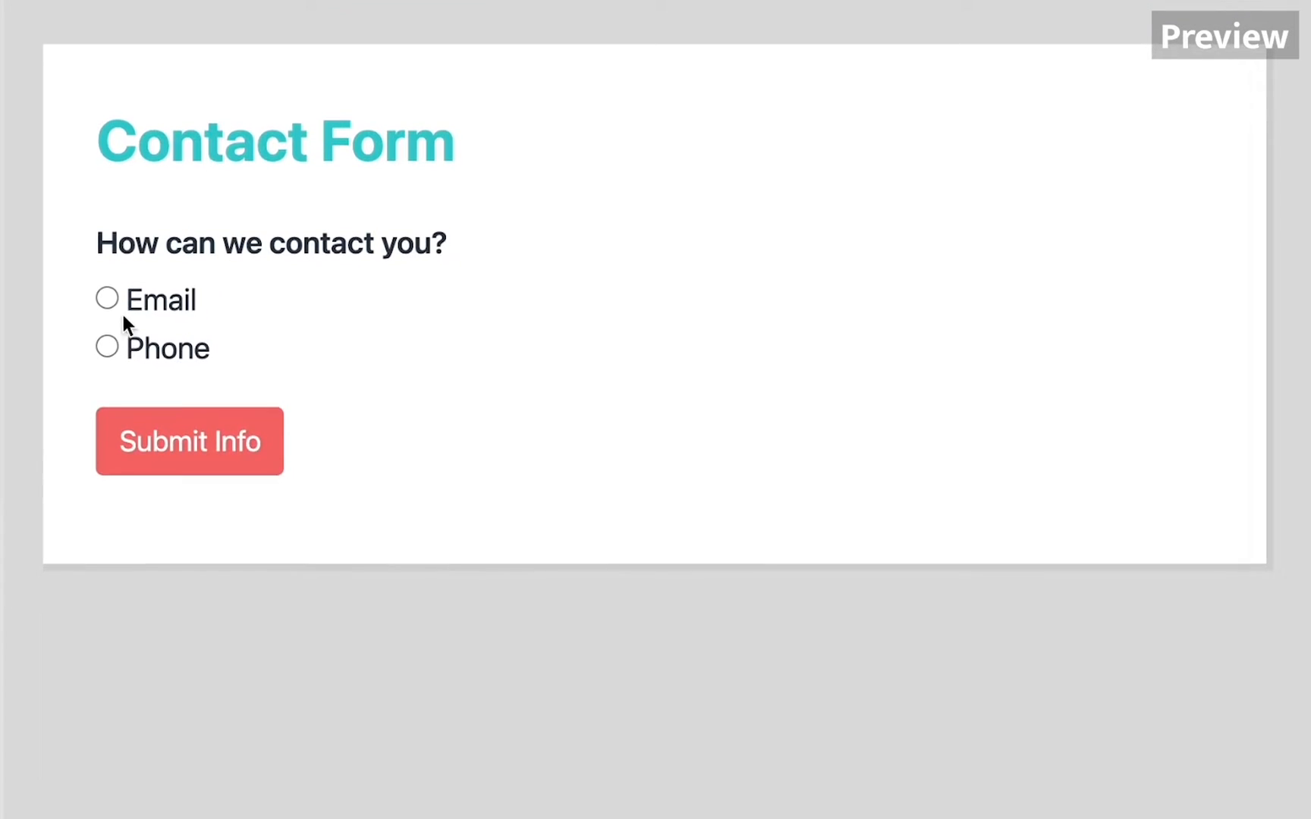
left_click(107, 298)
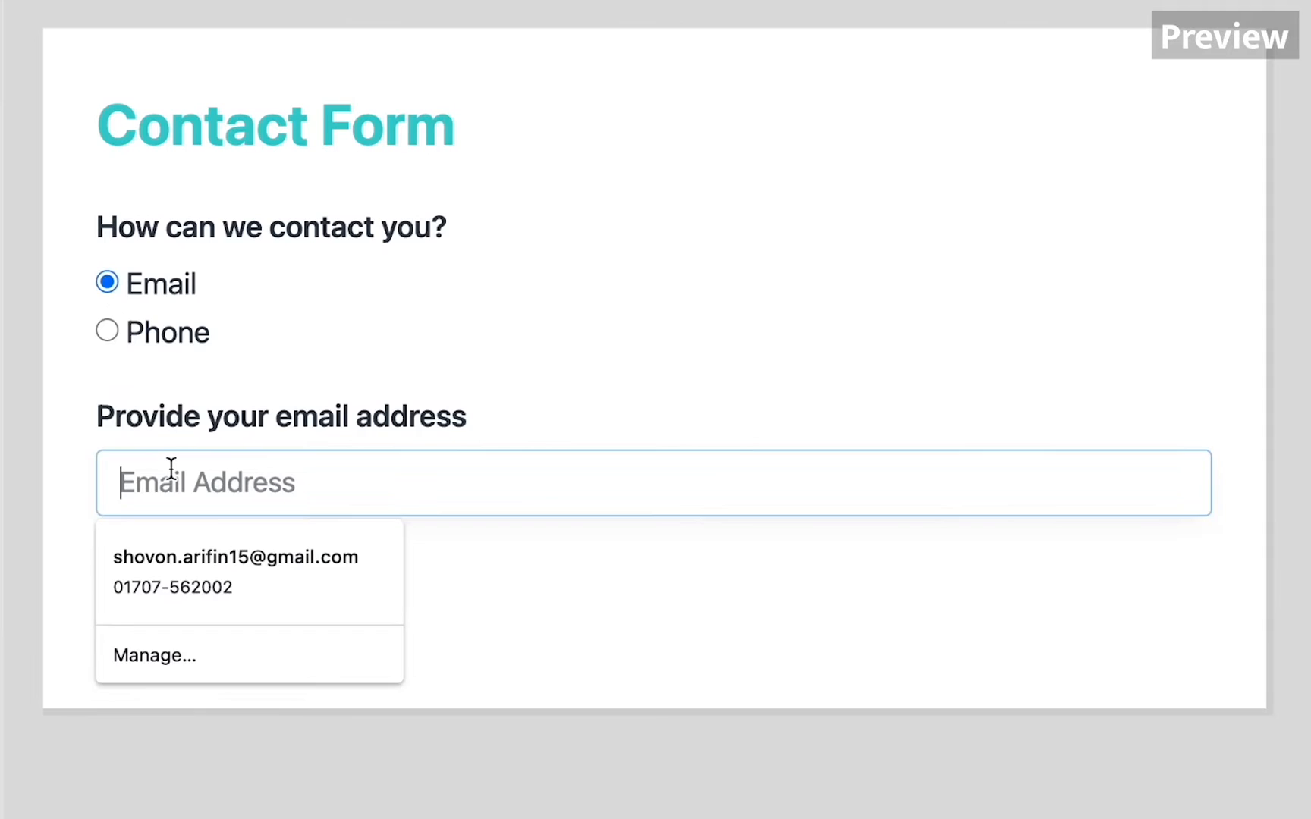
left_click(106, 317)
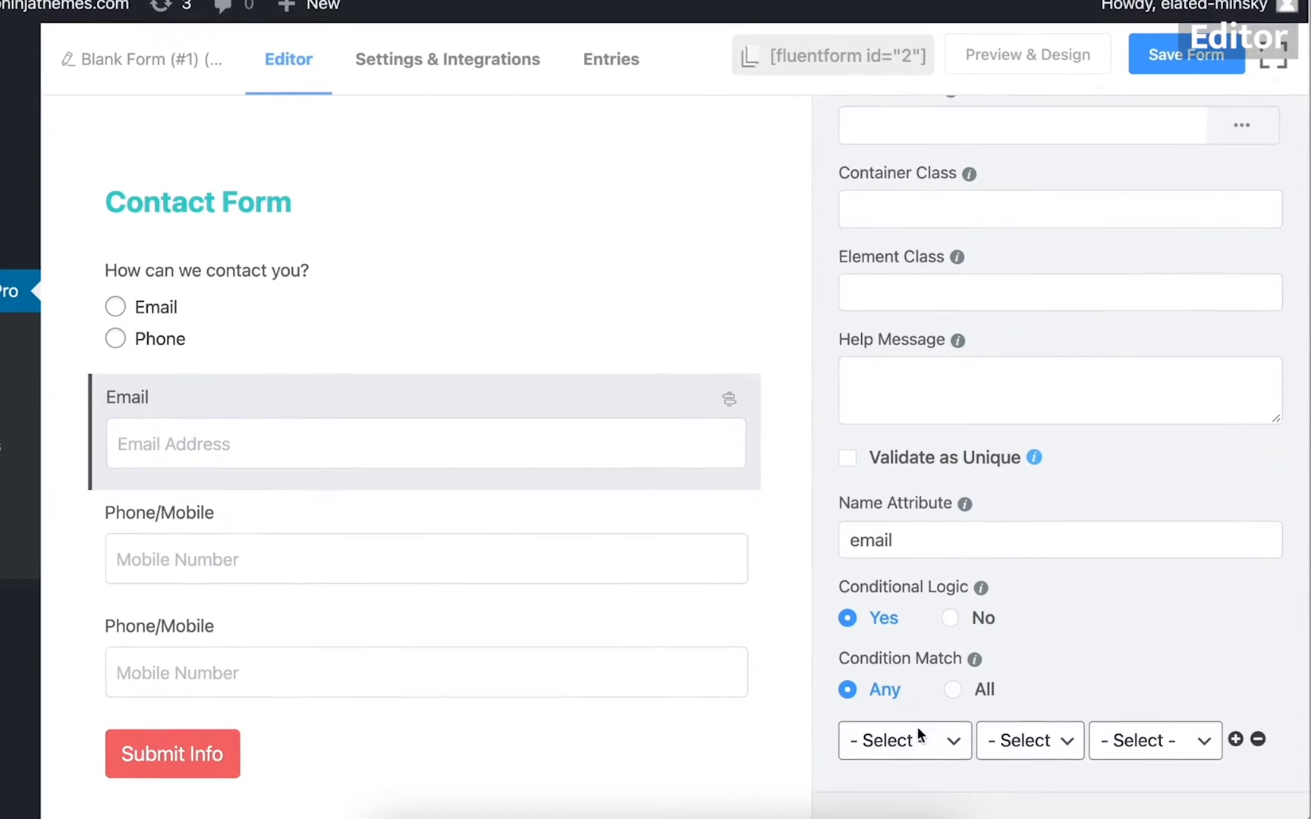
Step: Make Email and Phone fields conditional on 'How can we contact you?' equalling a chosen answer
left_click(893, 740)
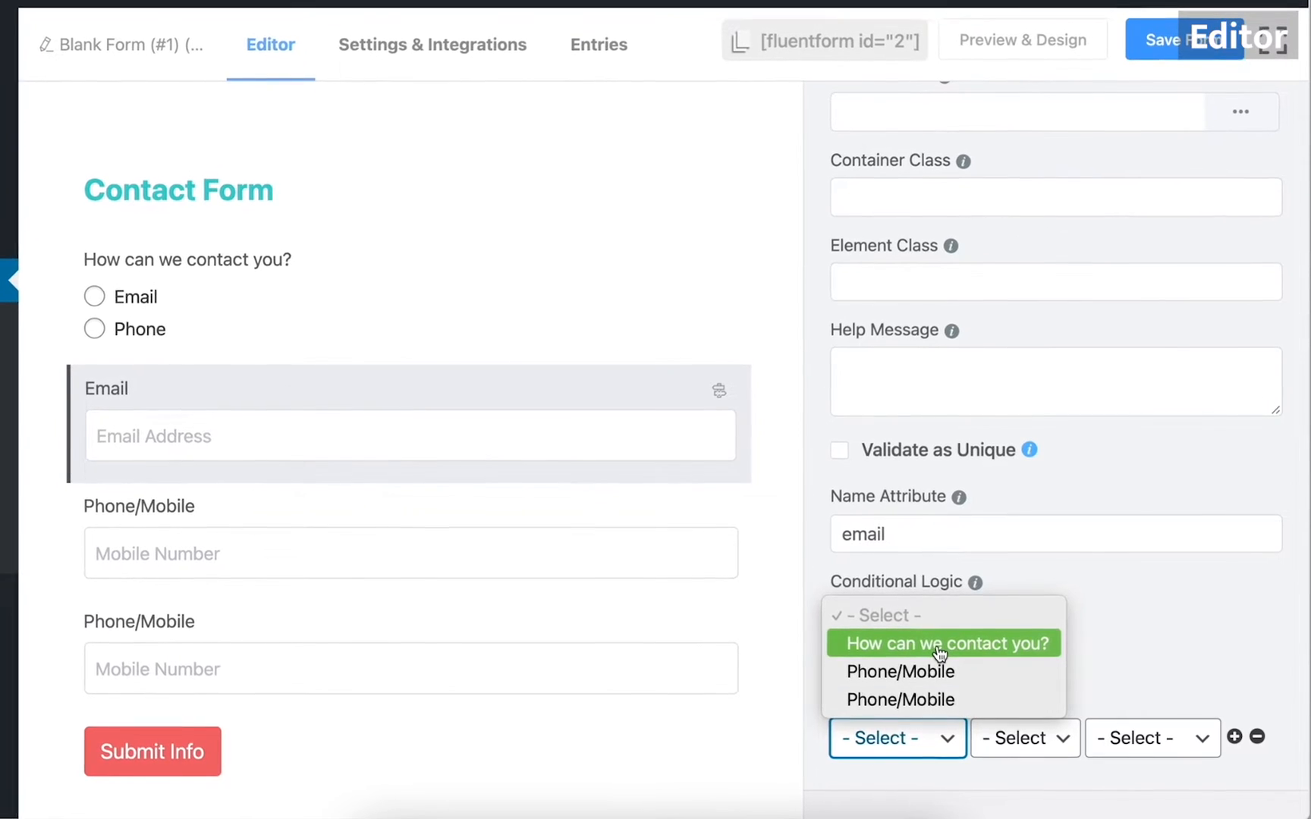
left_click(944, 644)
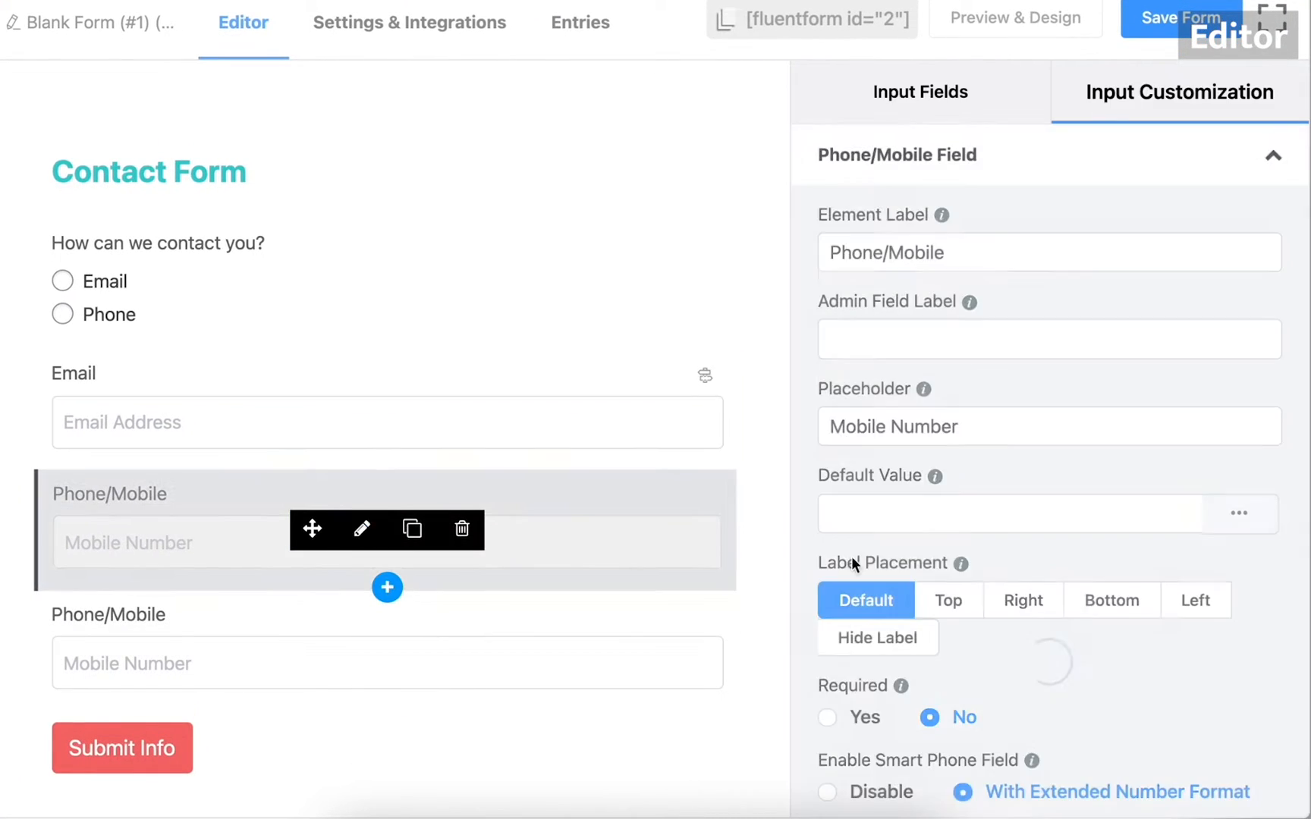
left_click(894, 155)
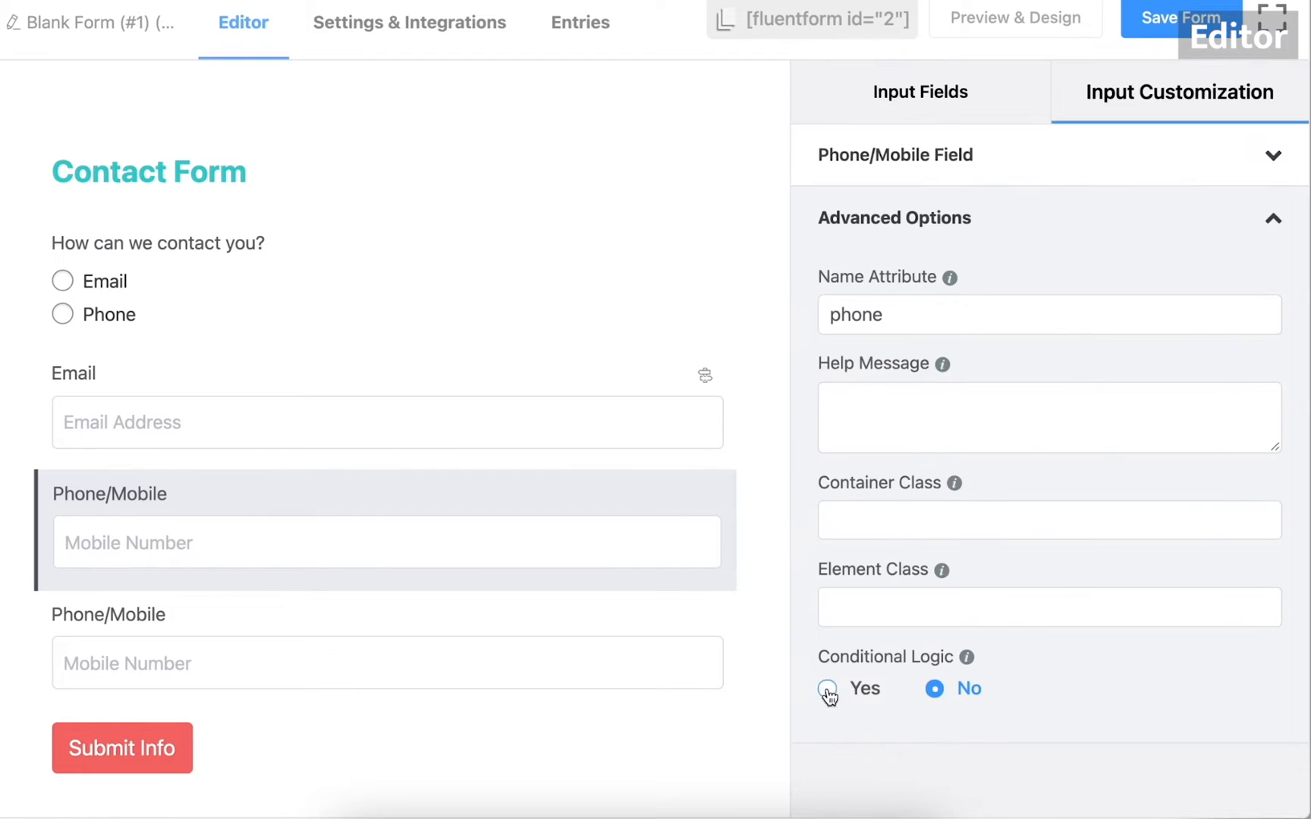
left_click(826, 687)
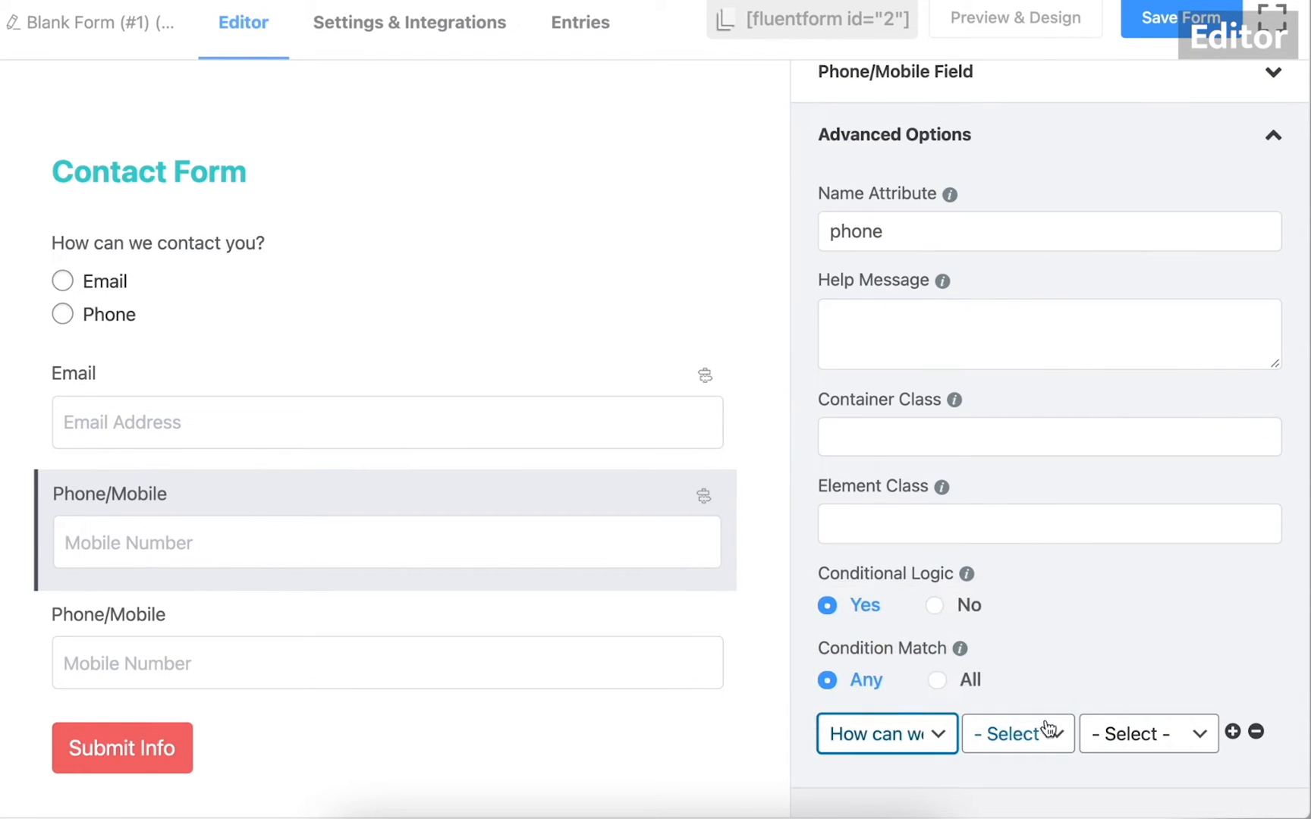
left_click(1016, 734)
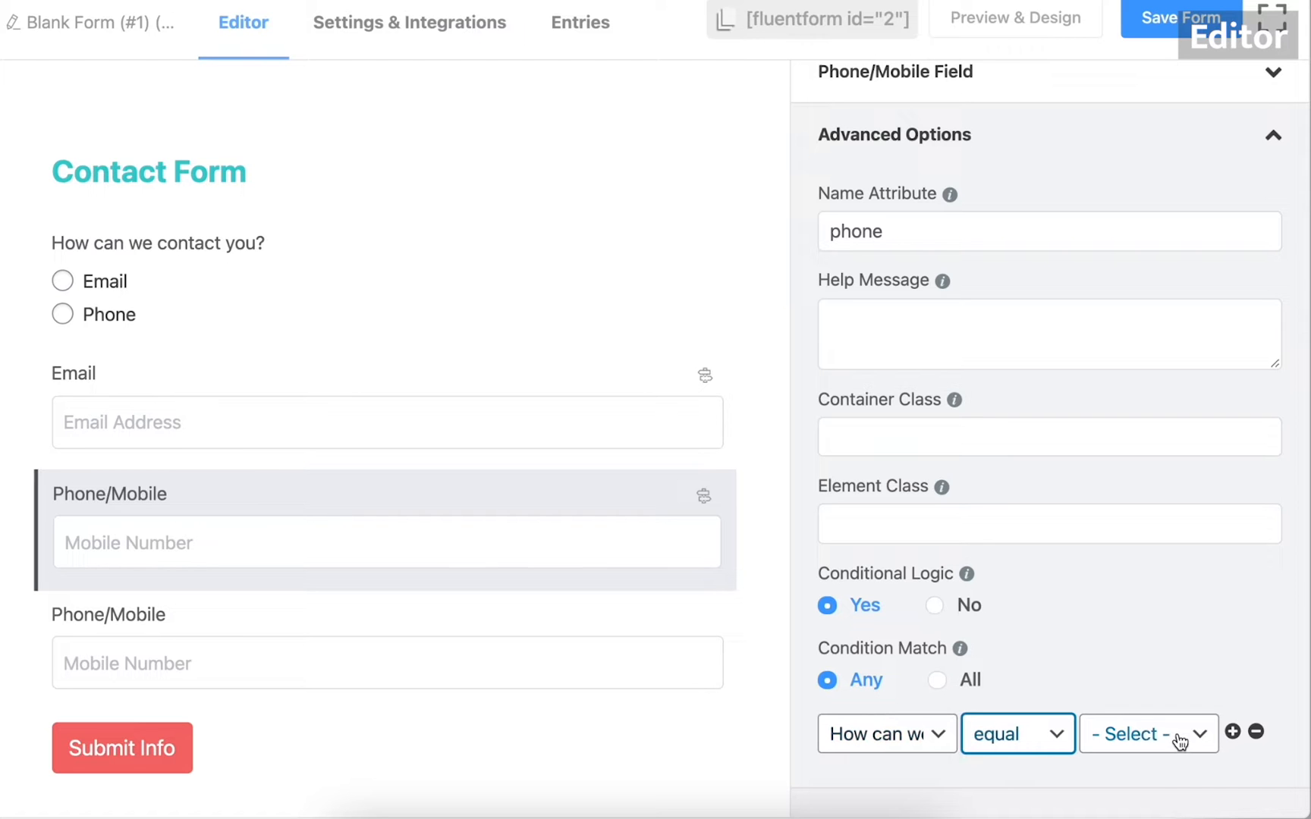
left_click(1146, 733)
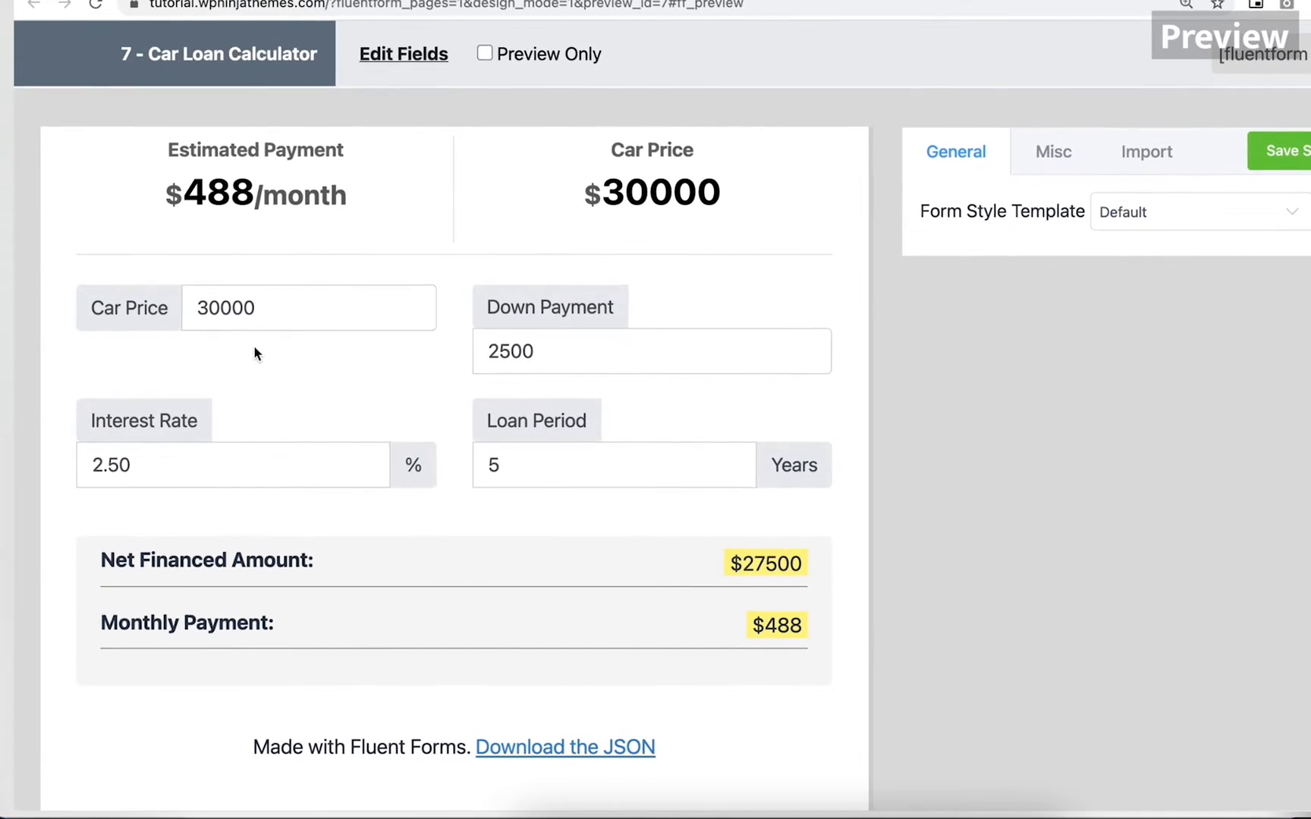
Step: Enter 25000 as the car price in the loan calculator preview
left_click(293, 308)
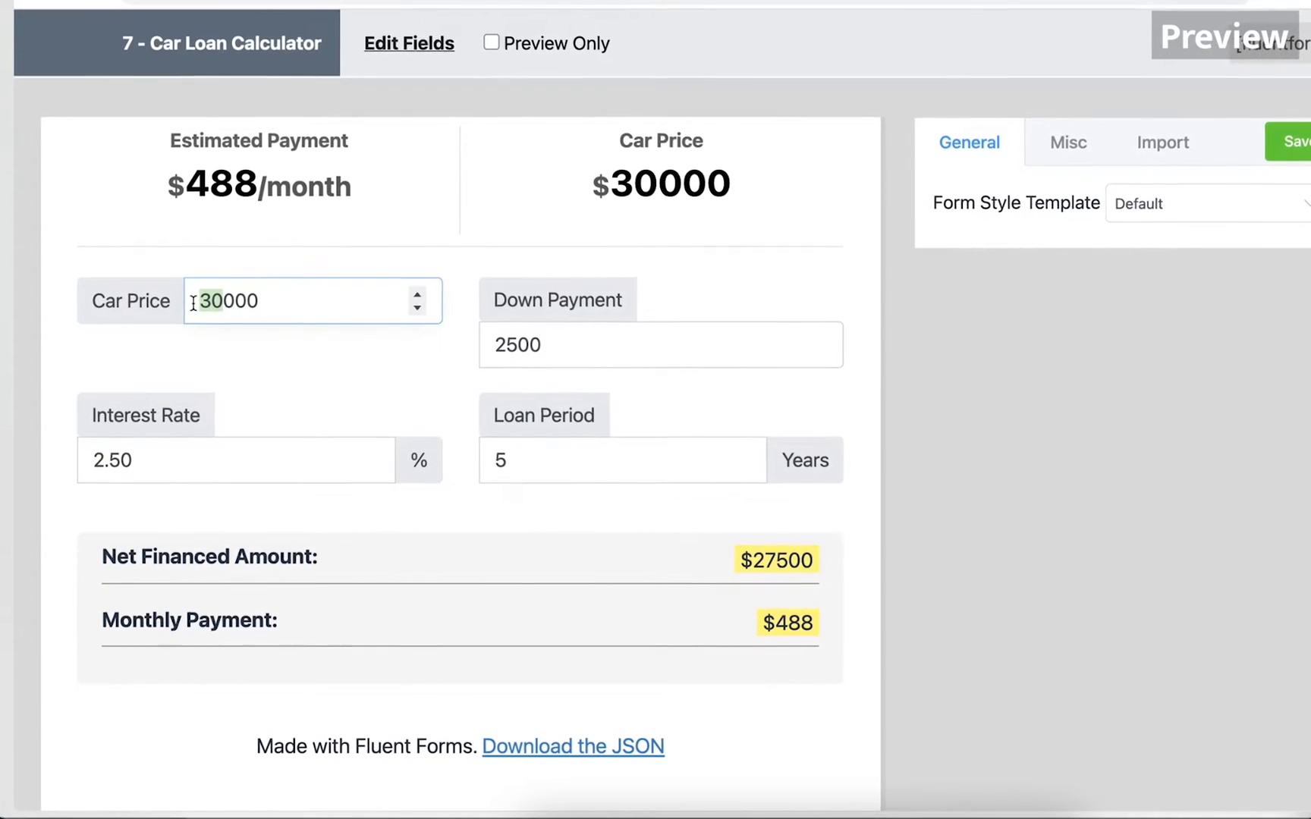
type("25000")
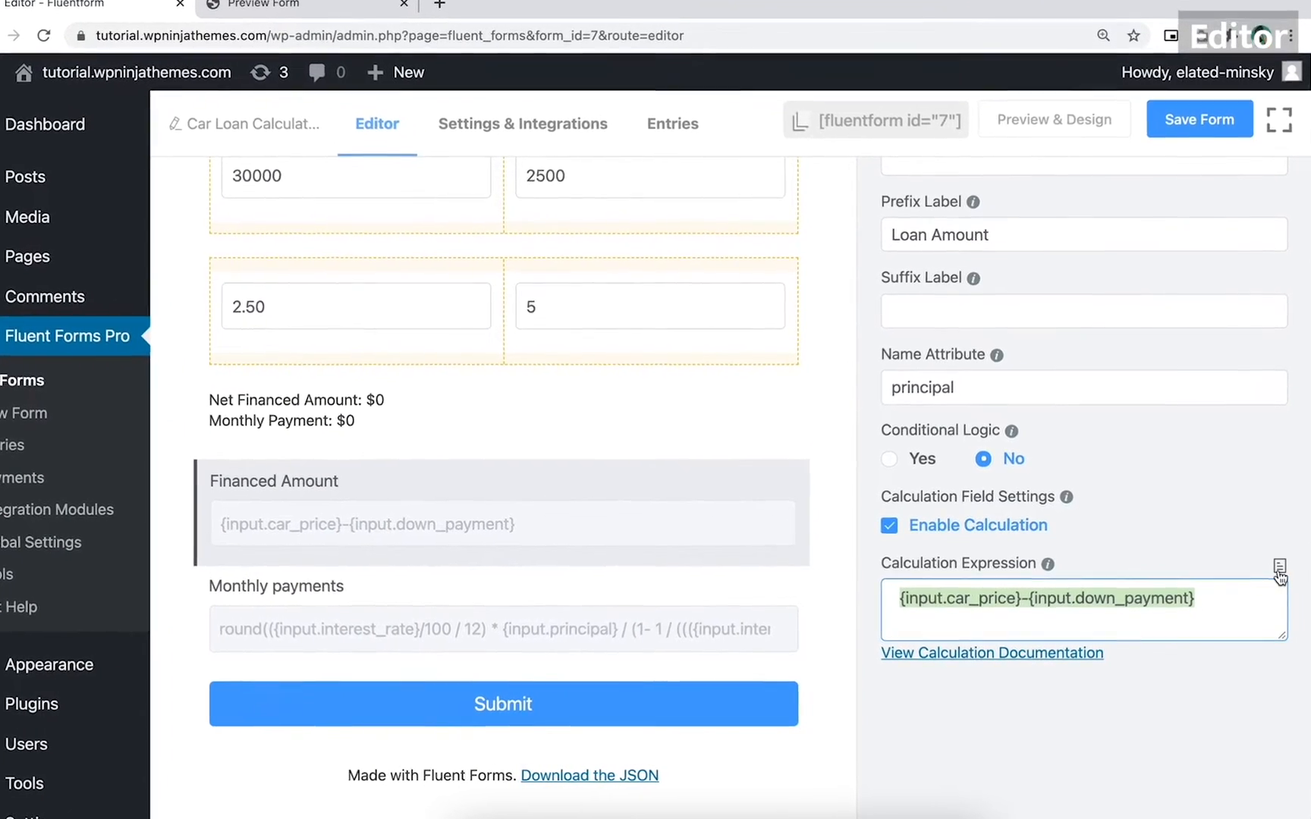
Step: Reference fields in the monthly payment formula, then insert a Shortcode block into the post
left_click(1289, 574)
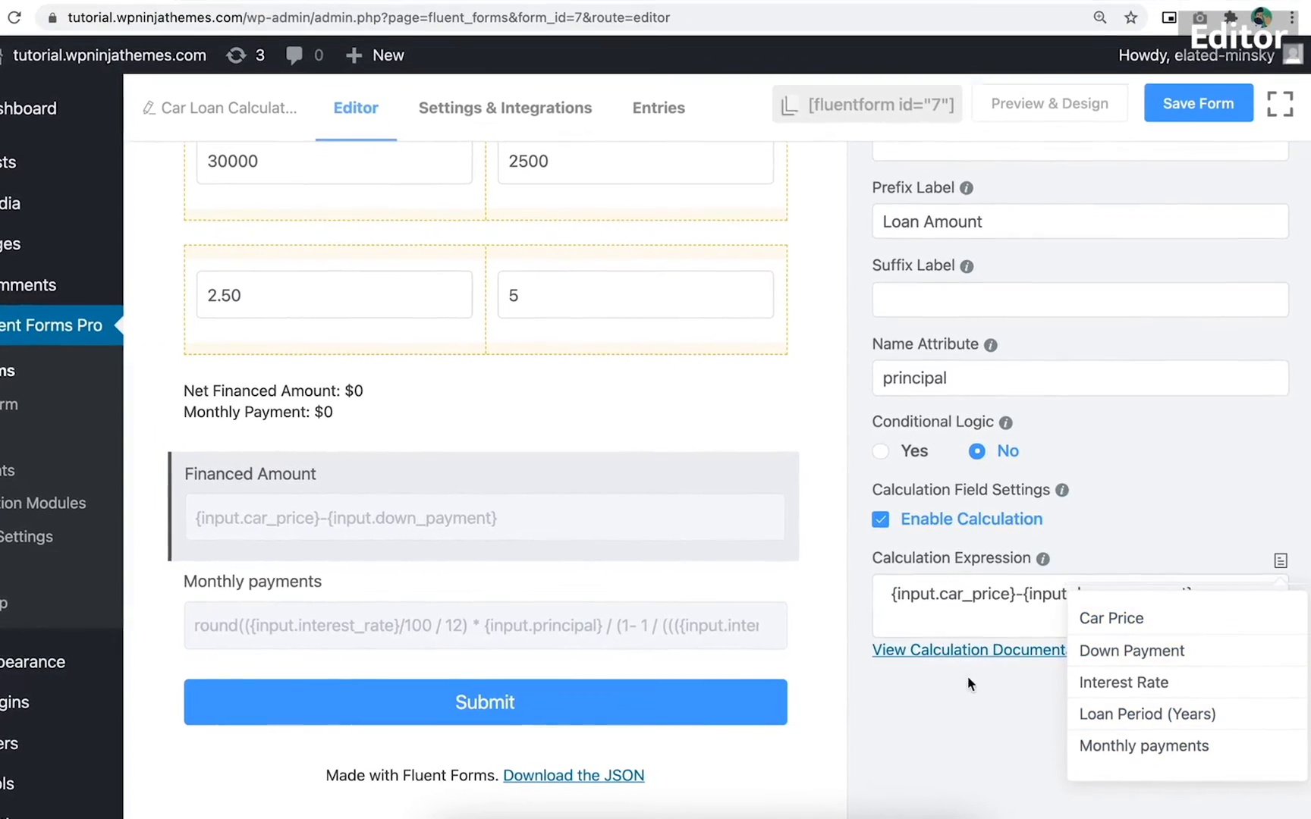
left_click(443, 608)
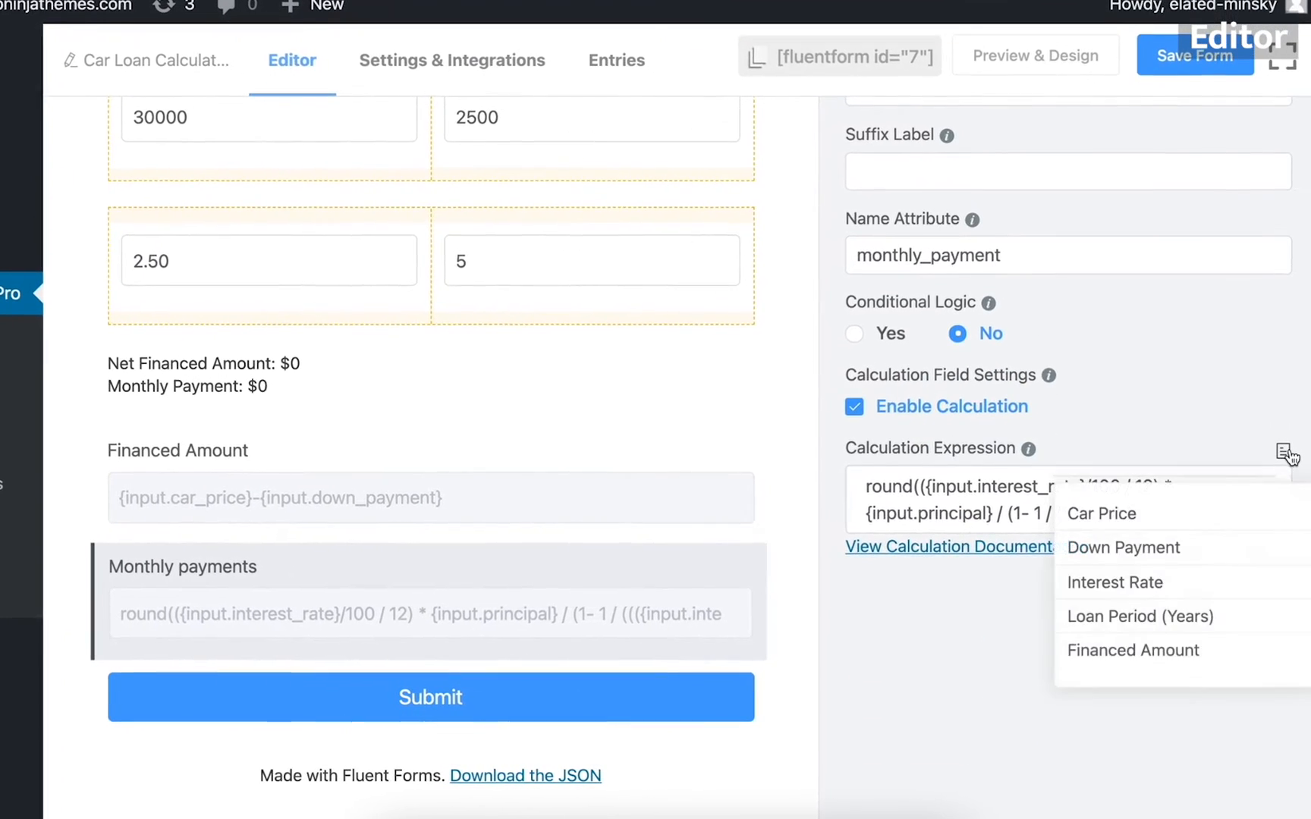
left_click(933, 480)
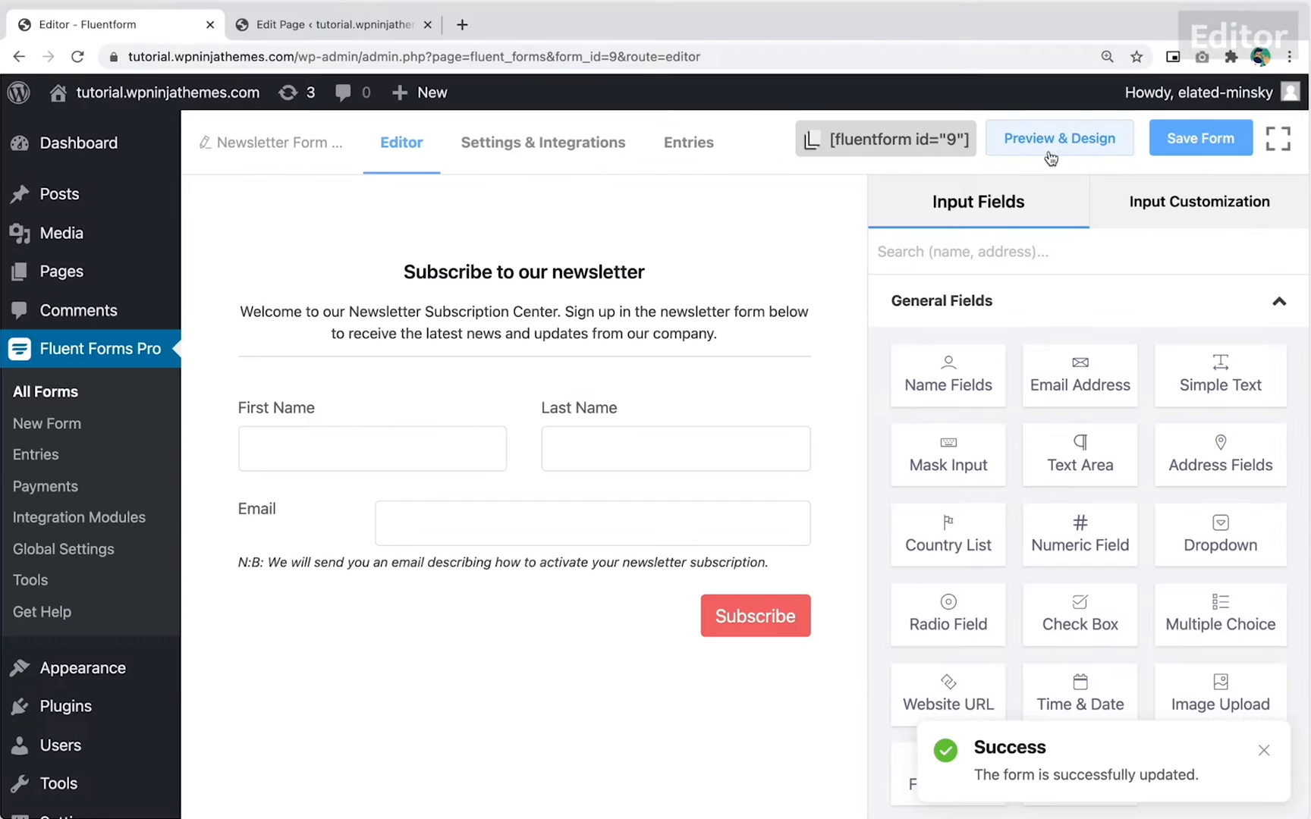
left_click(330, 25)
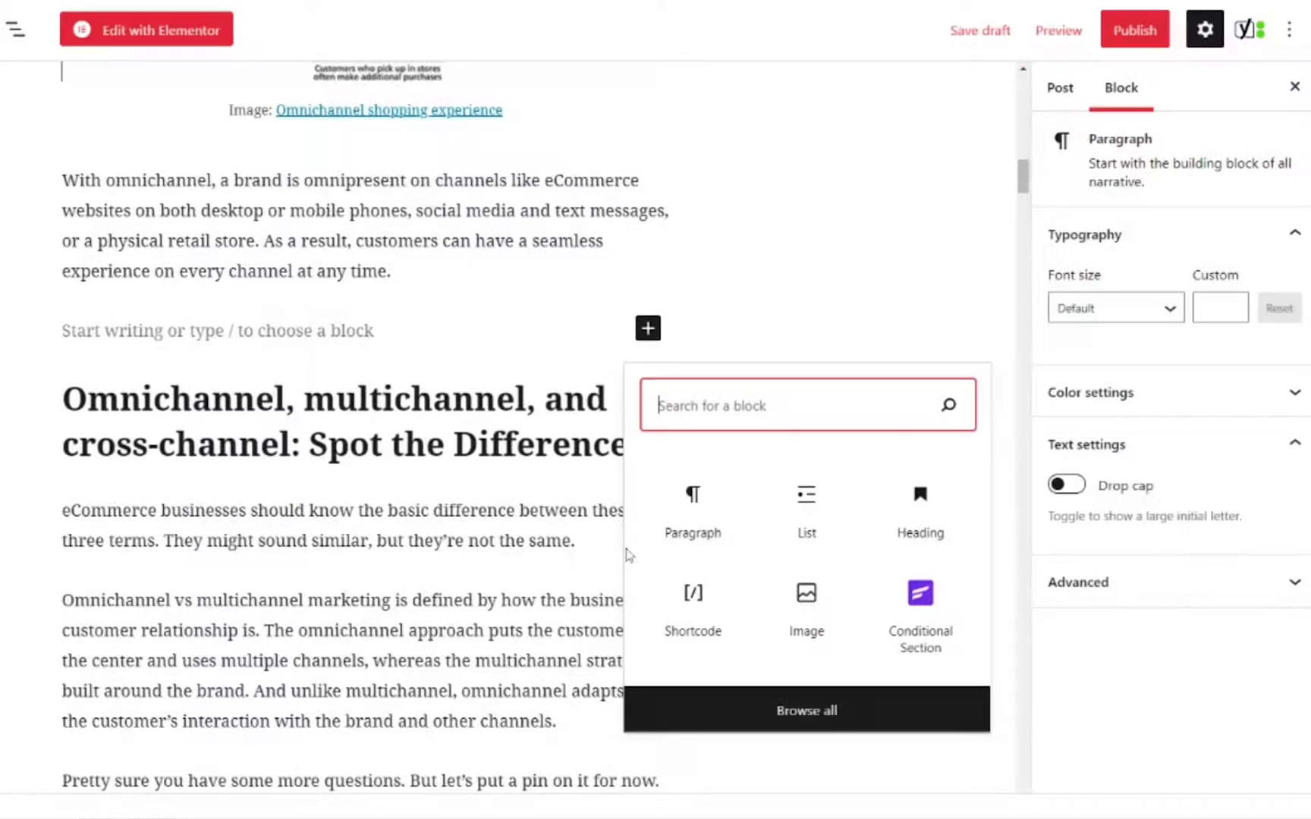
left_click(692, 593)
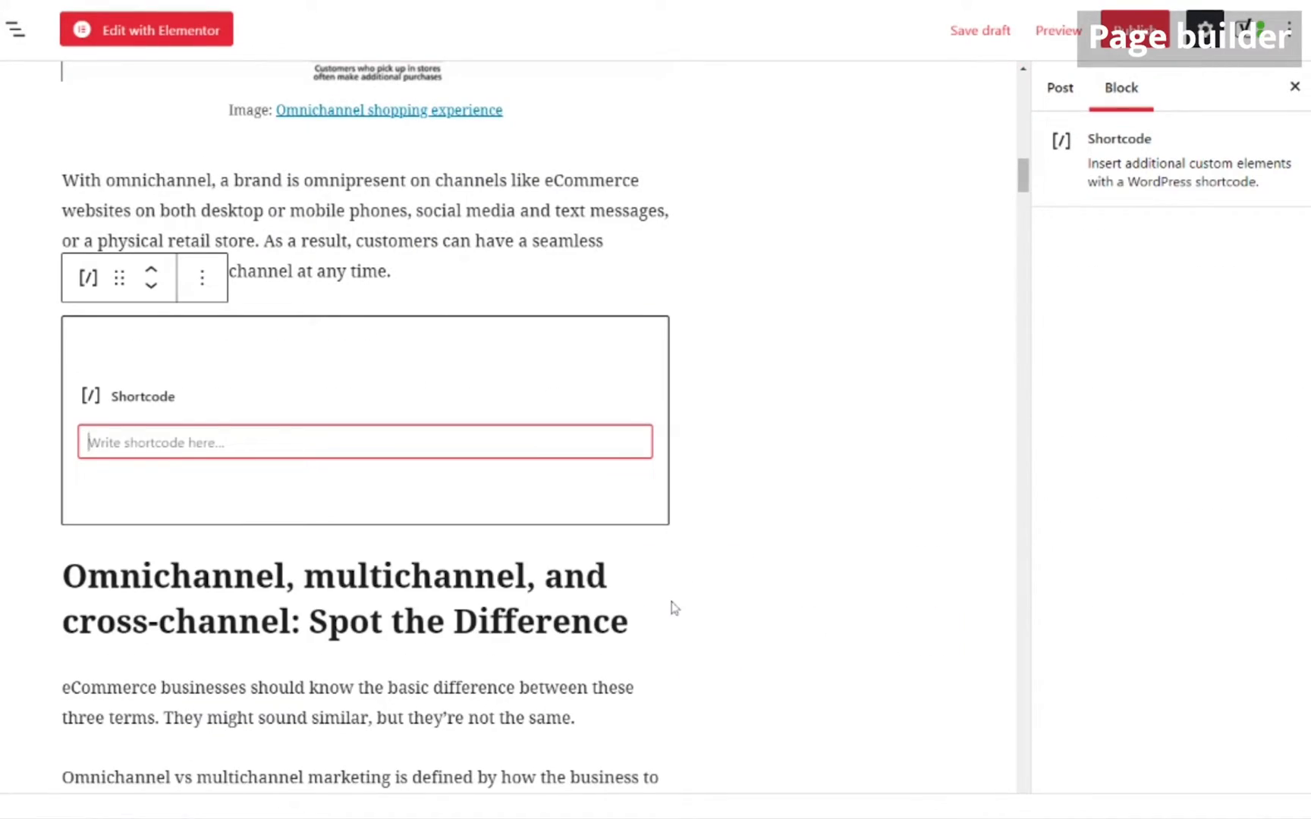
Step: Preview the post, then label the Multiselect field 'how often you'd like to receive emails.'
left_click(1056, 31)
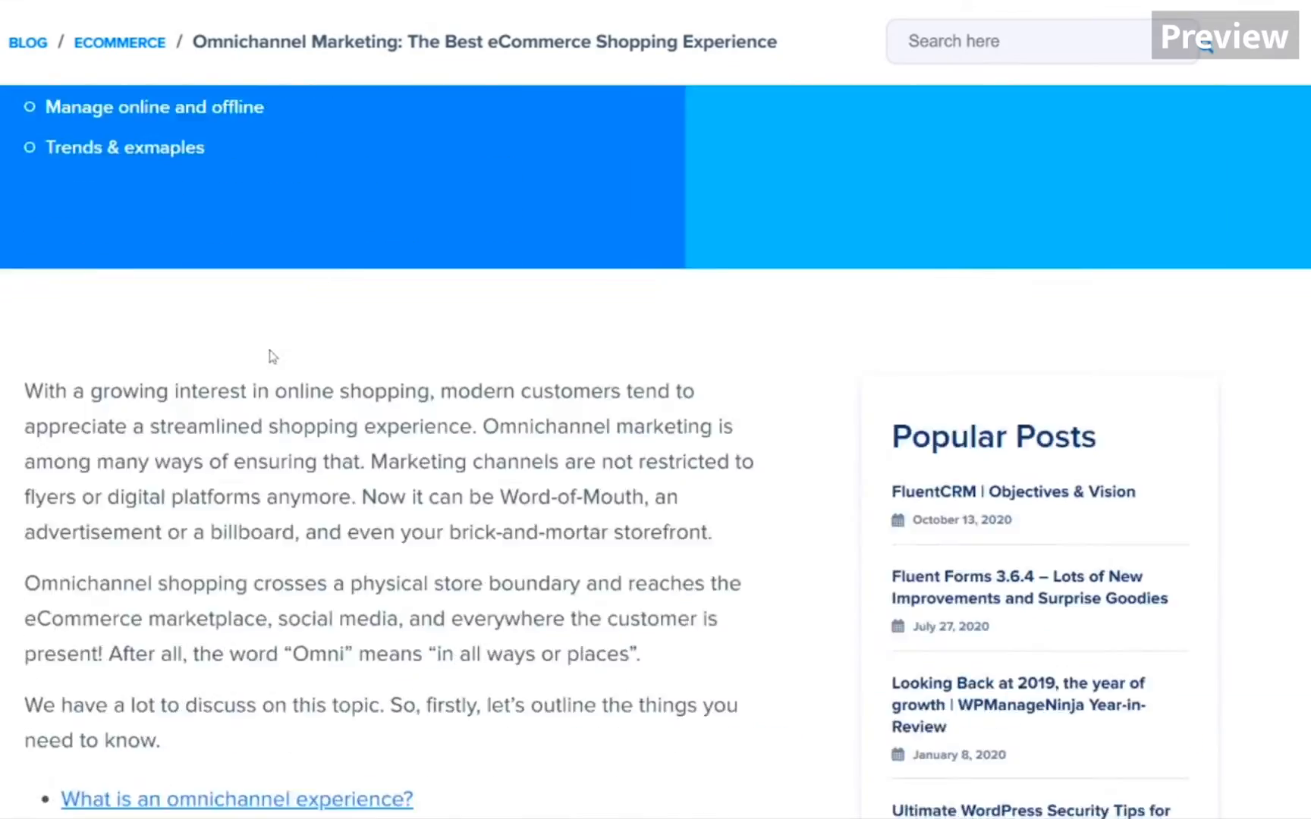
scroll("down", 3)
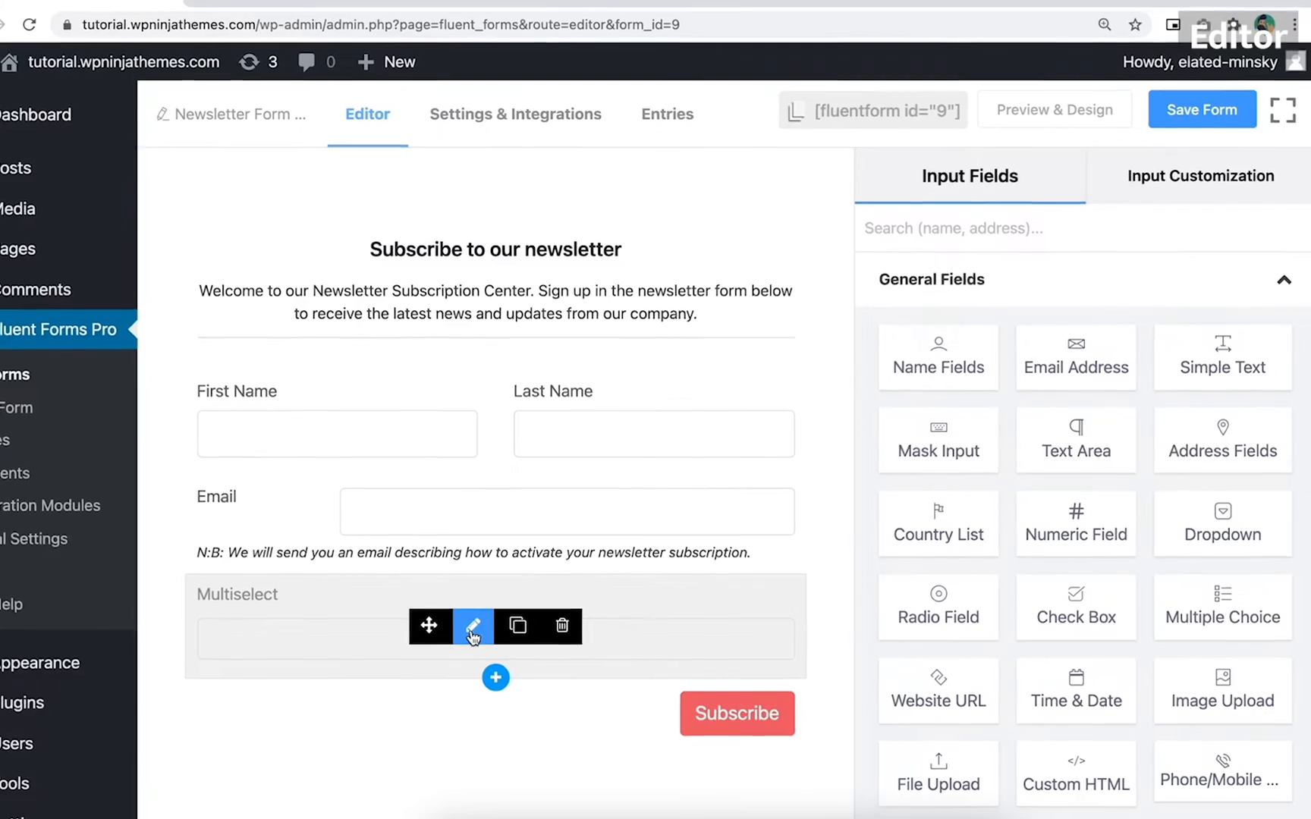
left_click(472, 628)
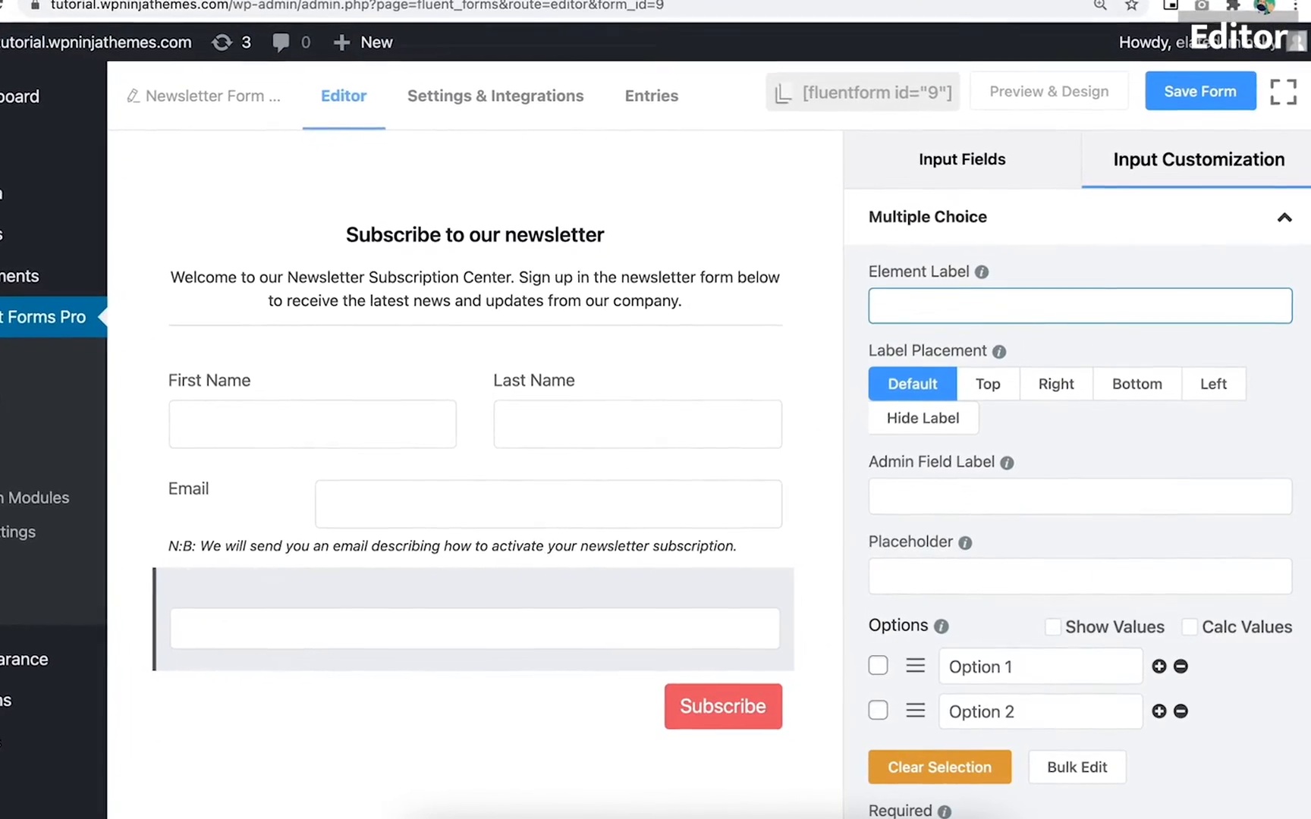
type("how often you'd like to receive emails.")
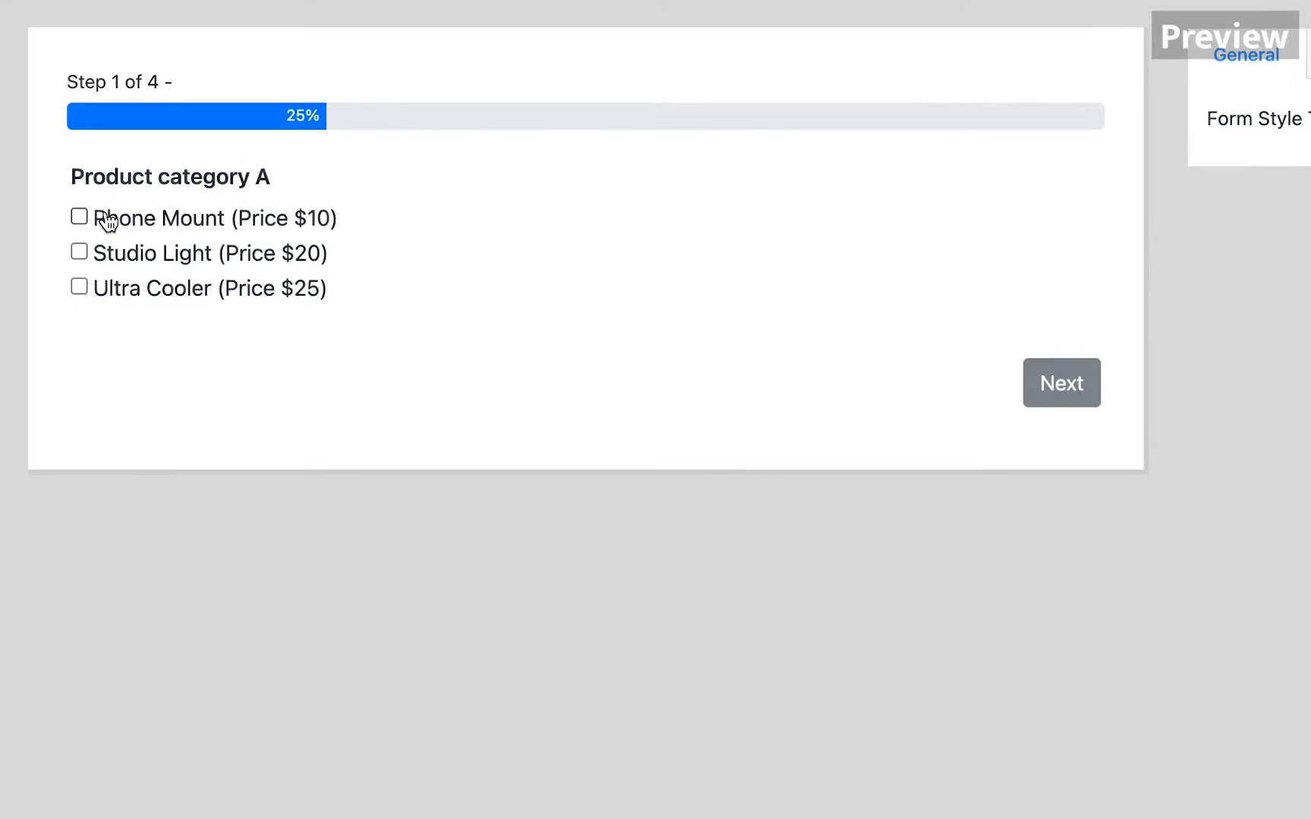
Step: Order Phone Mount, Type C Adapter and HDMI 4k Cable, advancing to step 3 with $37
left_click(77, 216)
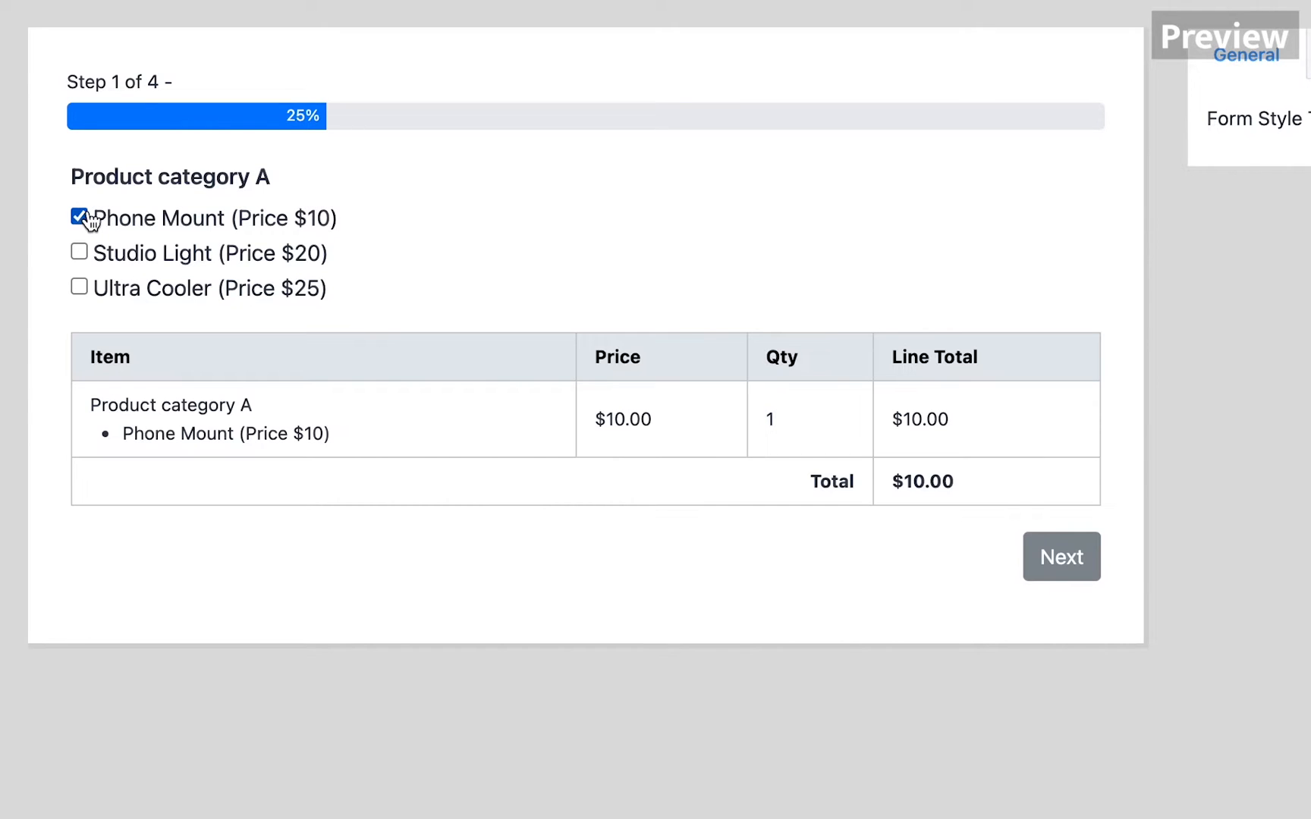
mouse_move(347, 420)
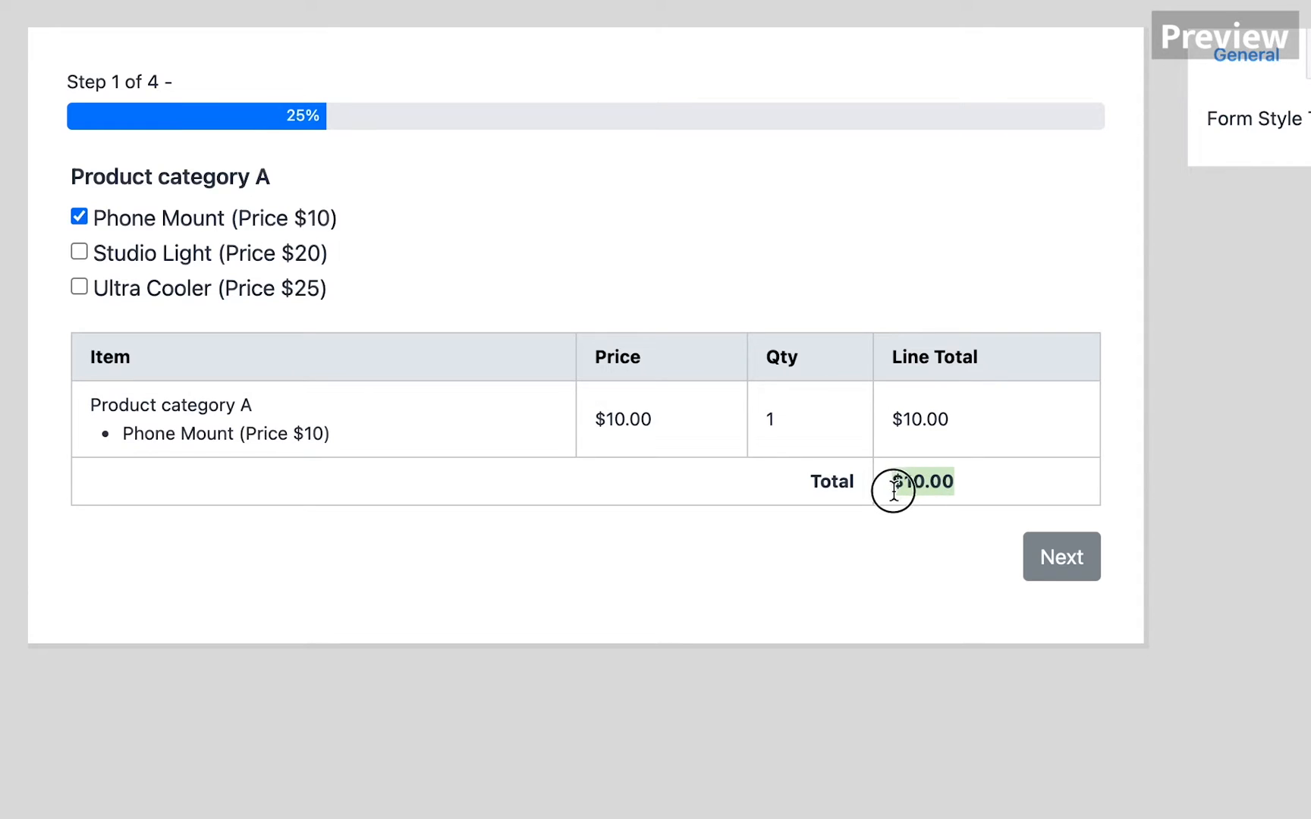
left_click(1060, 557)
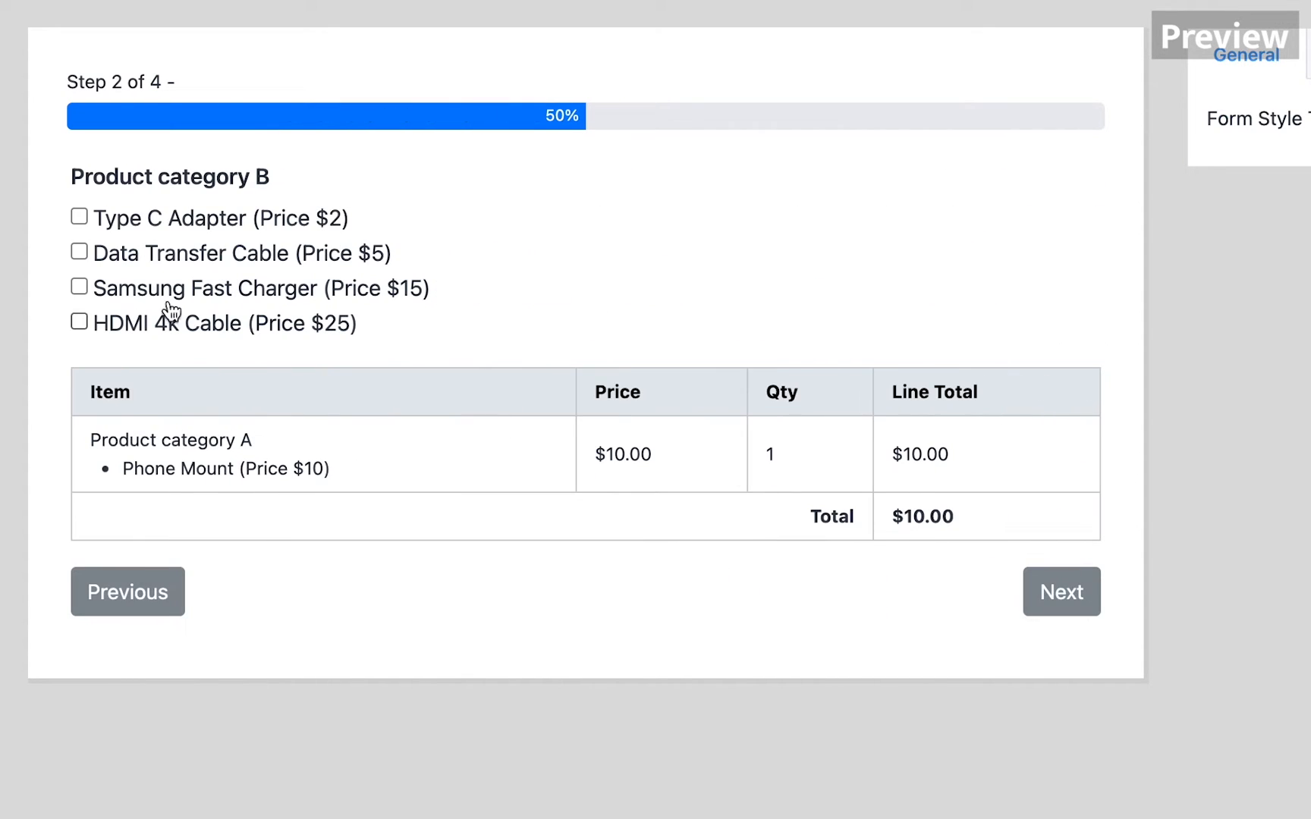
left_click(78, 217)
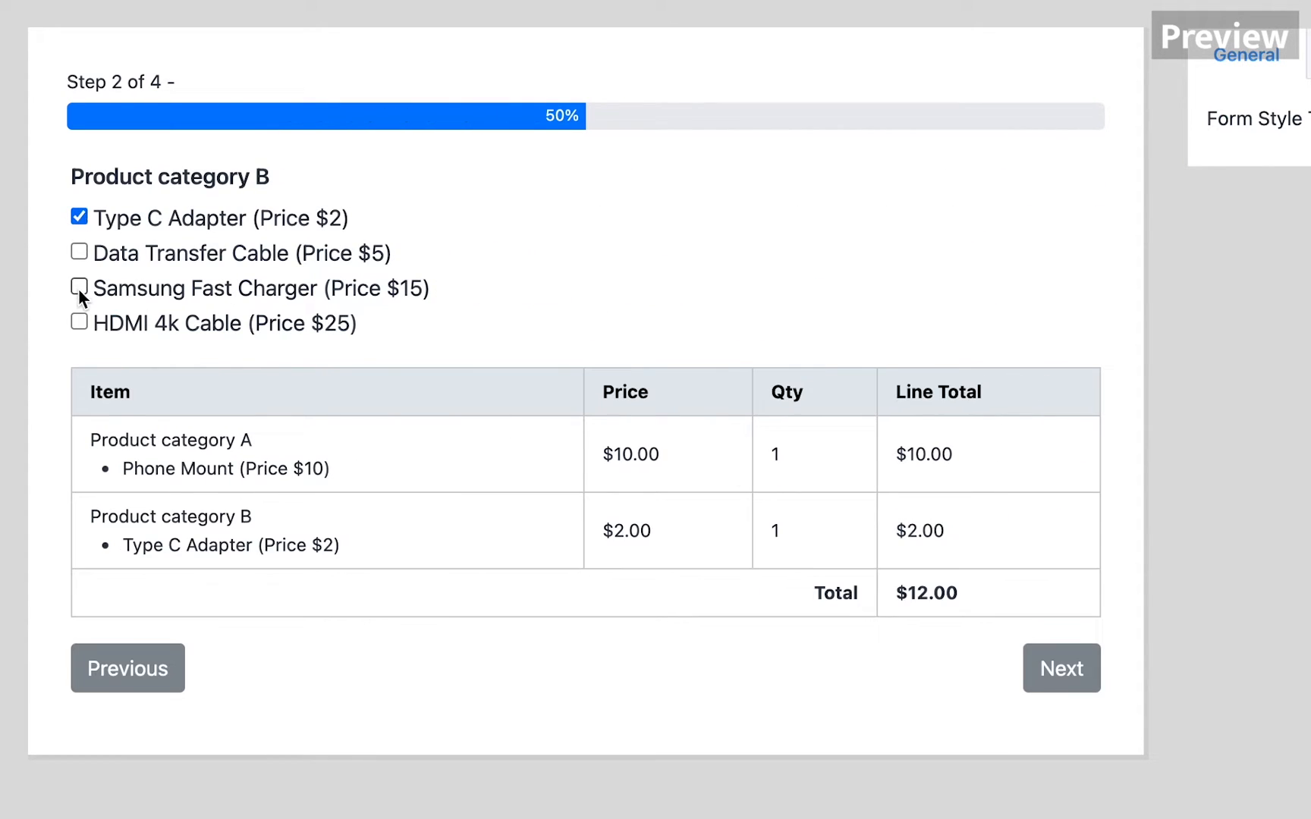
left_click(77, 288)
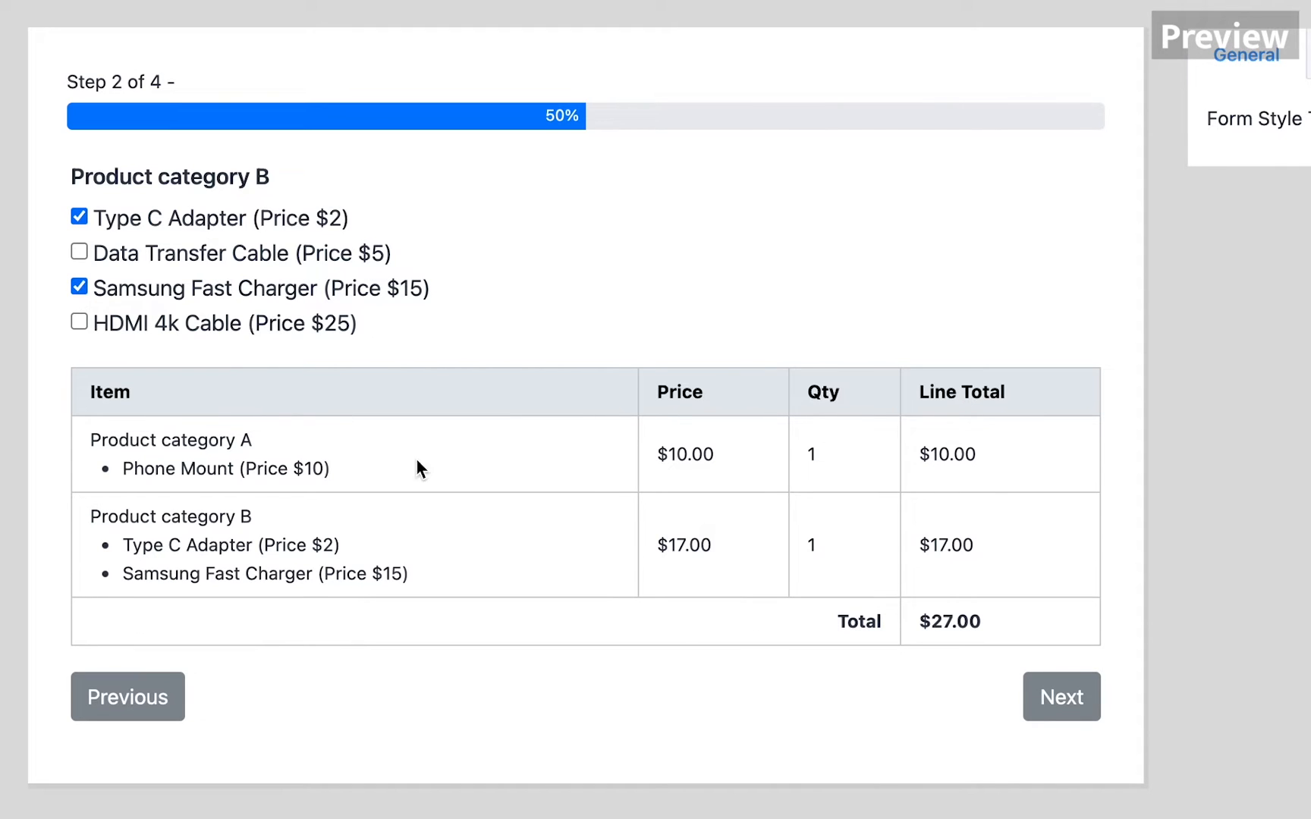
left_click(77, 321)
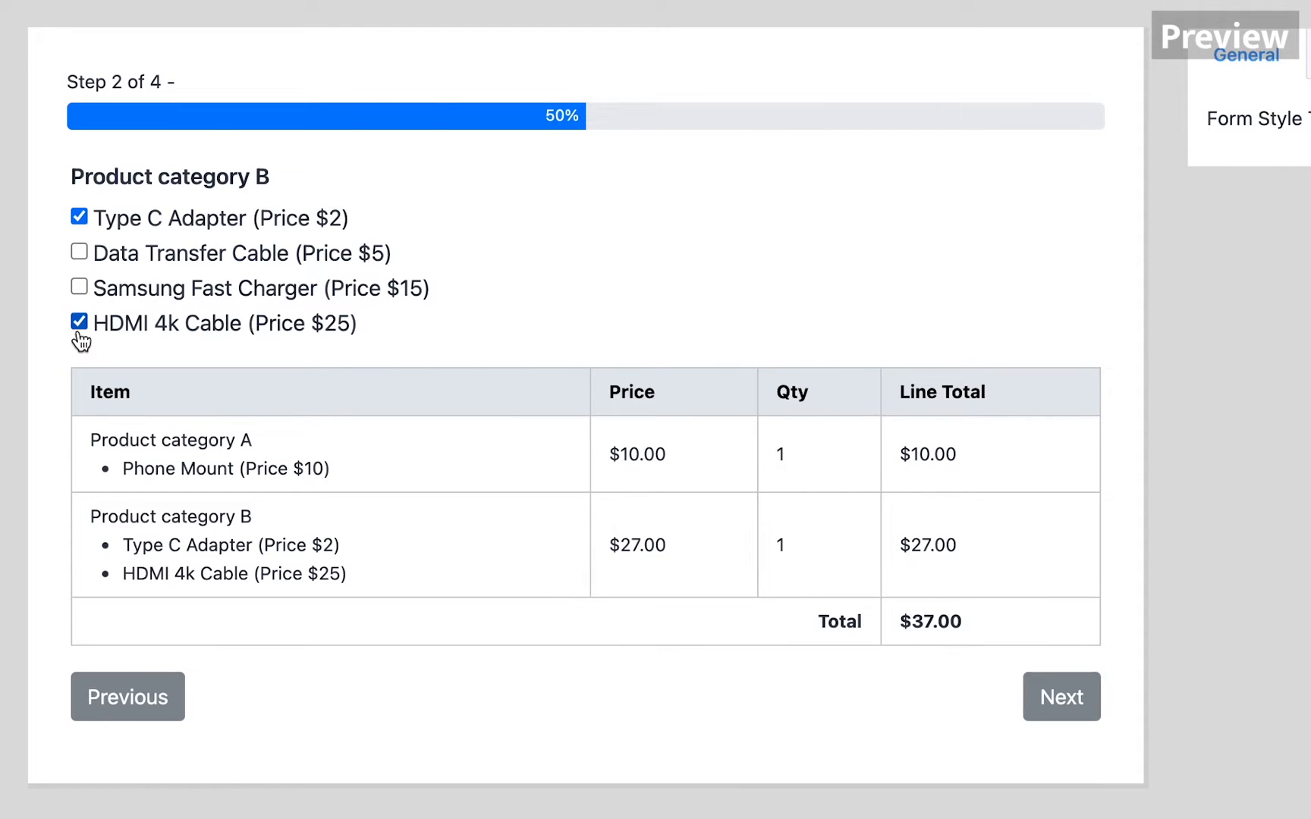
left_click(1059, 697)
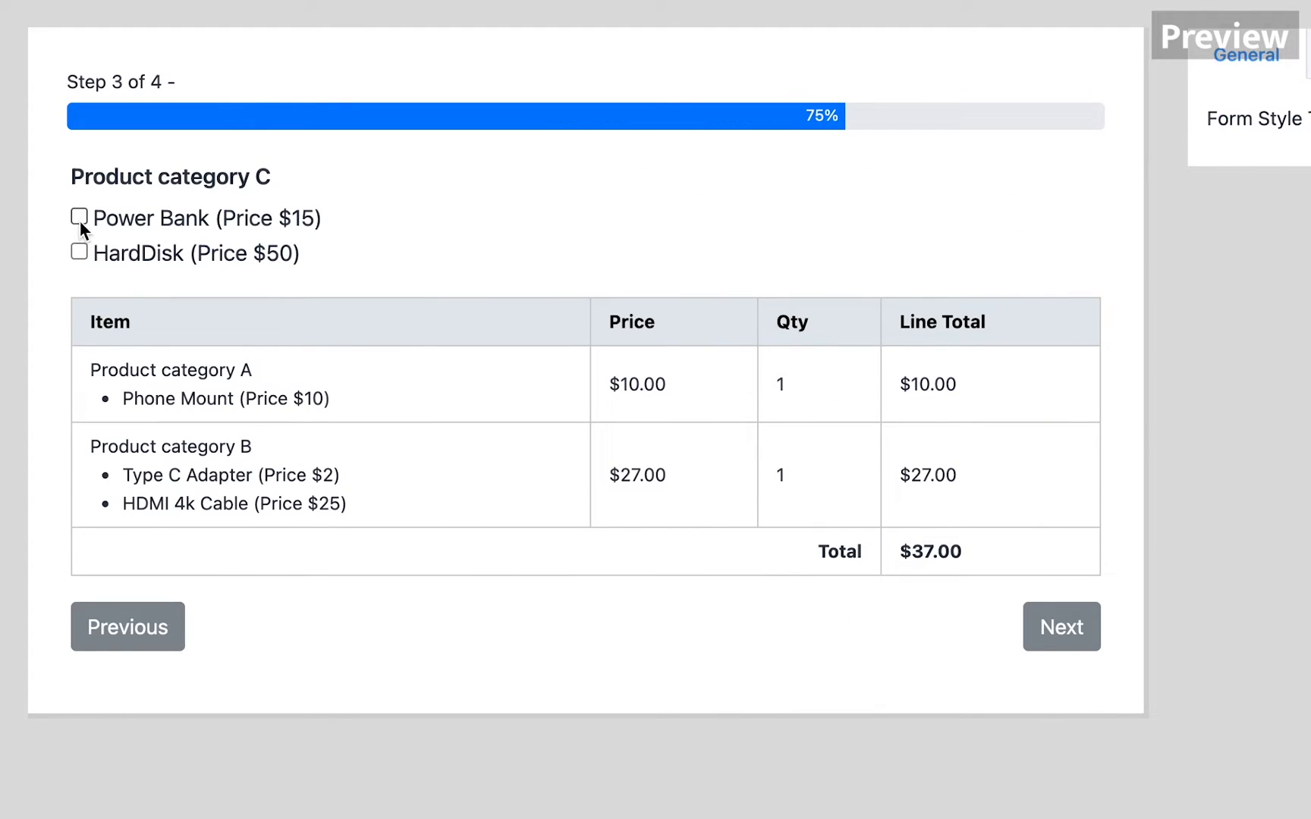
left_click(77, 217)
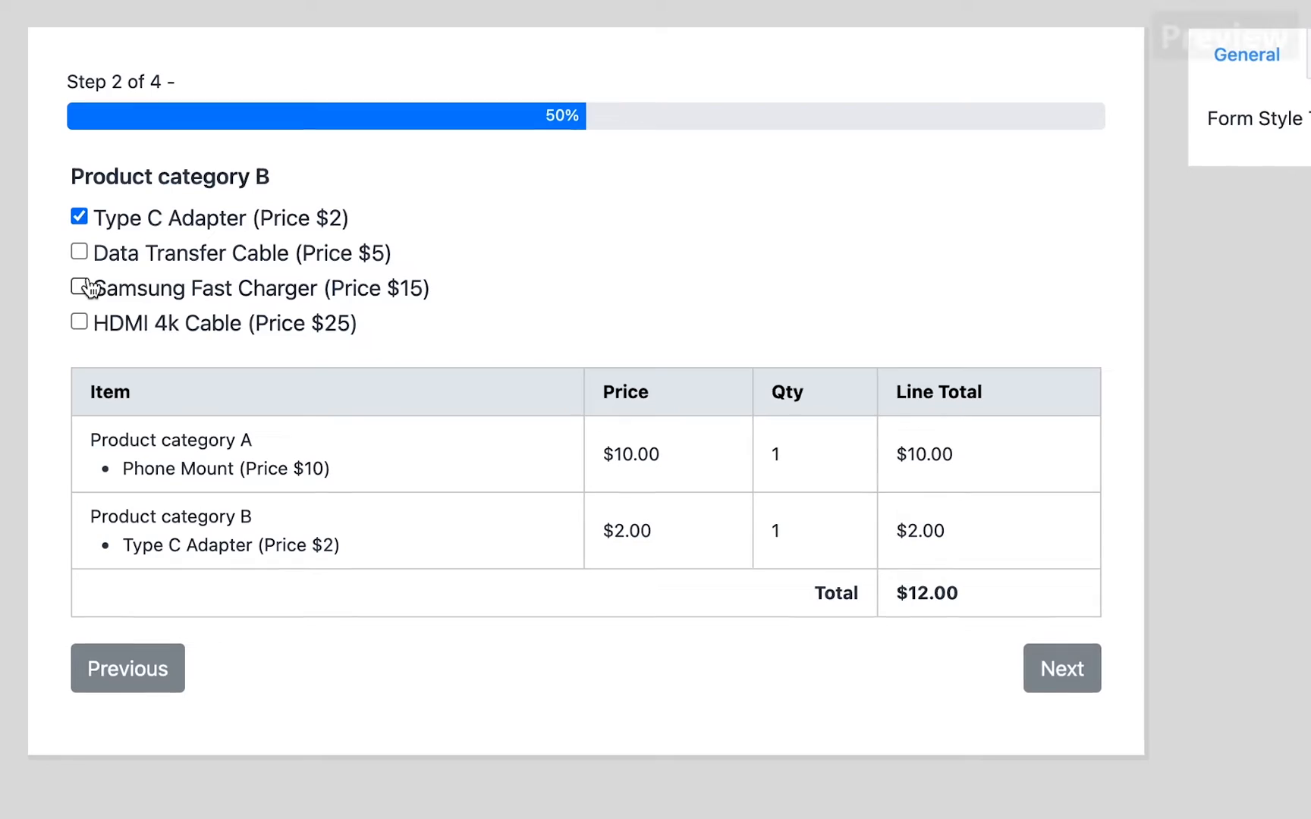
left_click(77, 322)
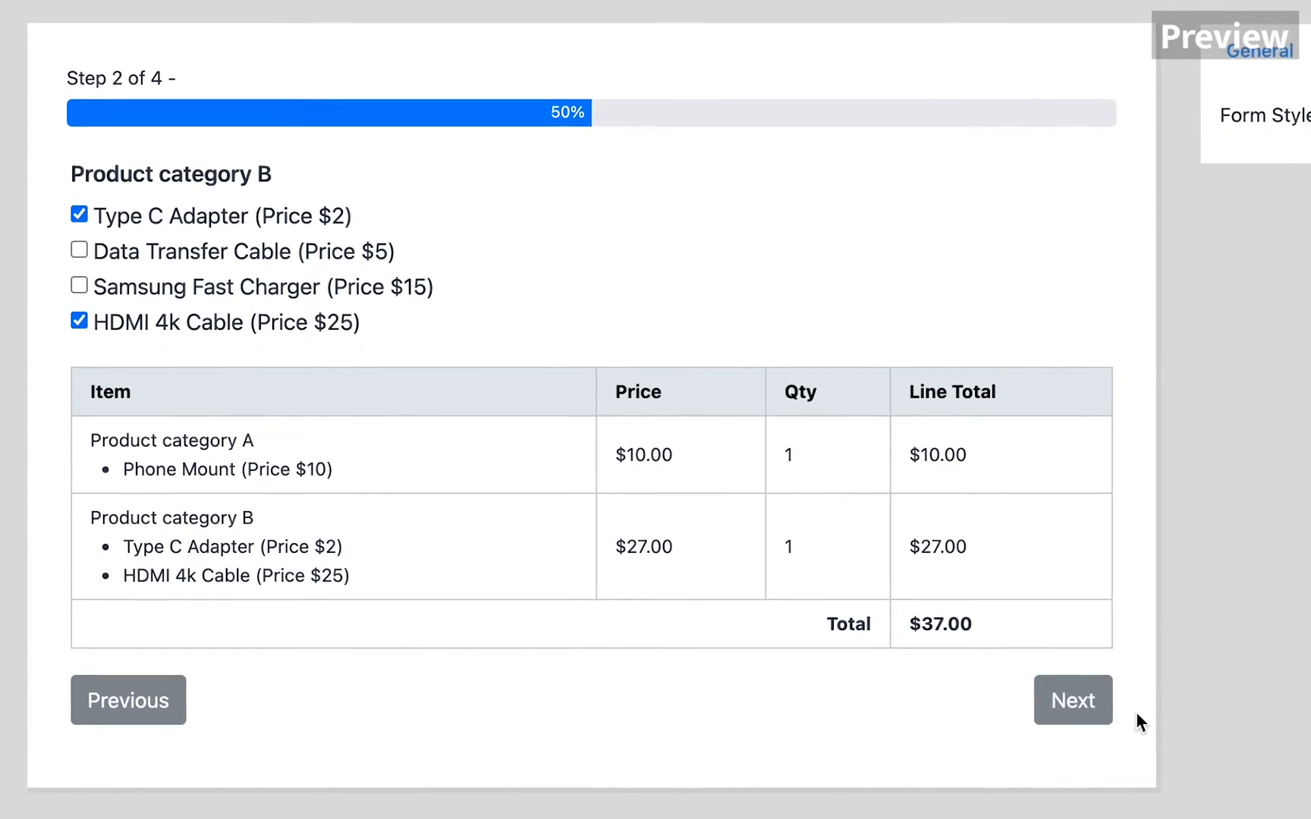
left_click(1072, 700)
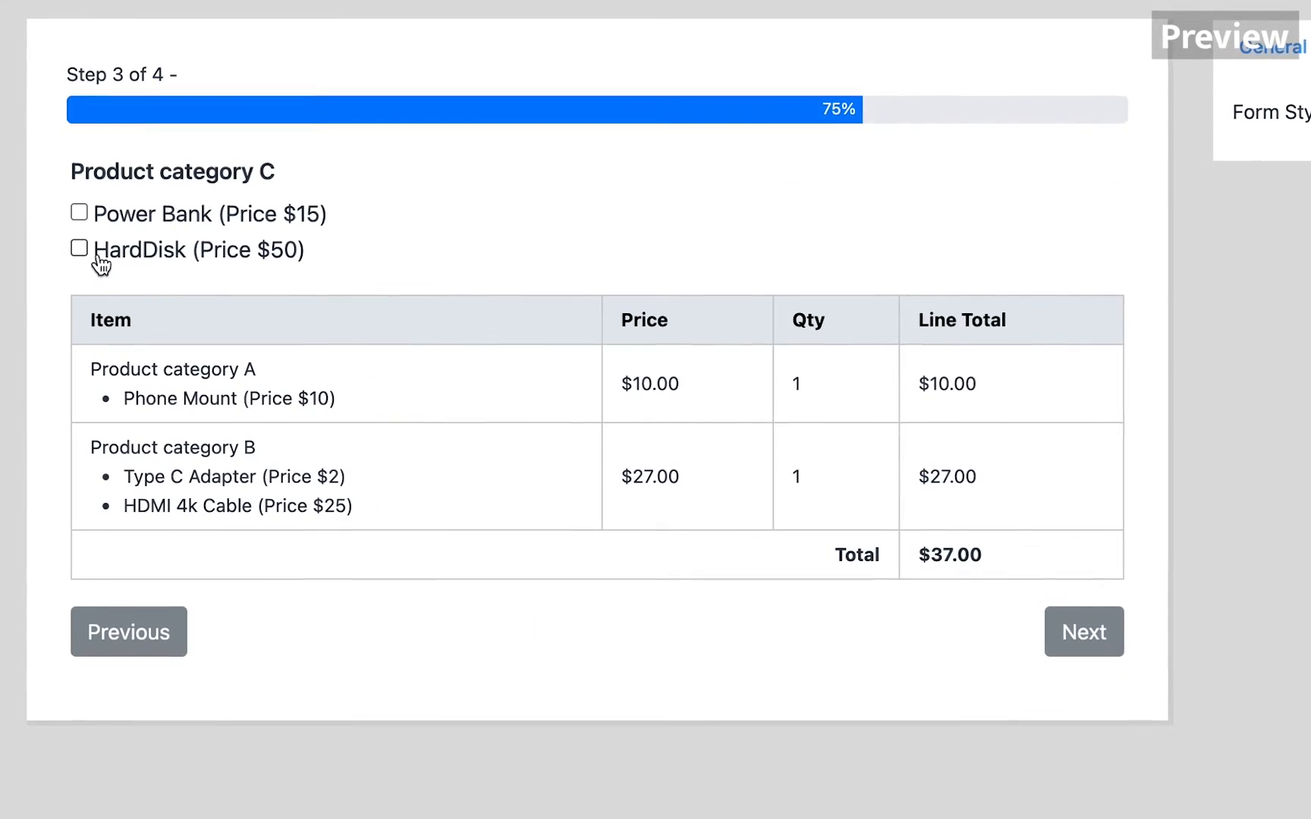
left_click(77, 212)
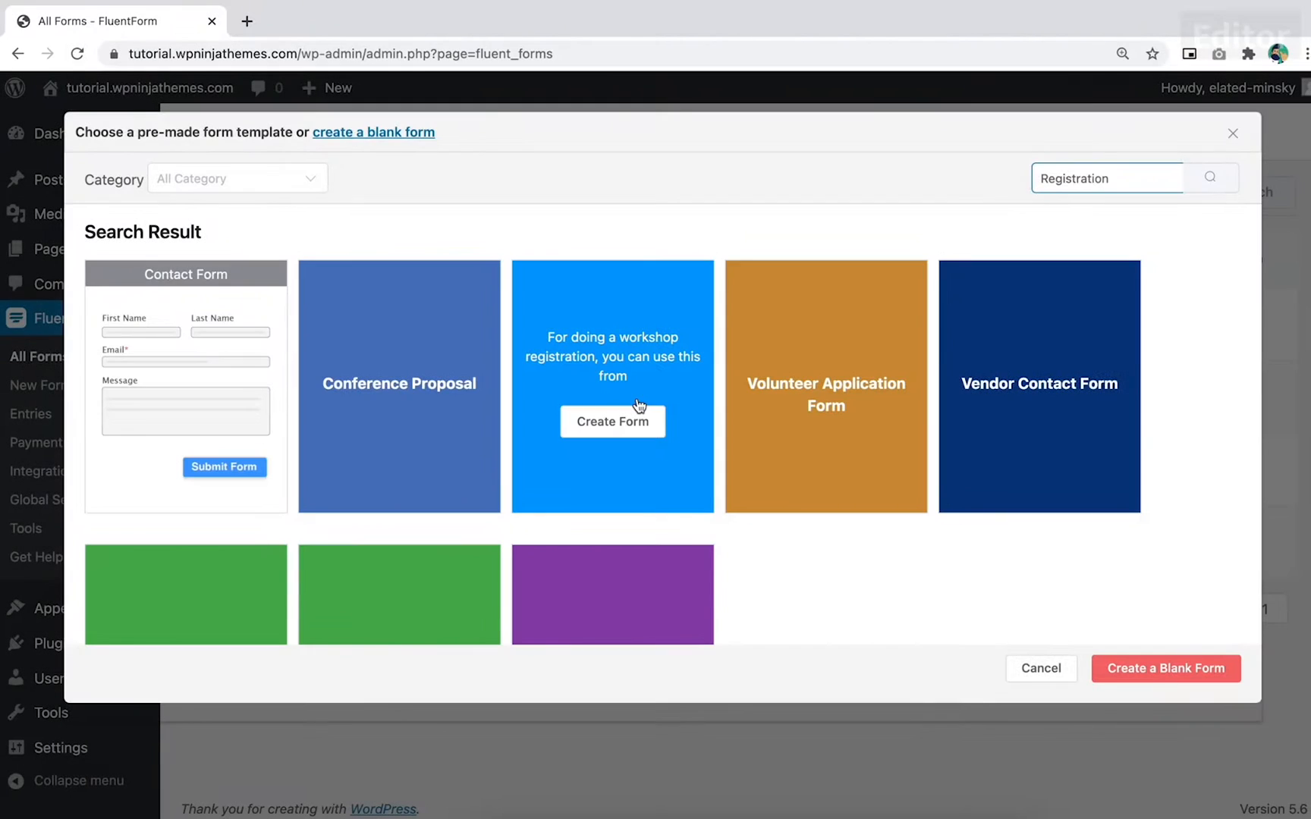
Step: Create a Workshop Registration form, view its integrations, then create an order bump form
left_click(612, 421)
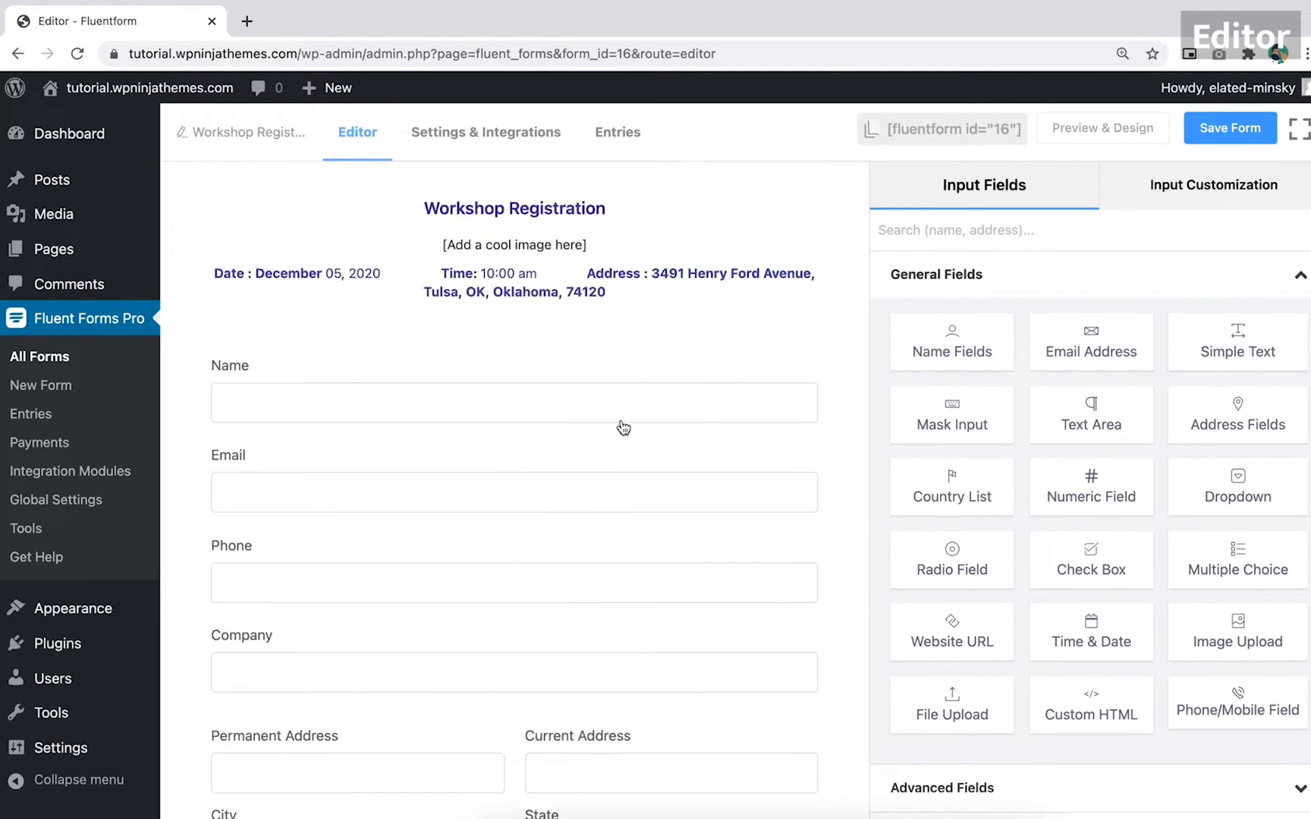
left_click(485, 132)
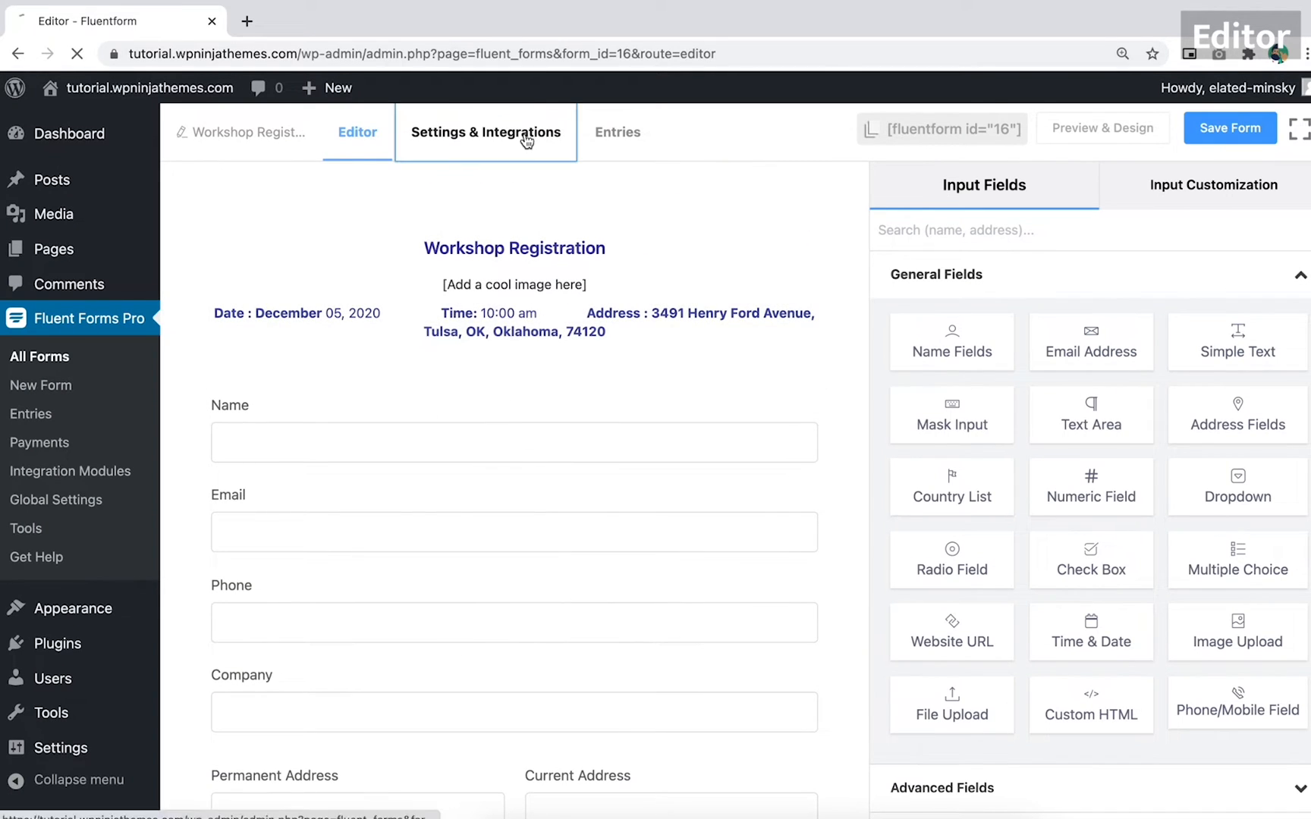
left_click(486, 132)
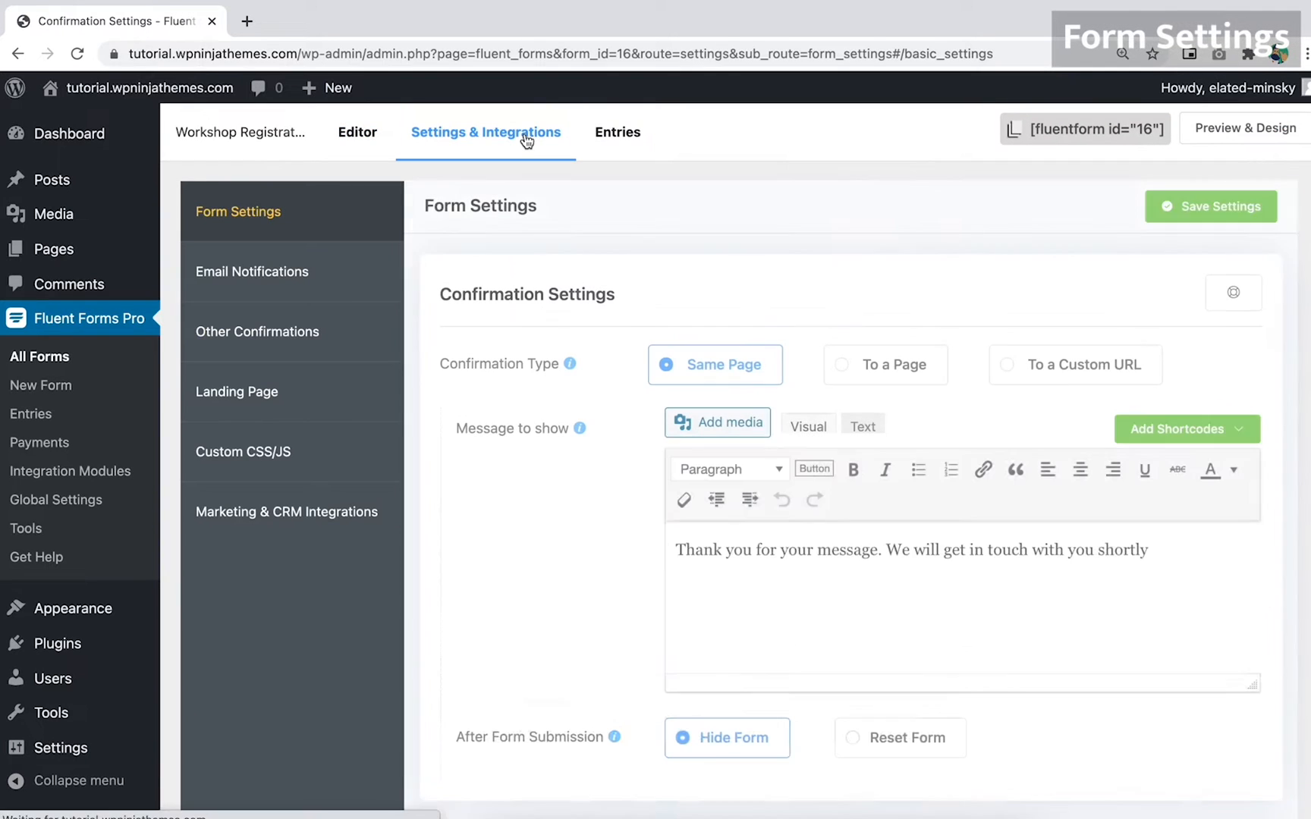
mouse_move(286, 511)
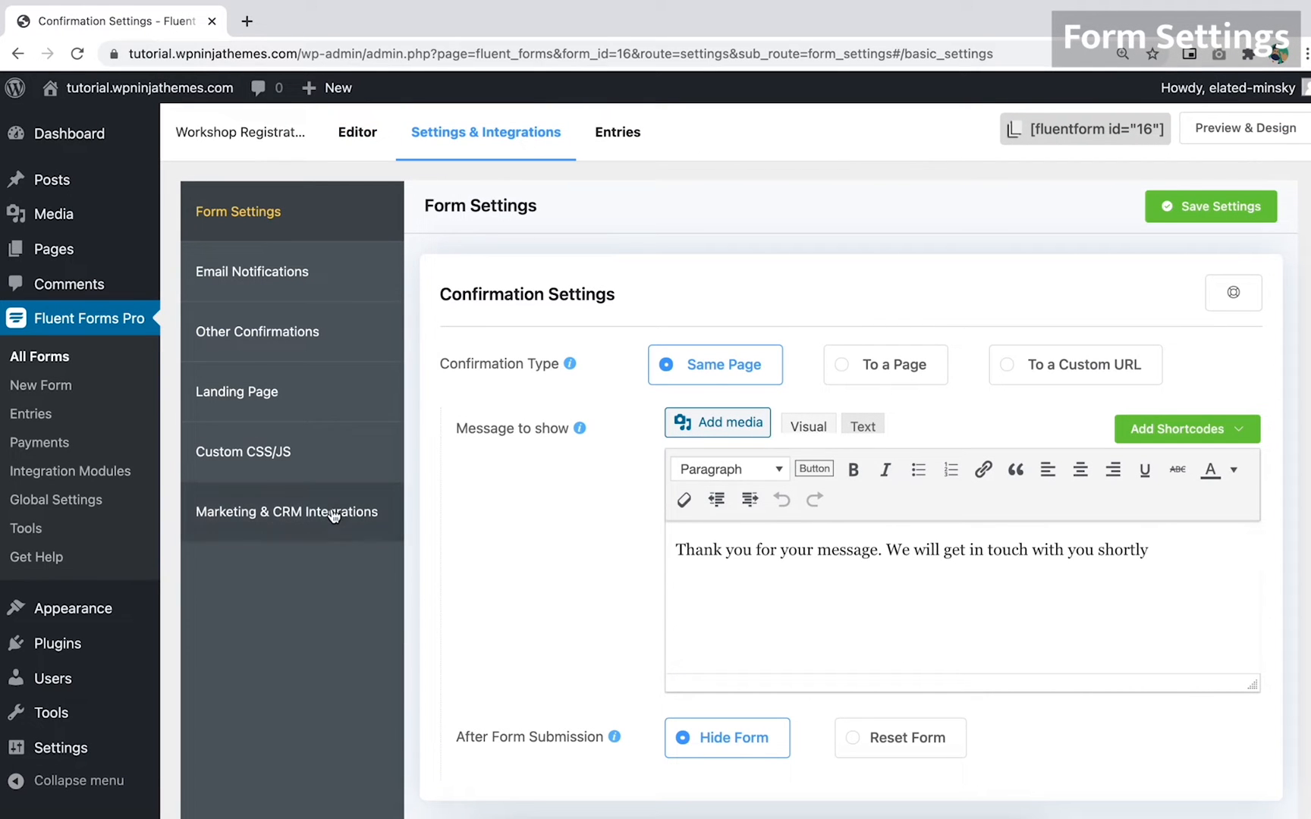
left_click(286, 511)
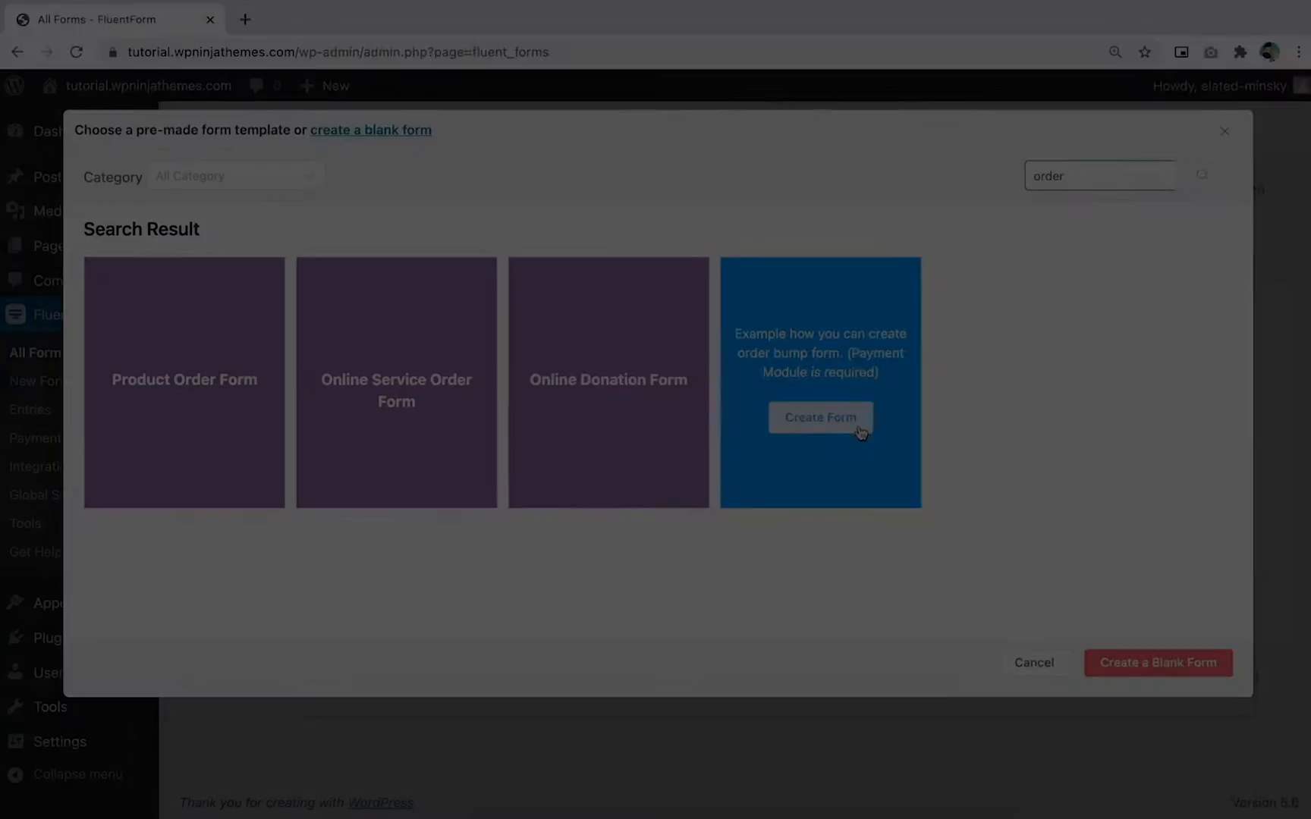
left_click(820, 418)
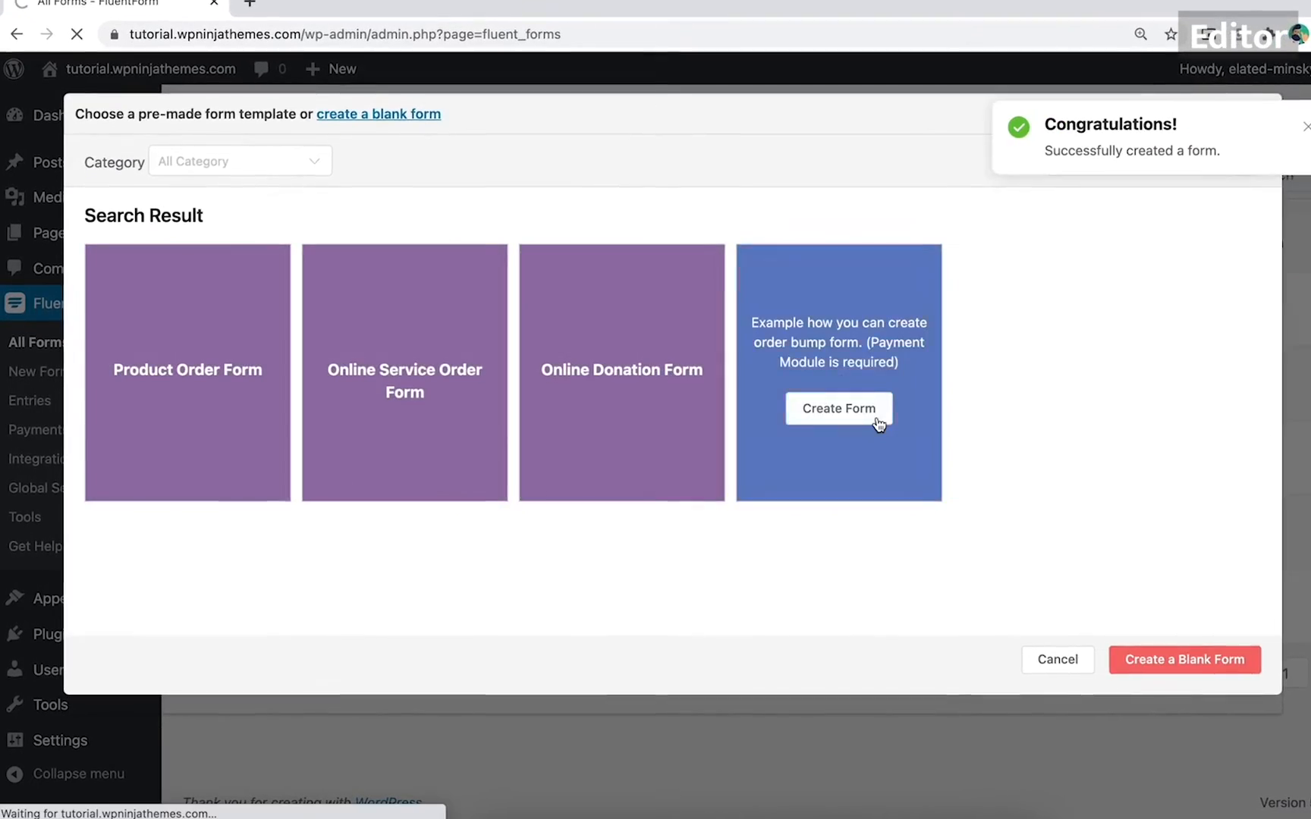
left_click(837, 409)
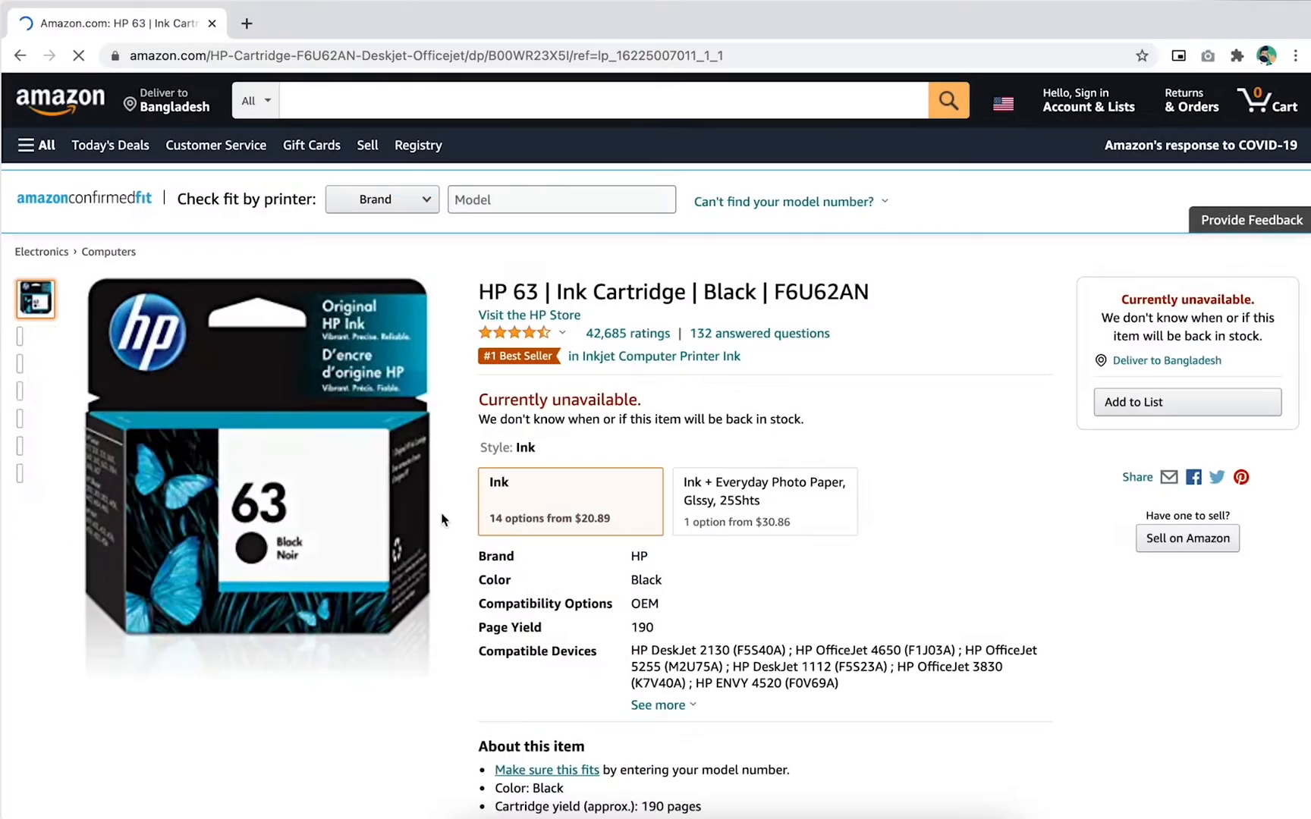
scroll("down", 3)
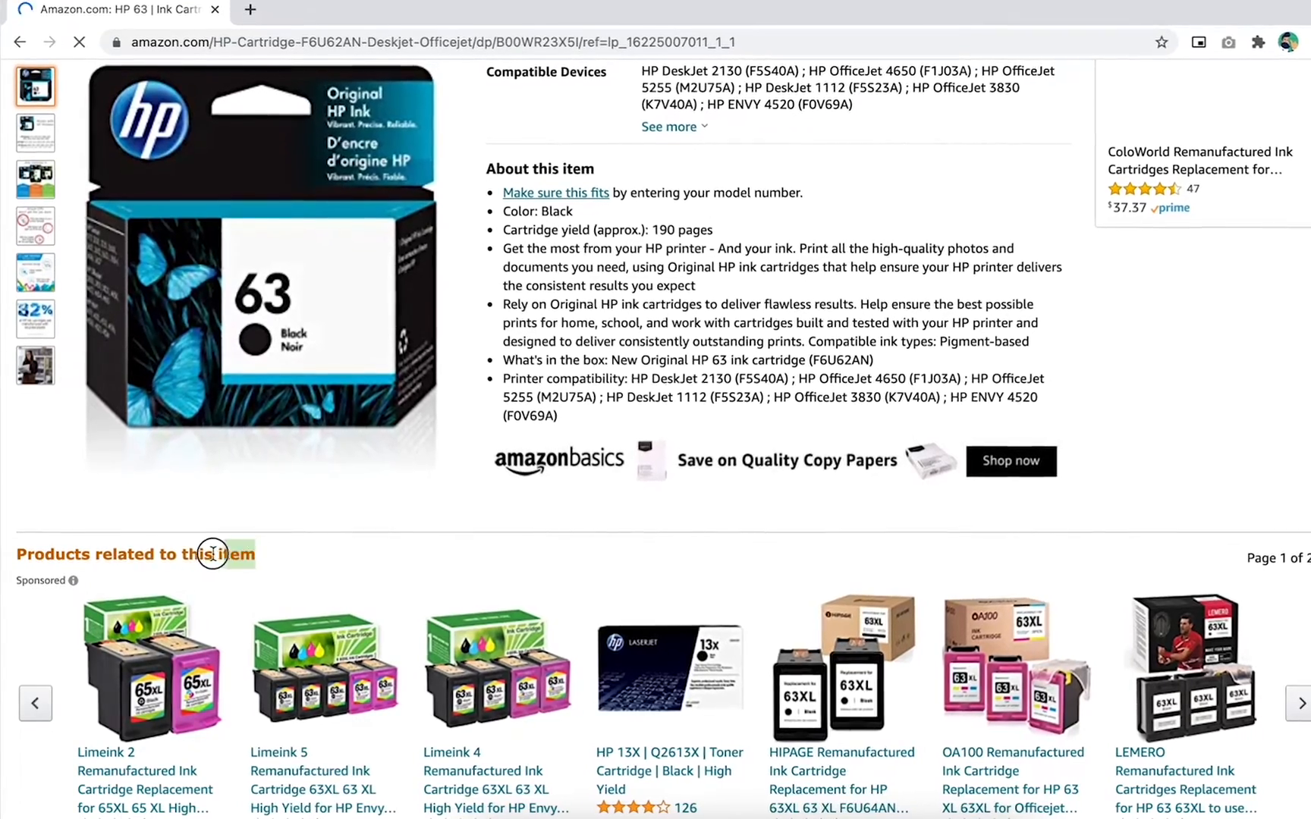
scroll("down", 3)
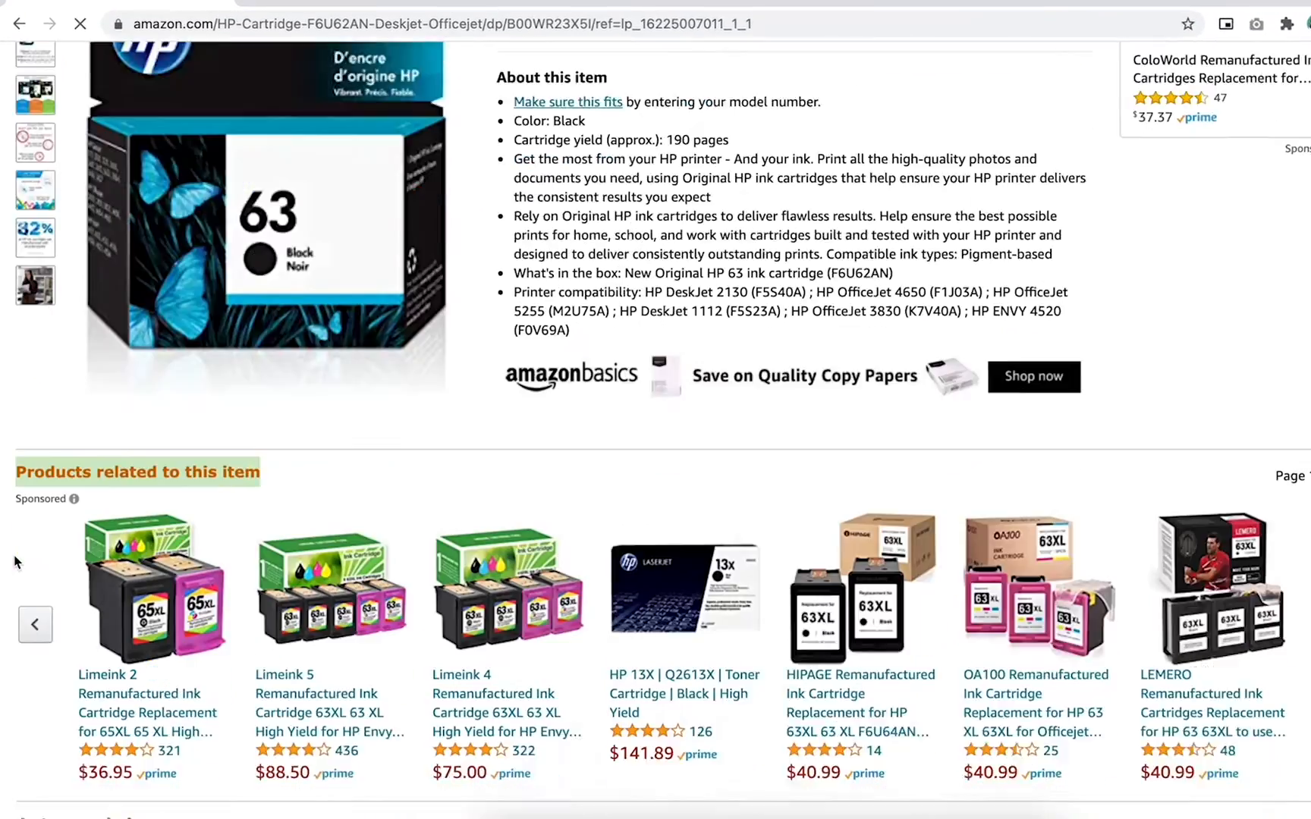
scroll("down", 3)
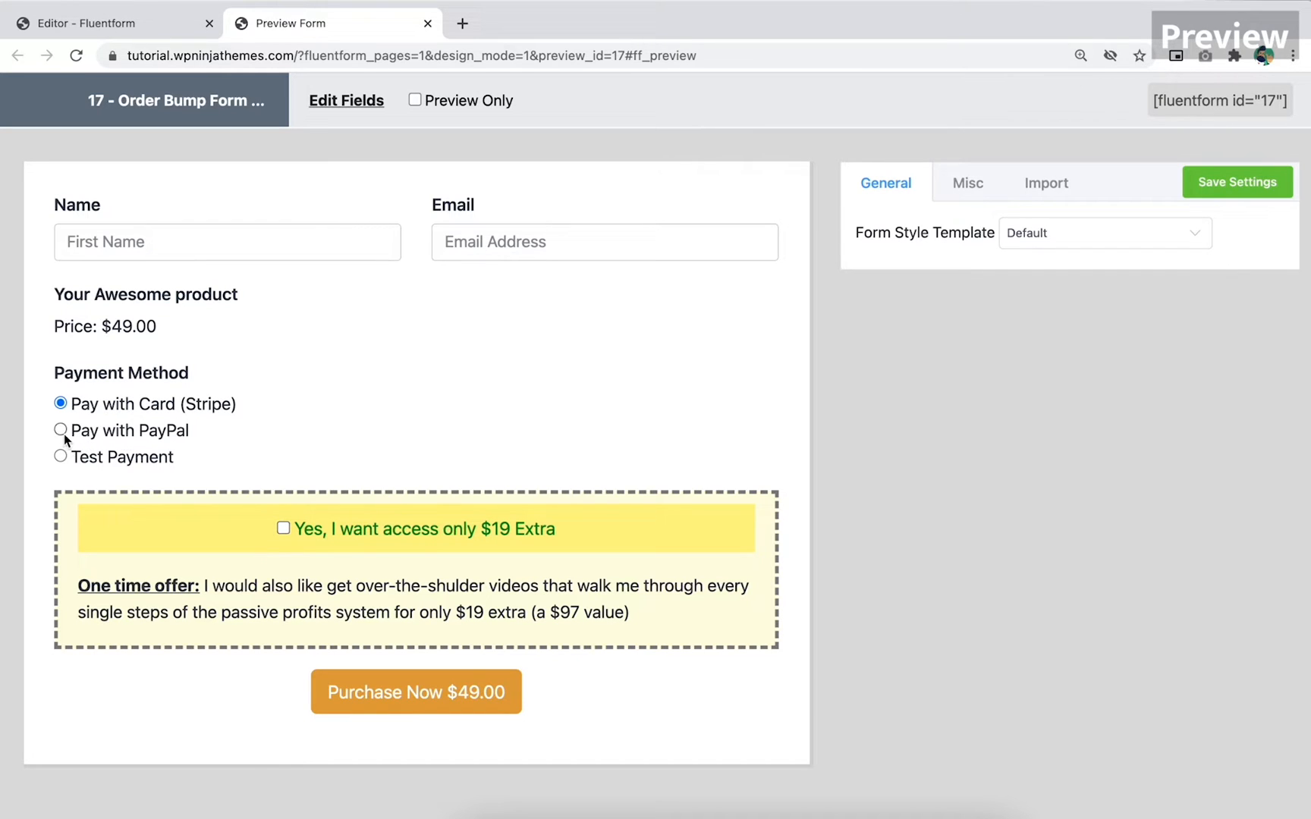
Step: Choose Test Payment, then add and remove the $19 extra to watch the total change
left_click(60, 457)
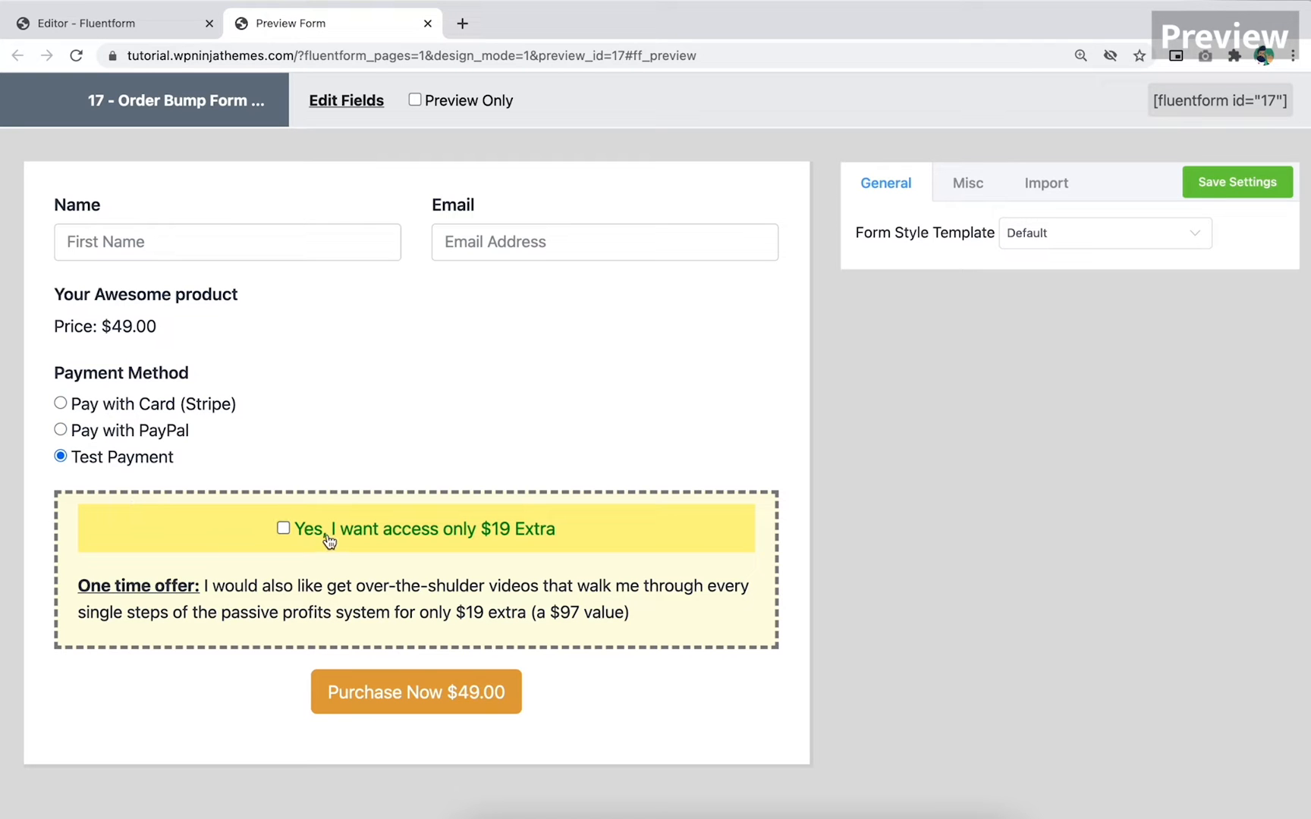
left_click(285, 527)
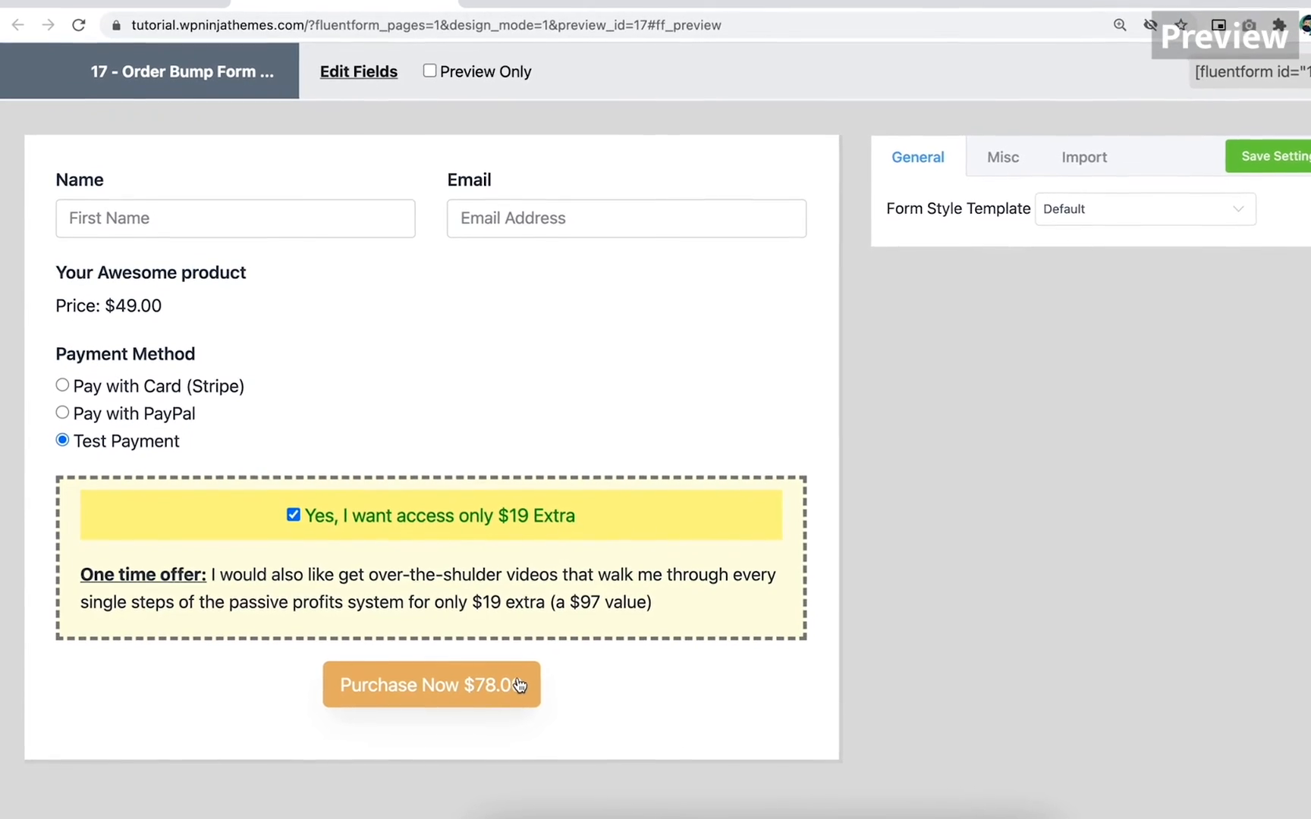
left_click(293, 515)
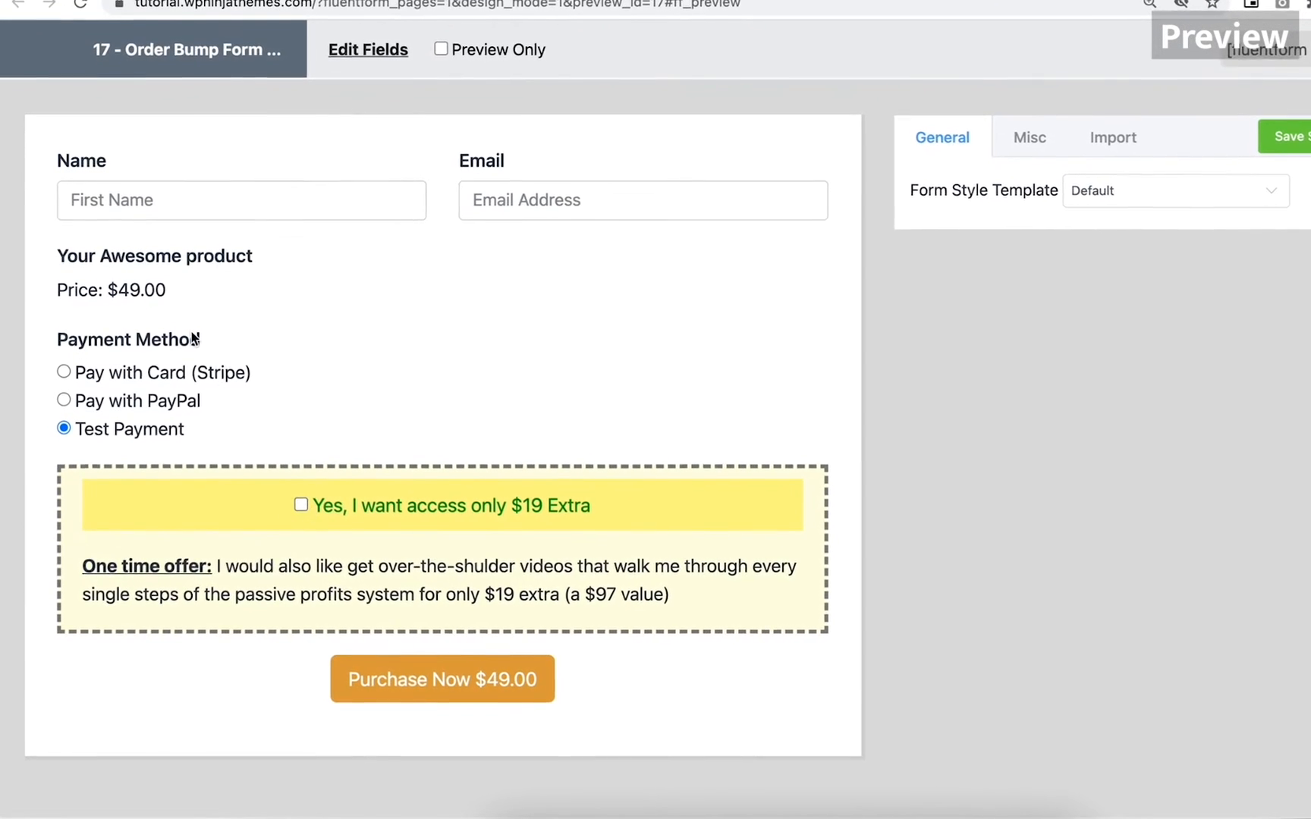
left_click(301, 505)
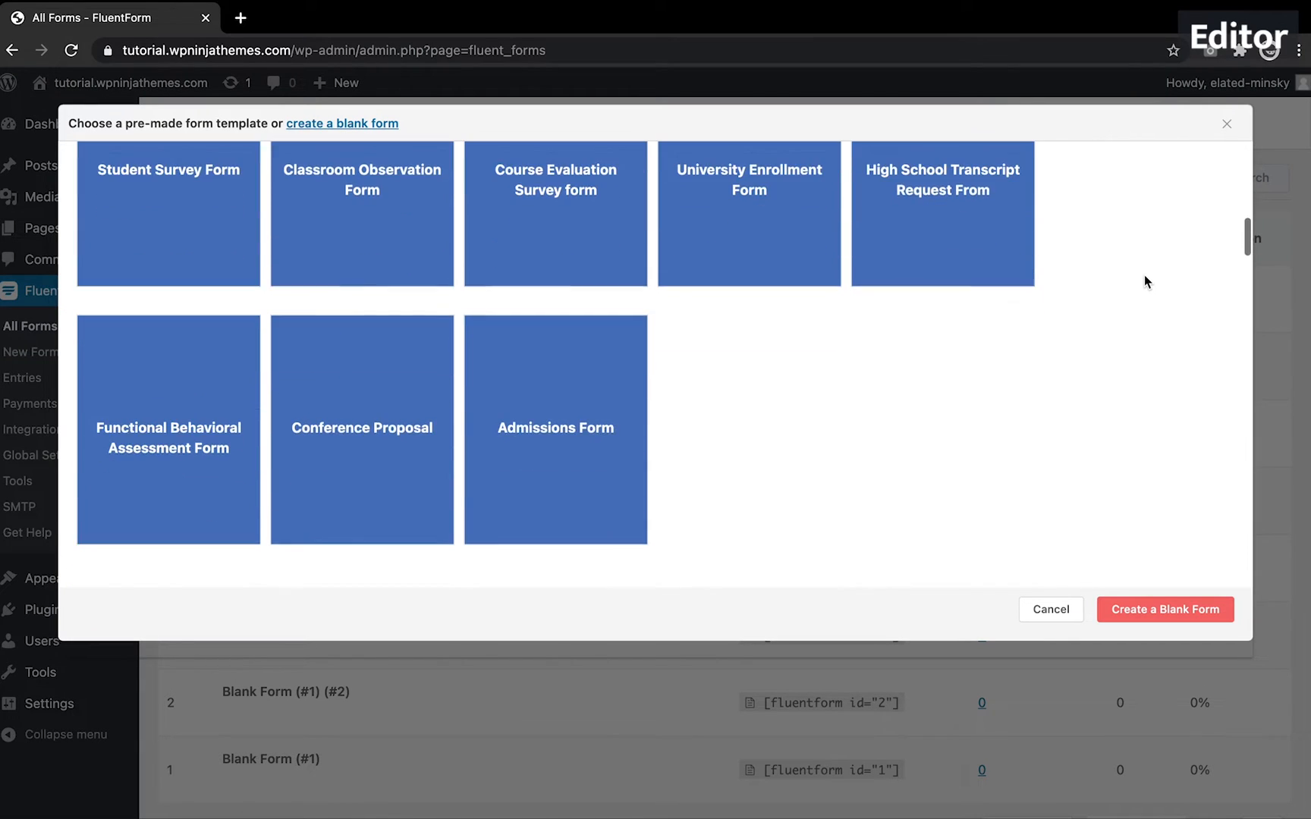
Step: Search templates for 'poll', create the Polling Form (#21), and add a radio choice field
scroll("down", 3)
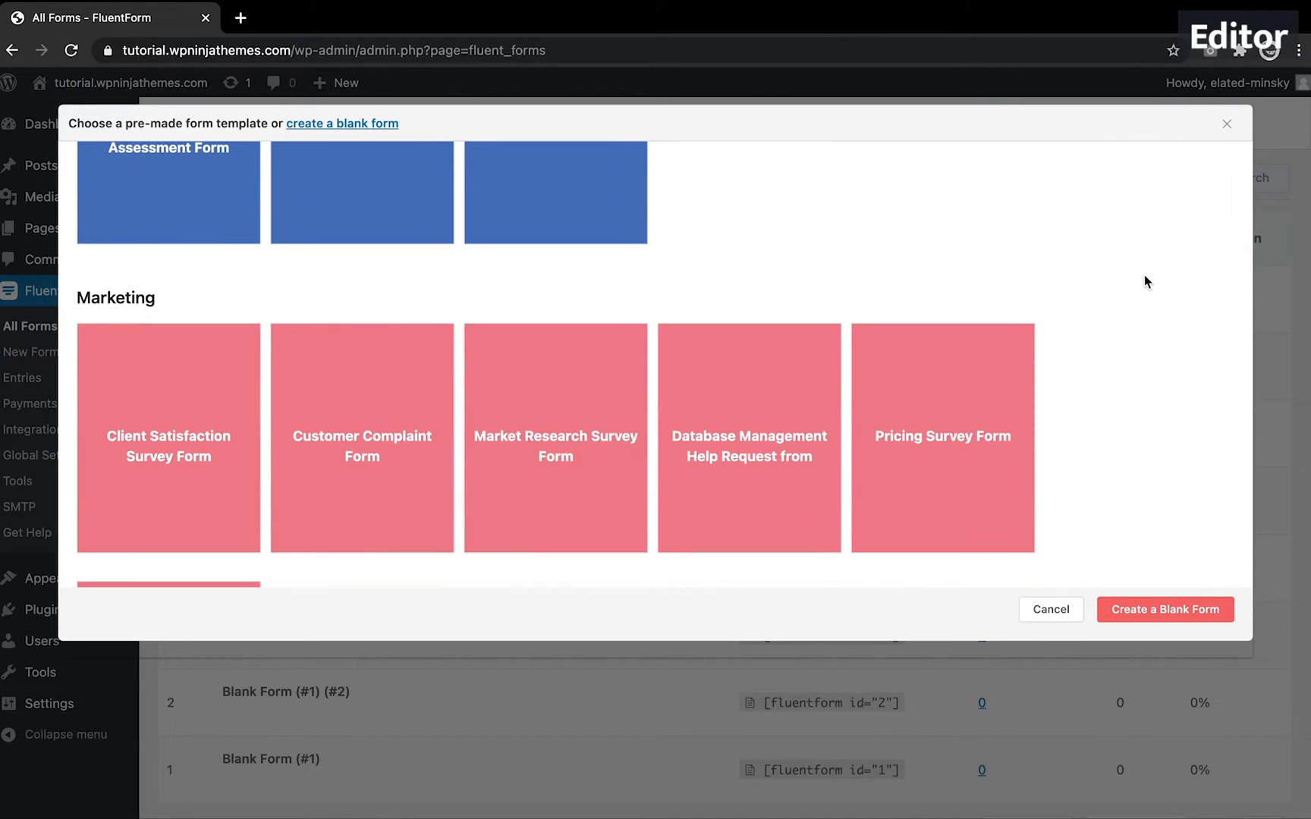
scroll("down", 3)
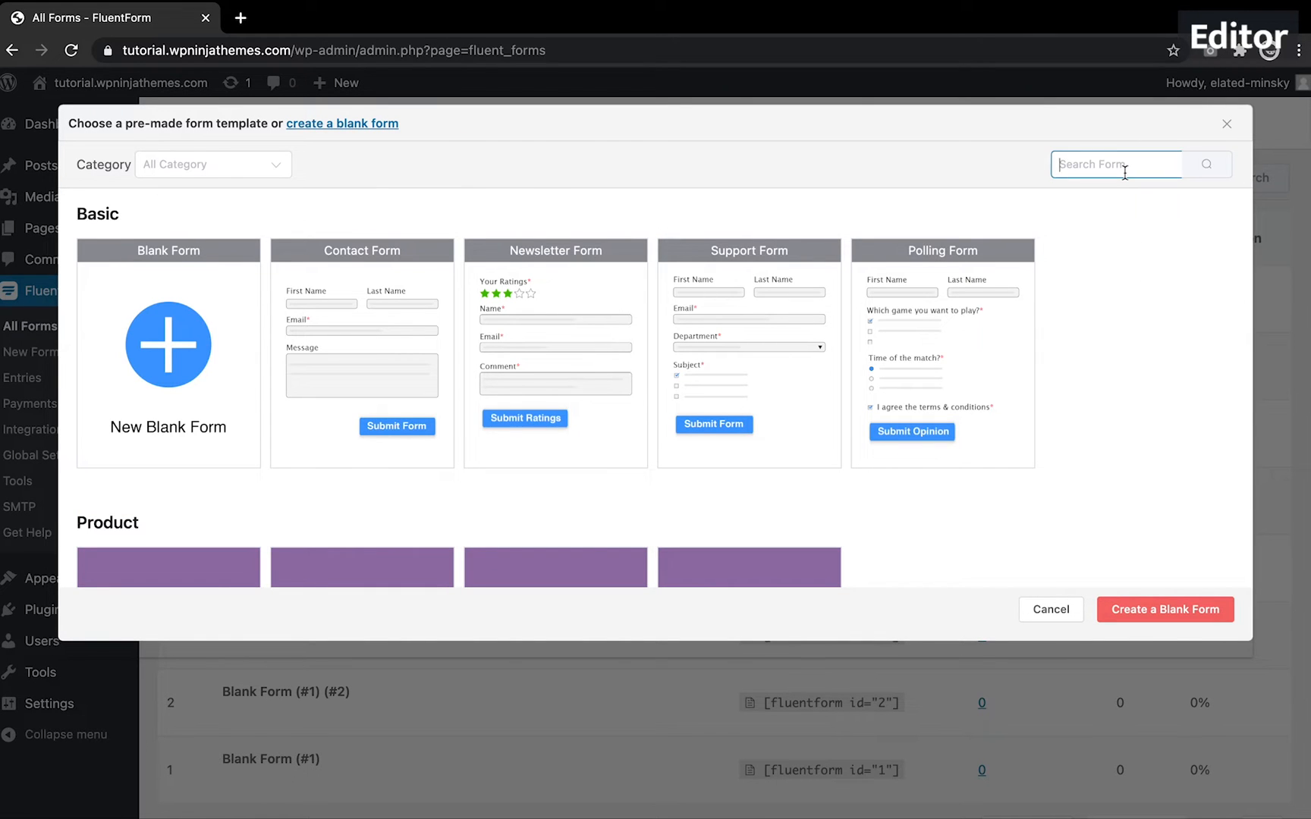
type("poll")
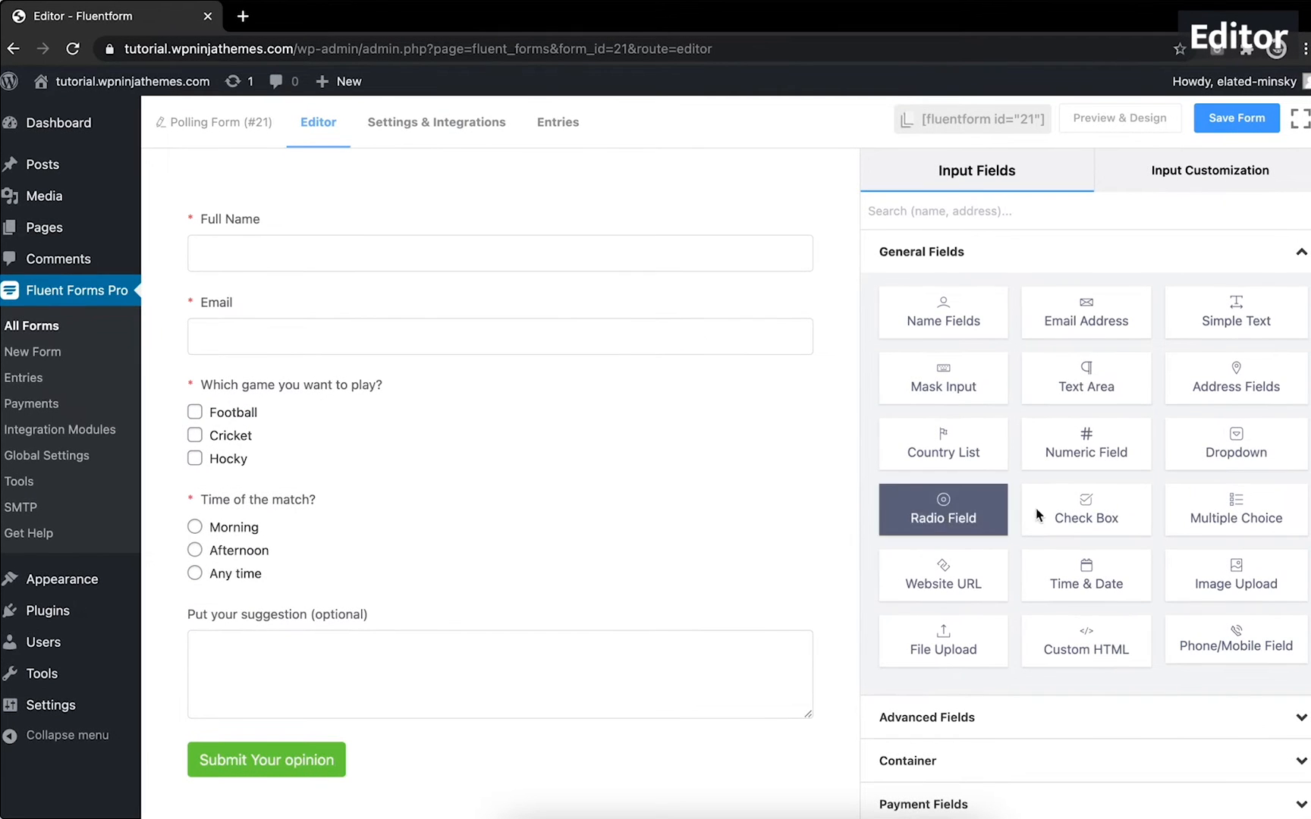
left_click(926, 252)
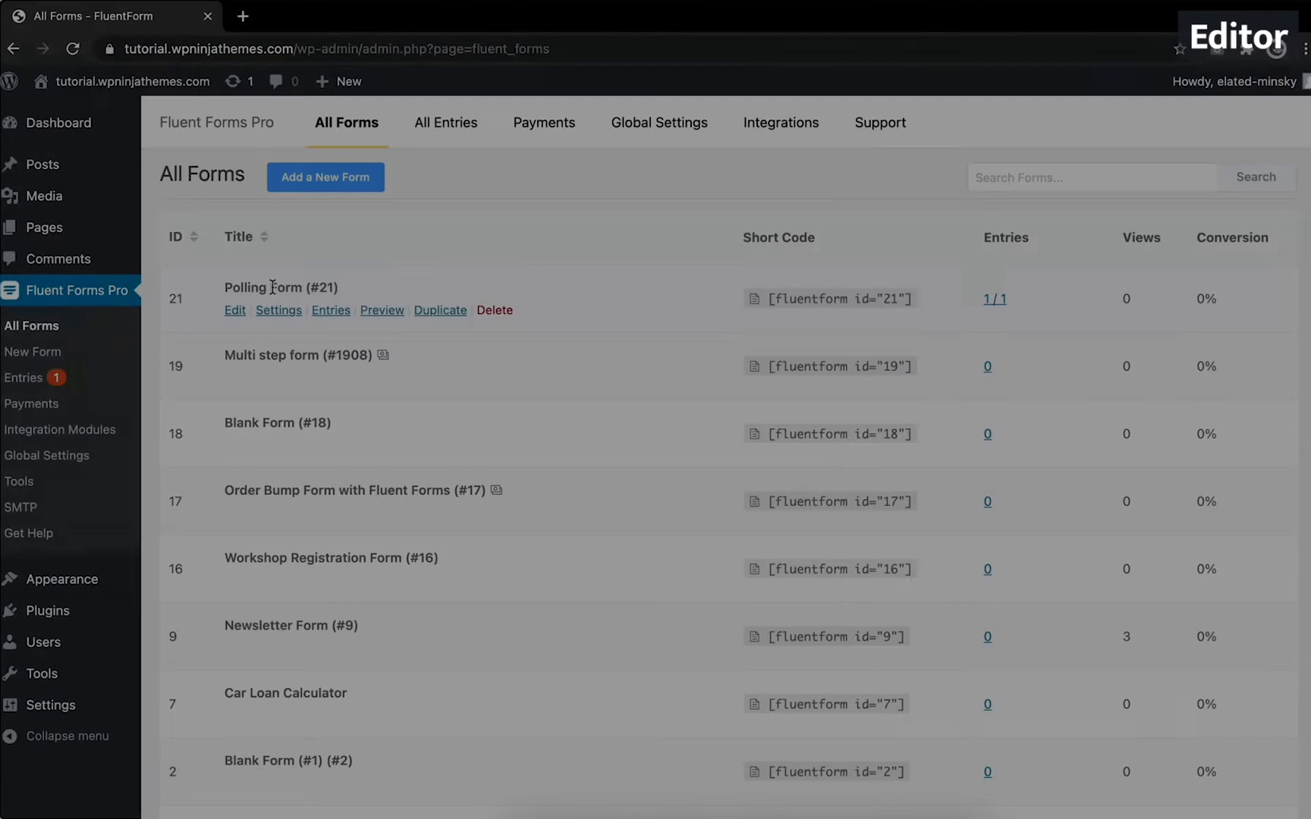
left_click(326, 177)
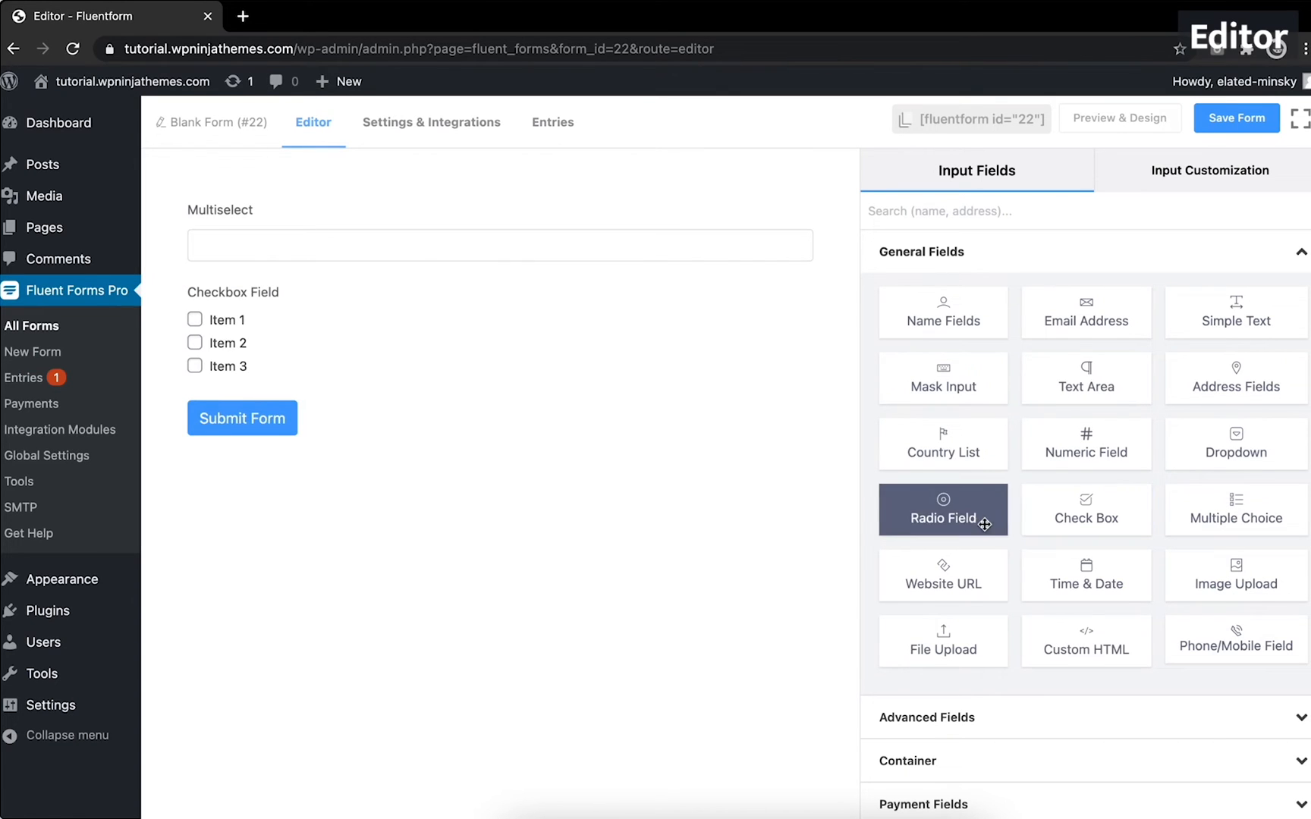
left_click(942, 509)
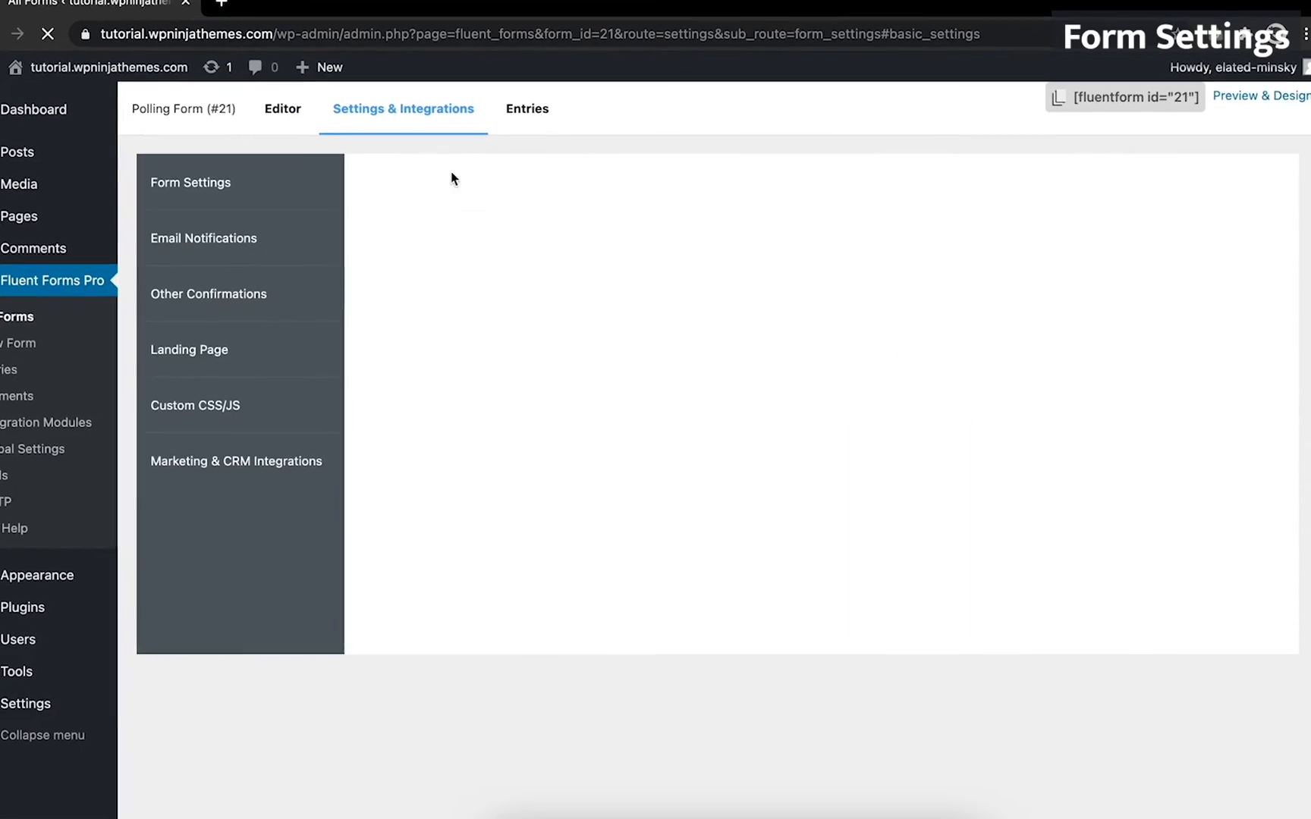
left_click(189, 182)
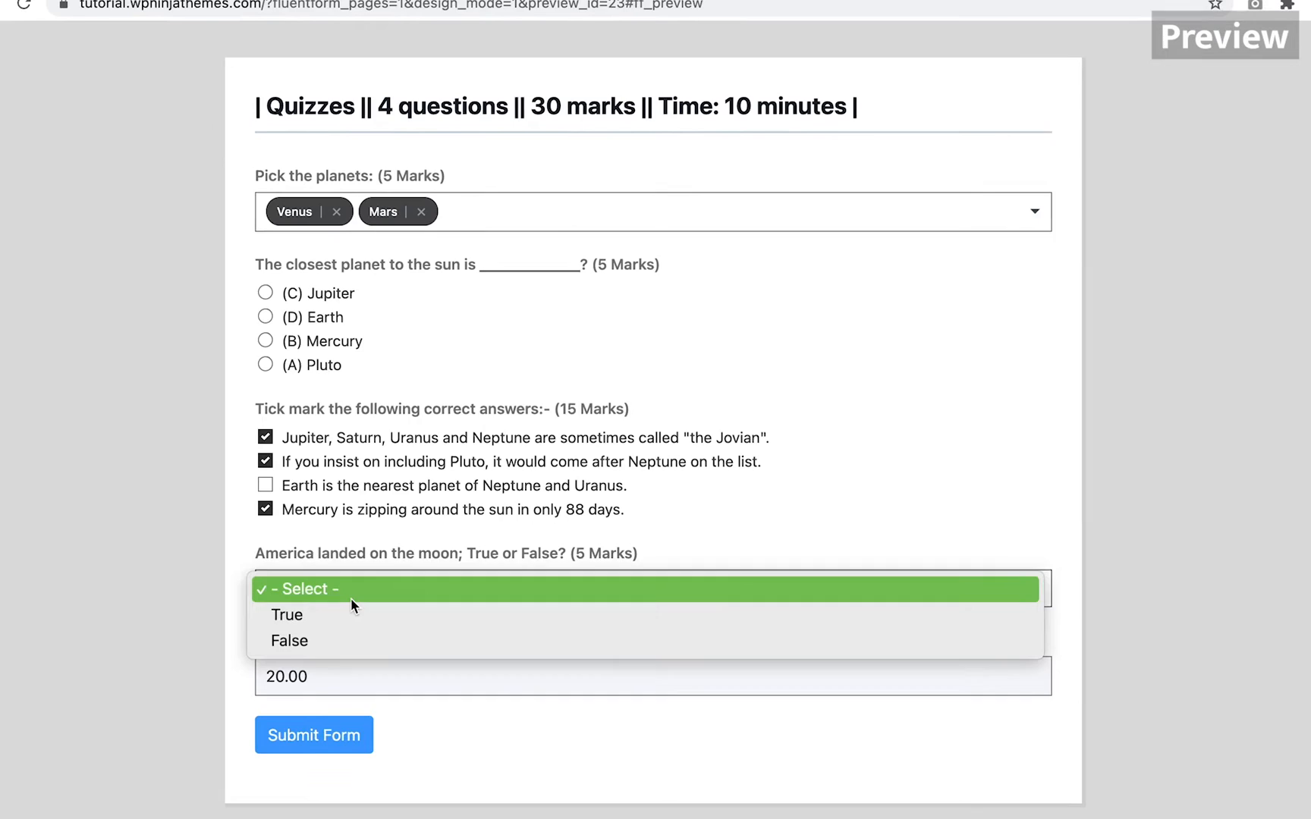
Step: Answer True in the quiz, enable photos for planet answers, and upload a Pluto image
left_click(286, 614)
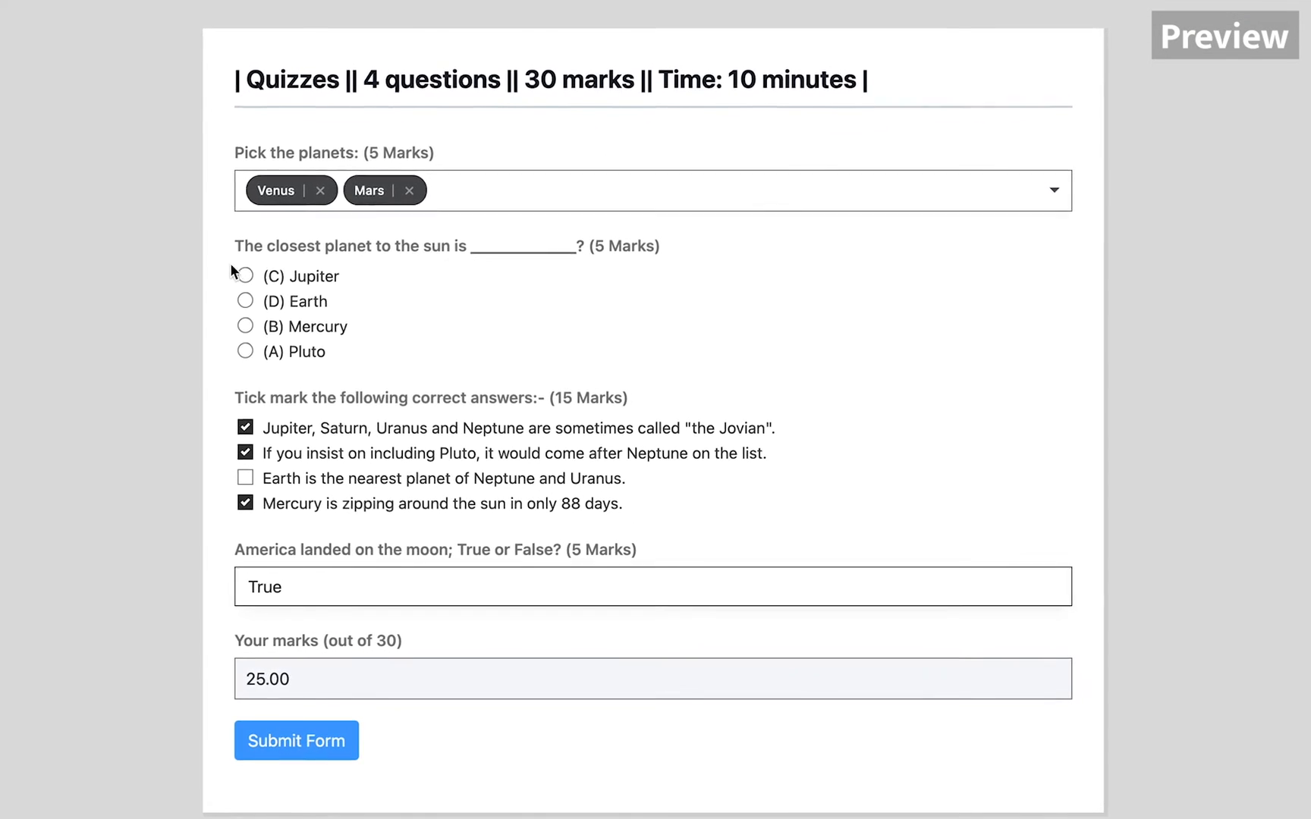
left_click(245, 326)
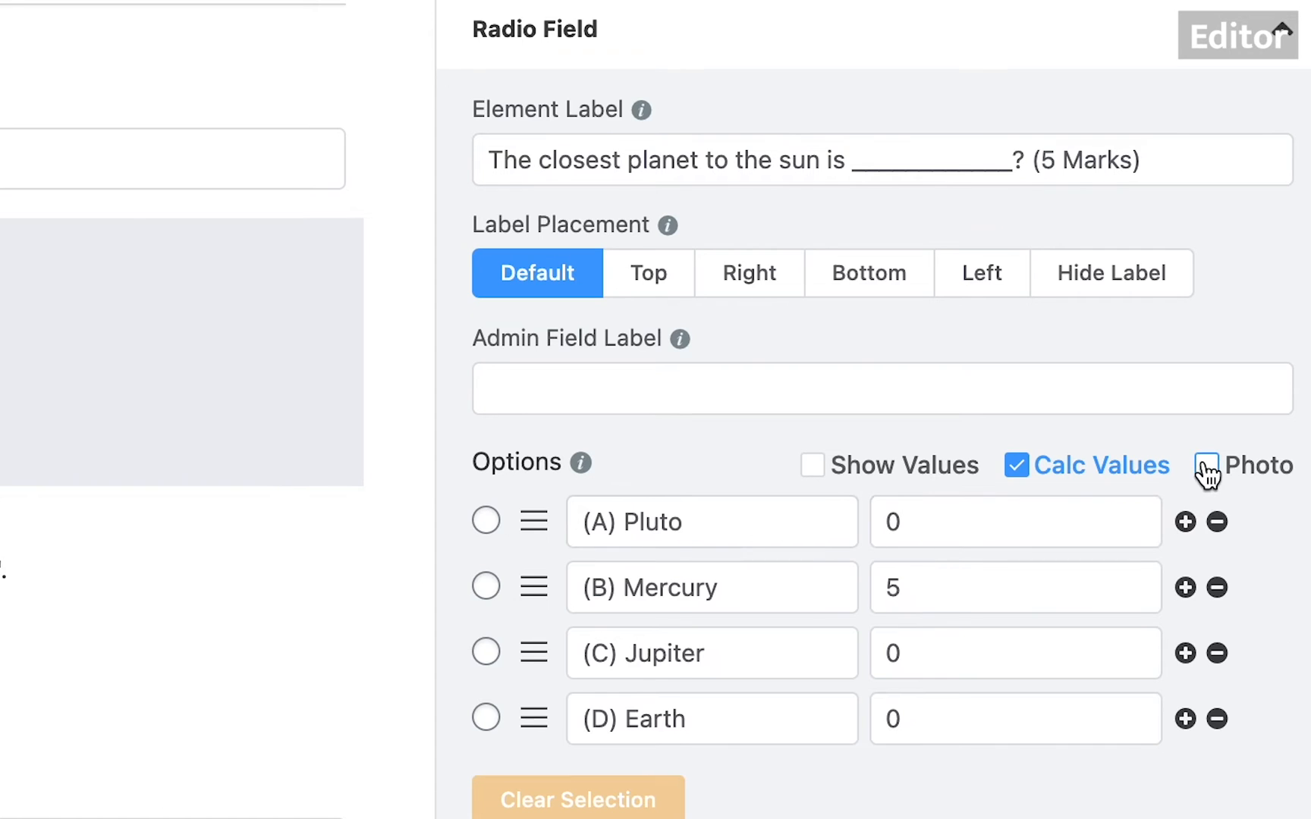
left_click(1202, 465)
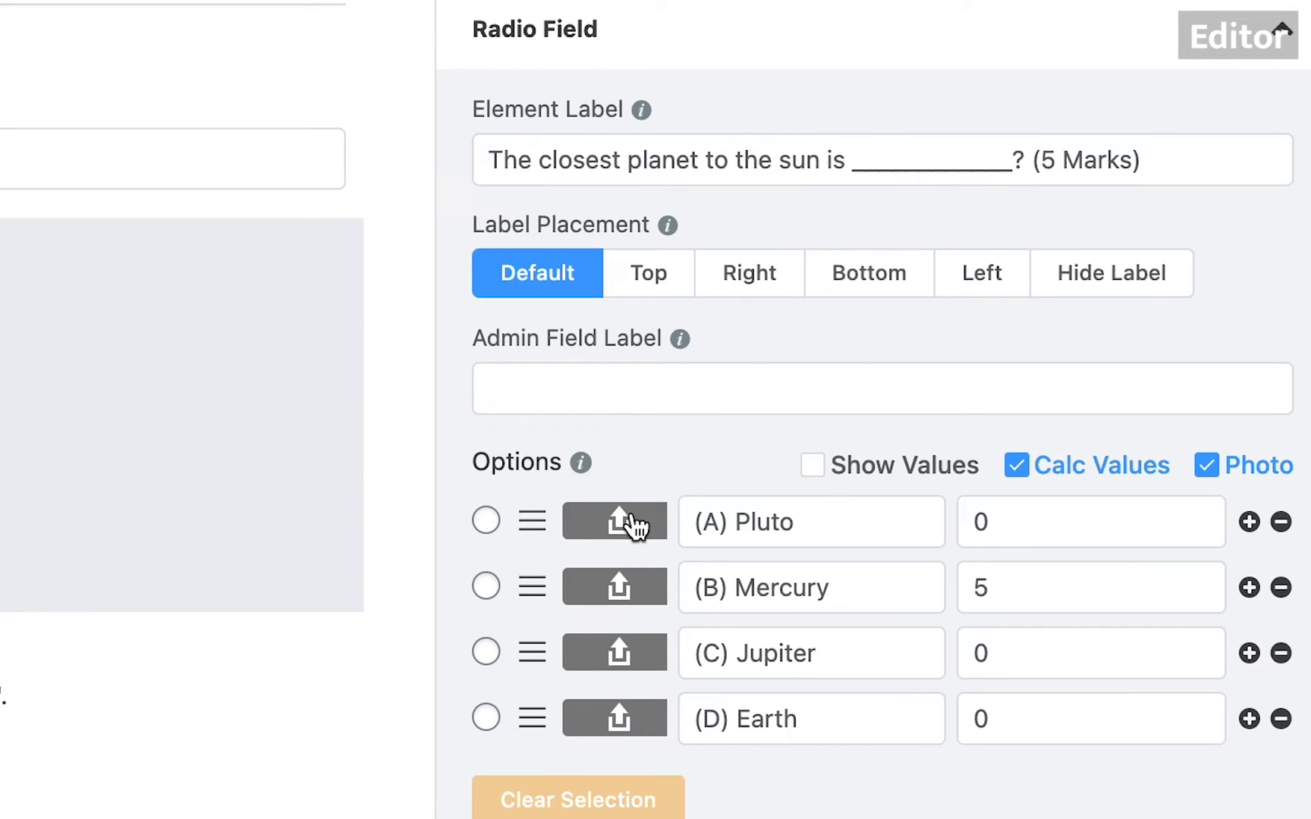
left_click(1223, 37)
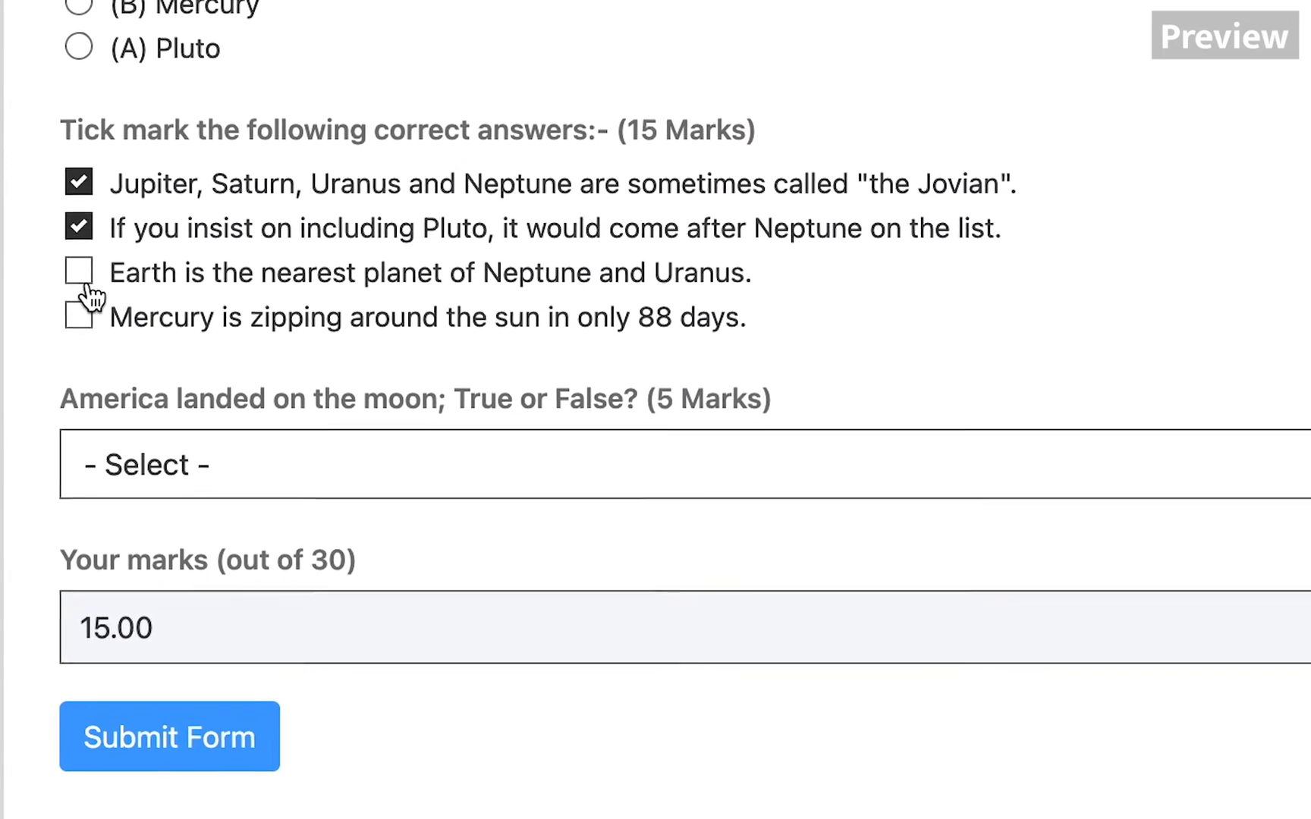
left_click(80, 316)
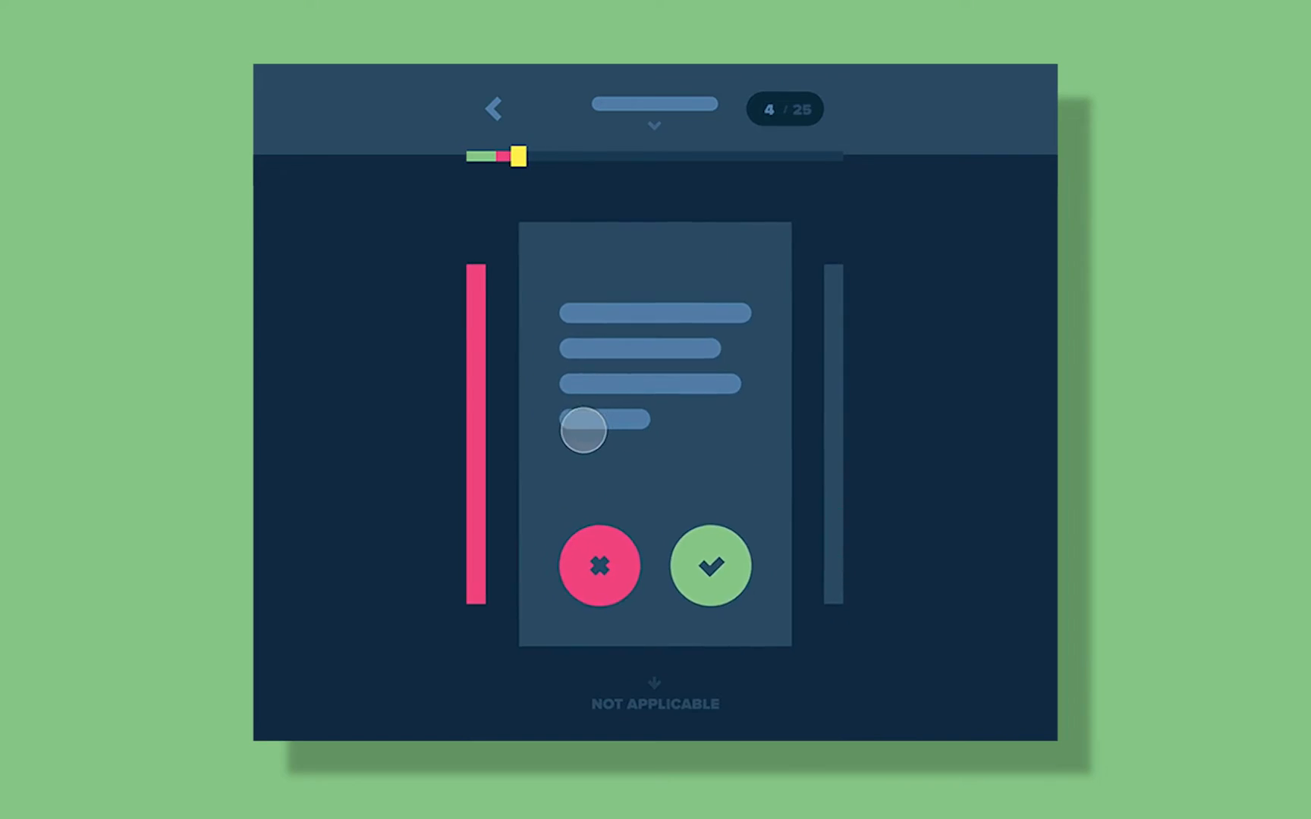
Step: Answer the products survey, add a Net Promoter Score field, and submit a response
left_click(598, 565)
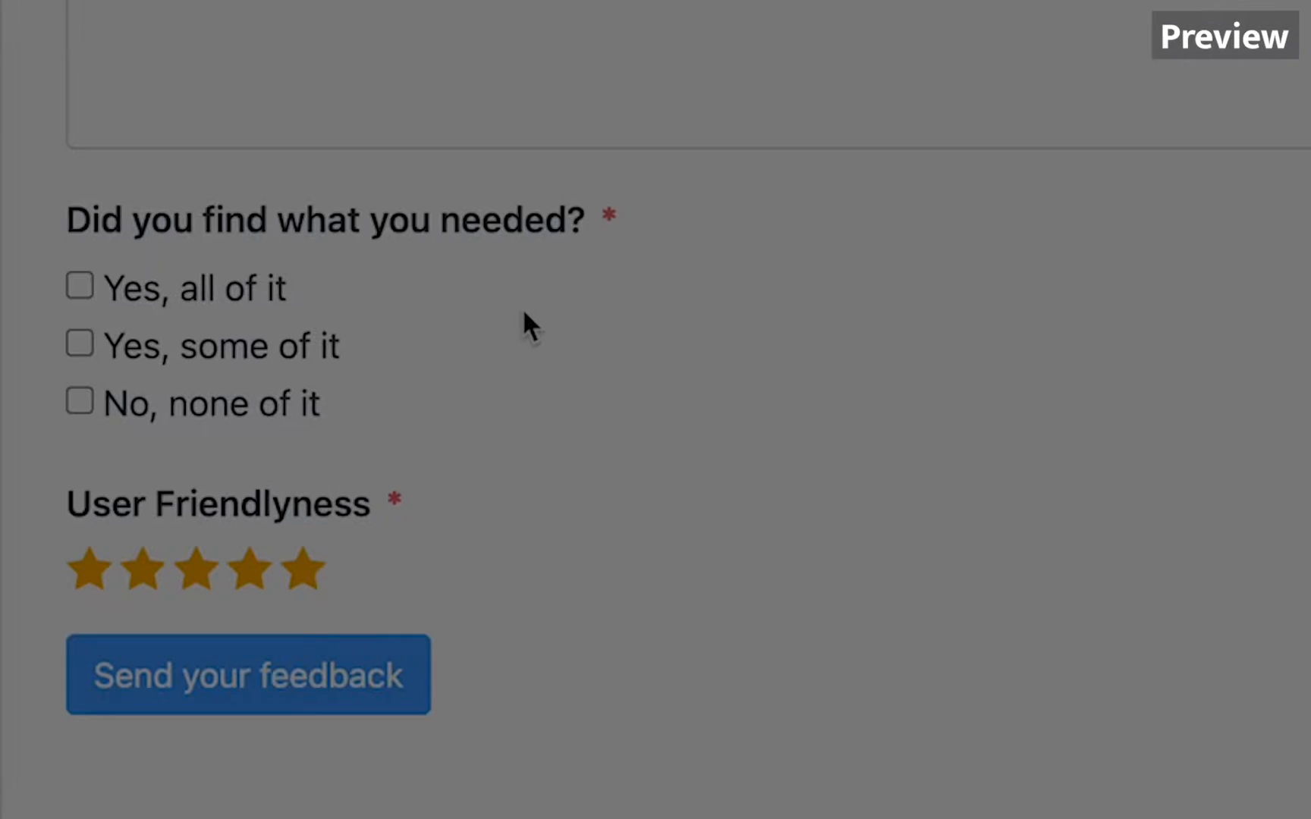
left_click(77, 286)
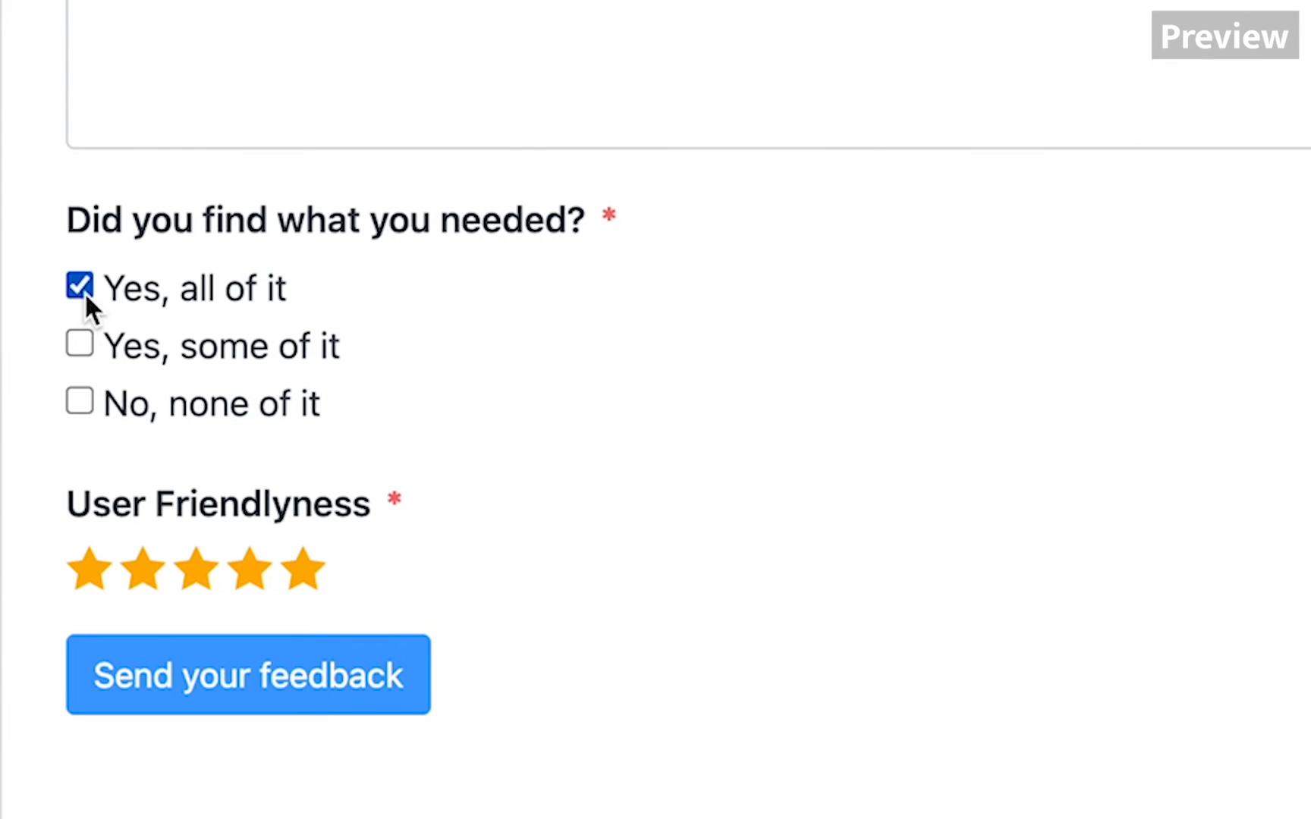
left_click(249, 568)
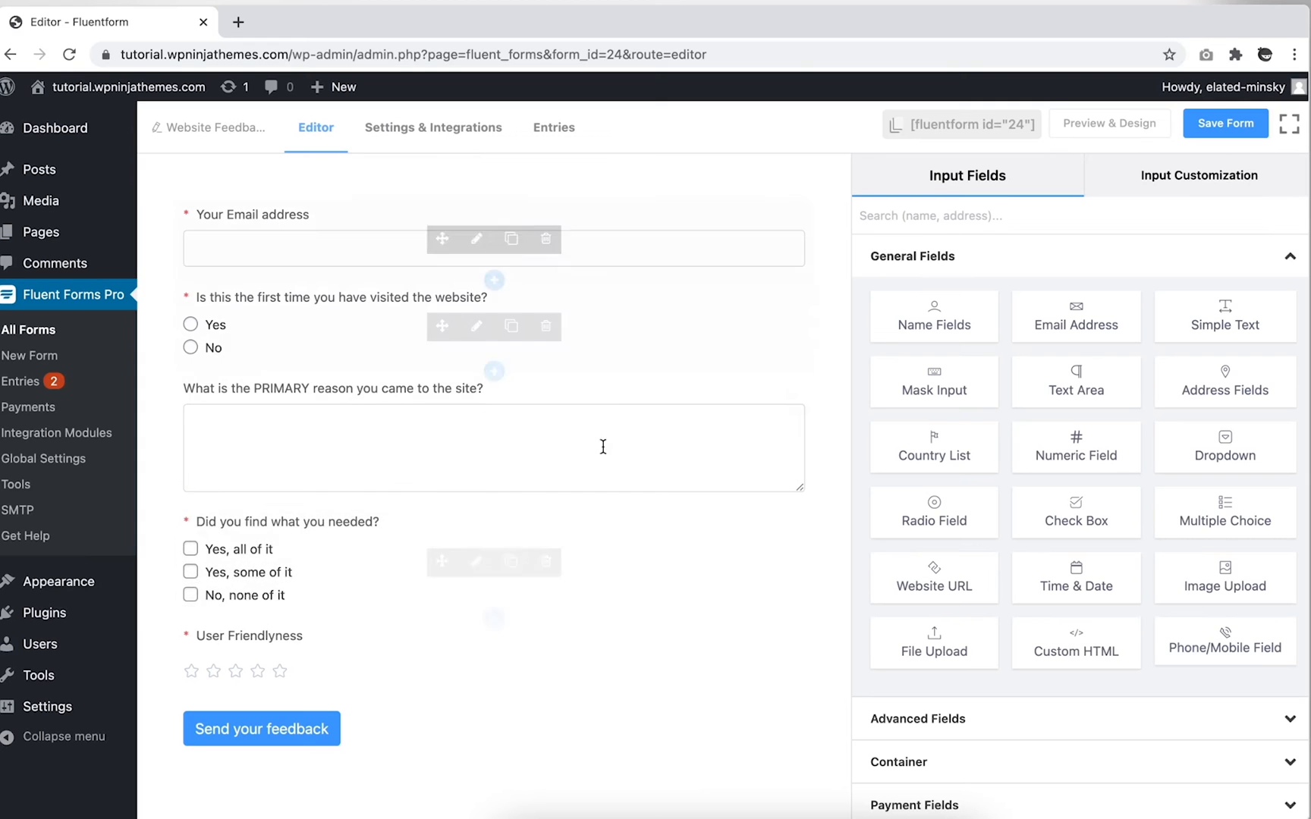
left_click(493, 327)
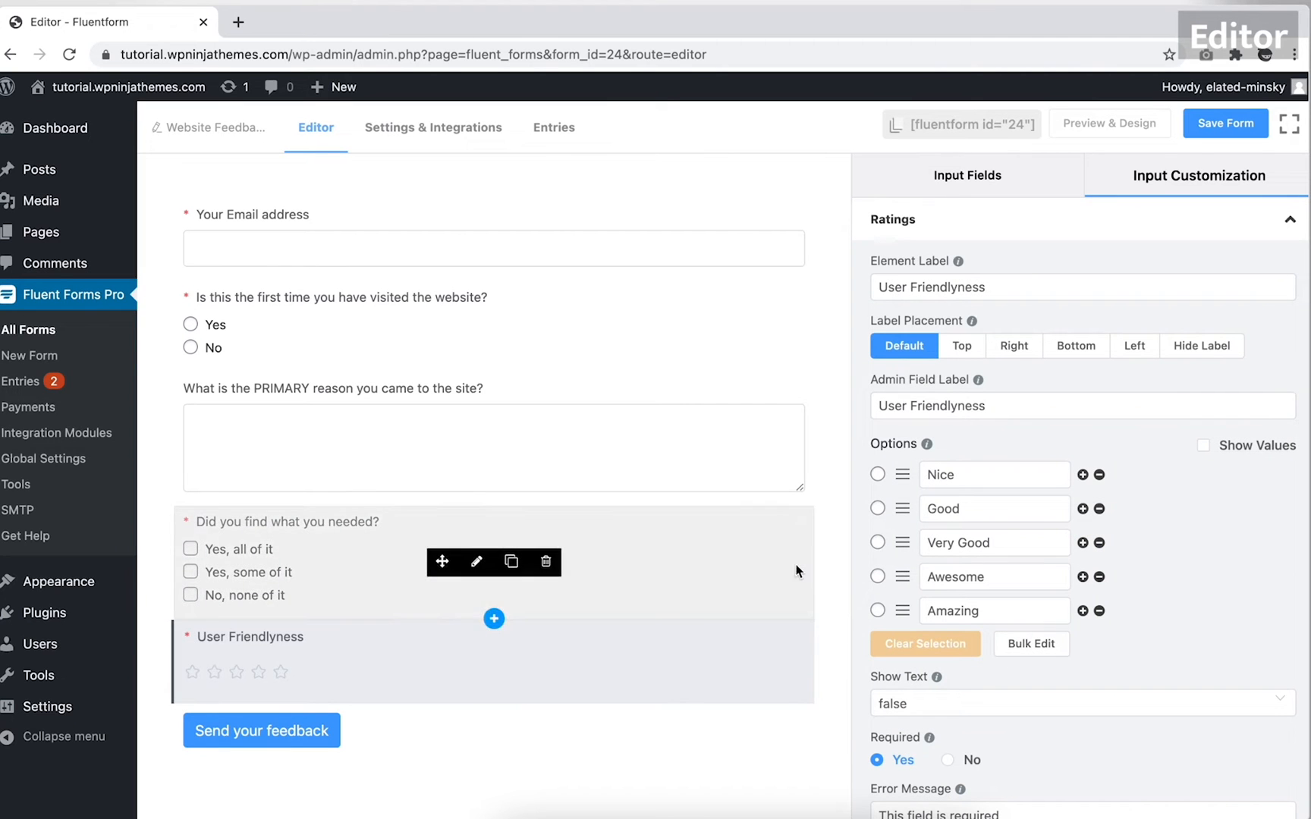
left_click(967, 175)
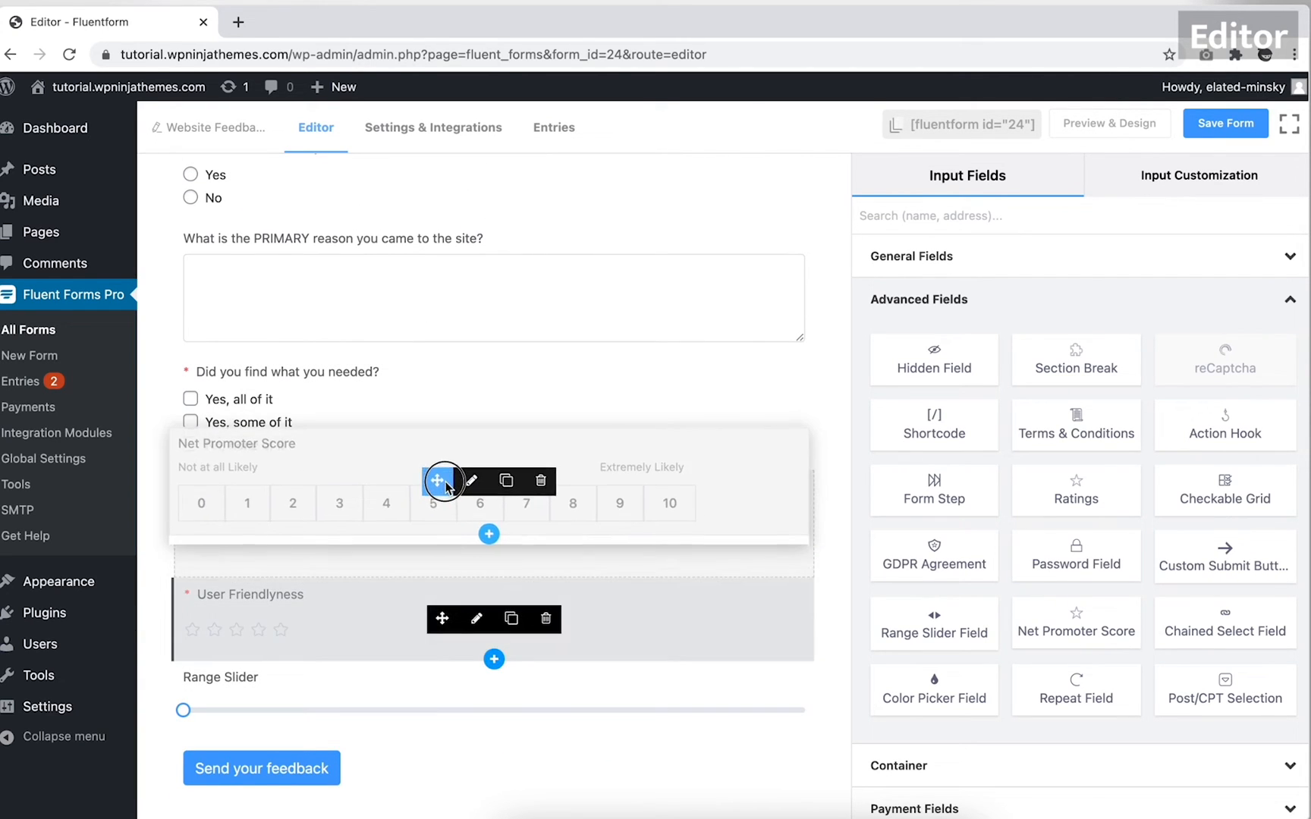
left_click(1109, 123)
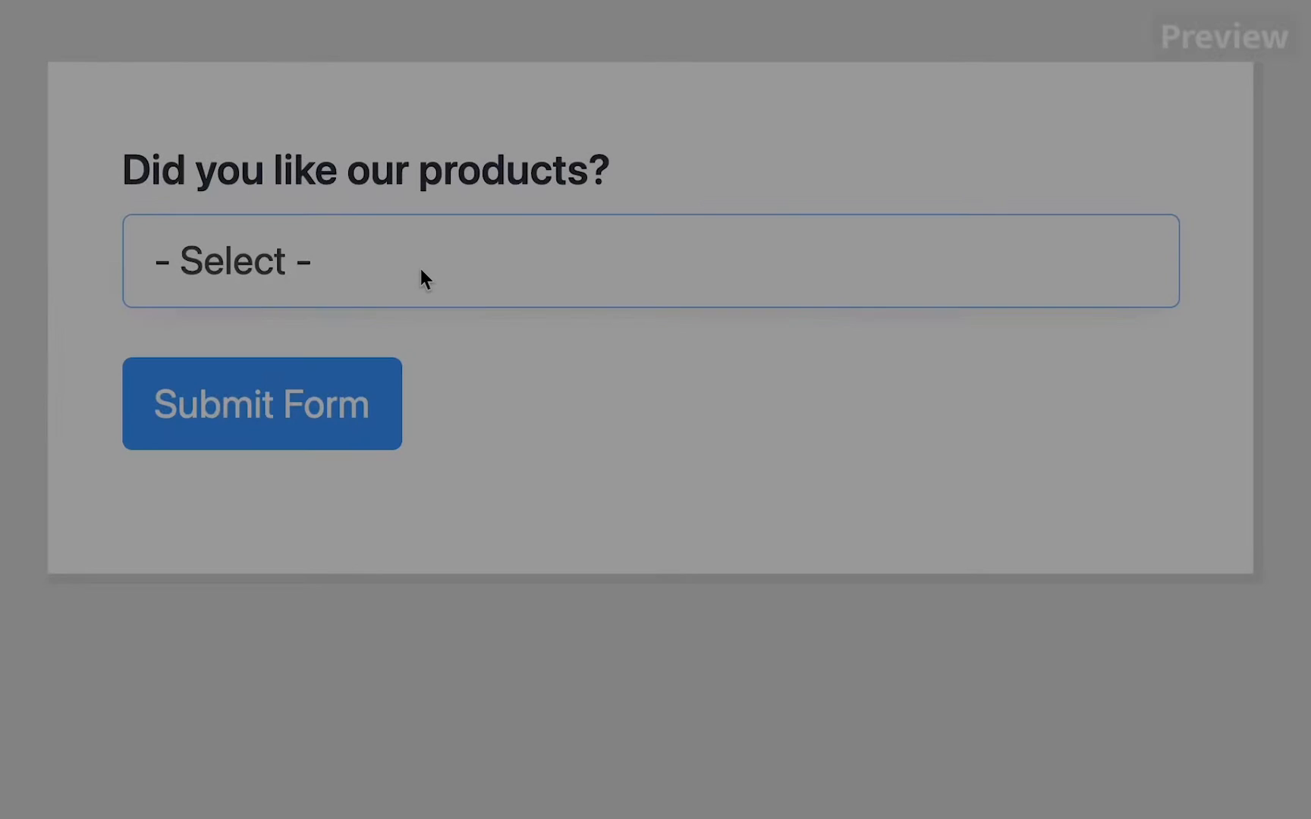
left_click(650, 260)
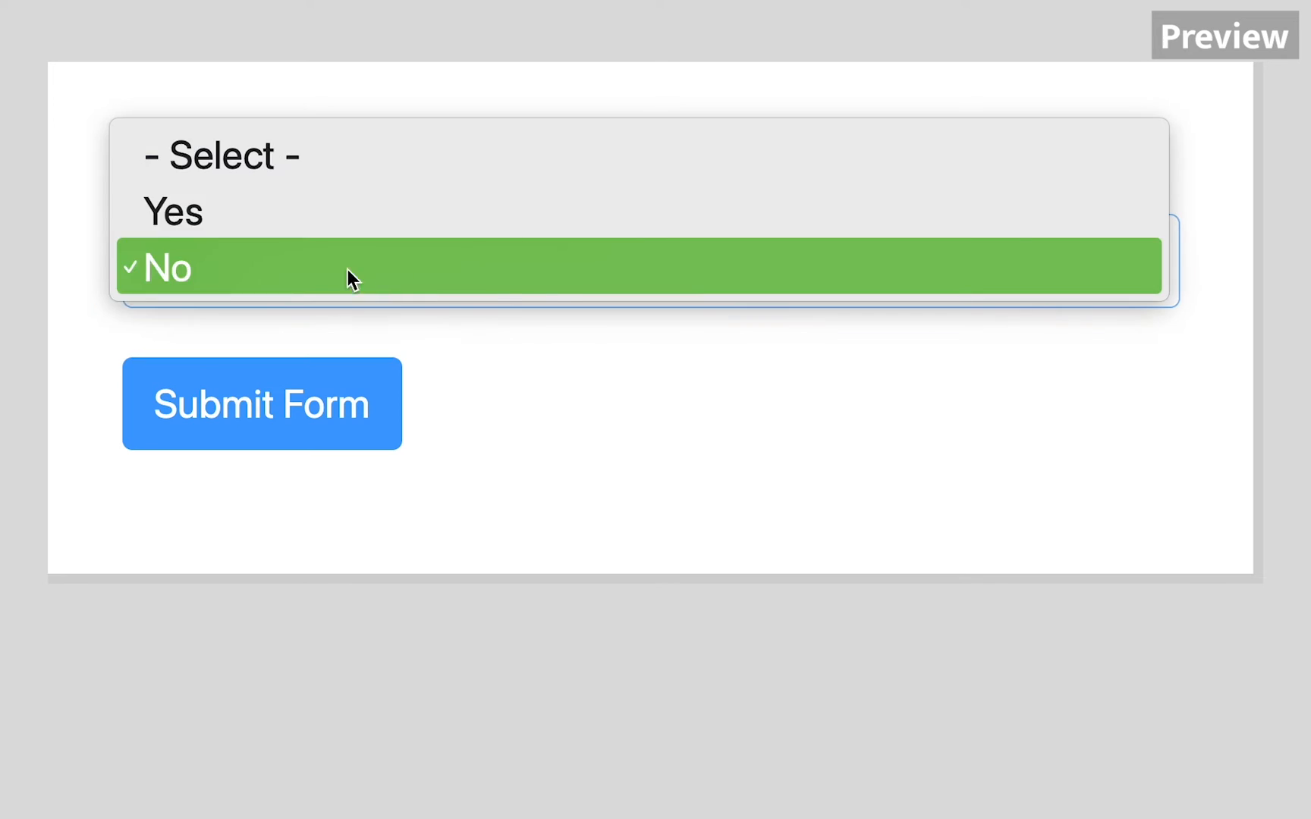
left_click(173, 212)
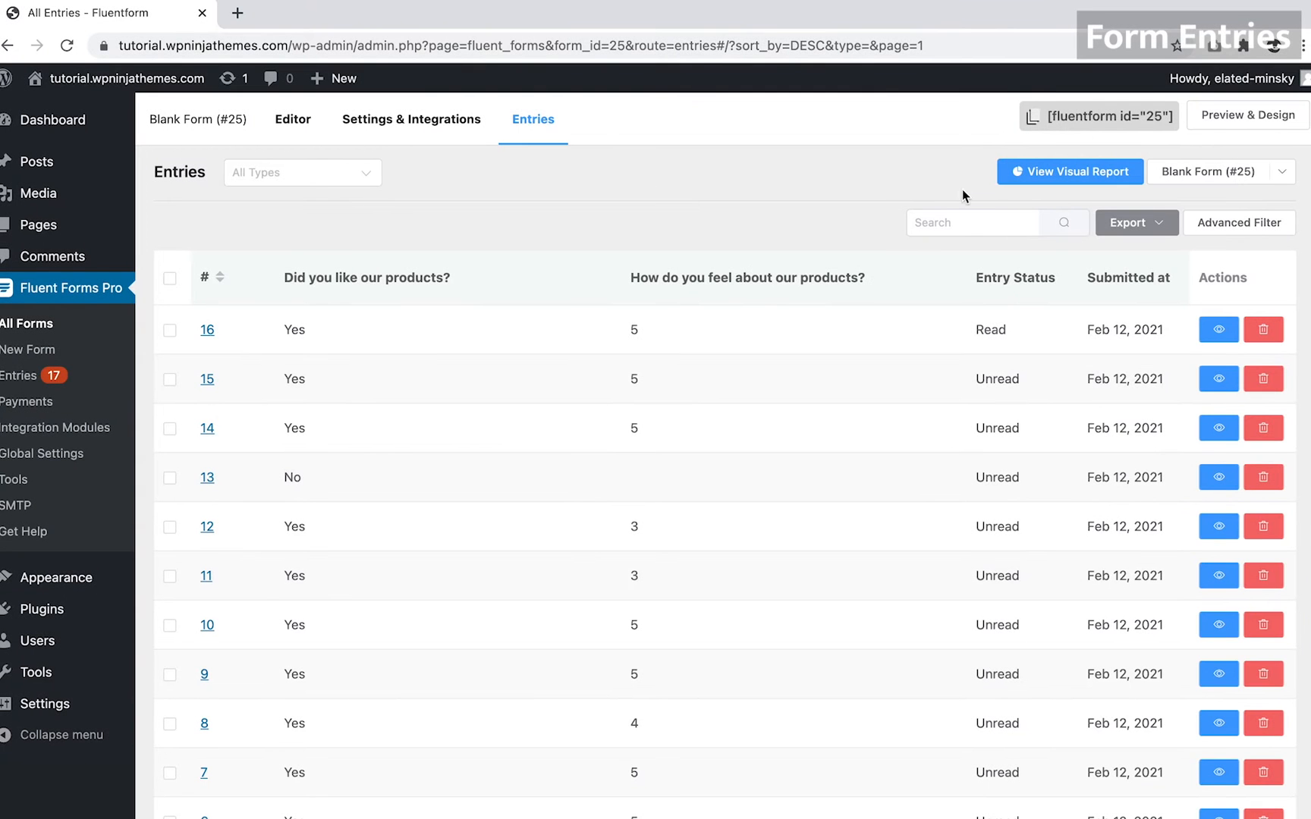
Step: Open the visual report for Blank Form (#25) and switch the feelings chart between column and bars
left_click(1068, 171)
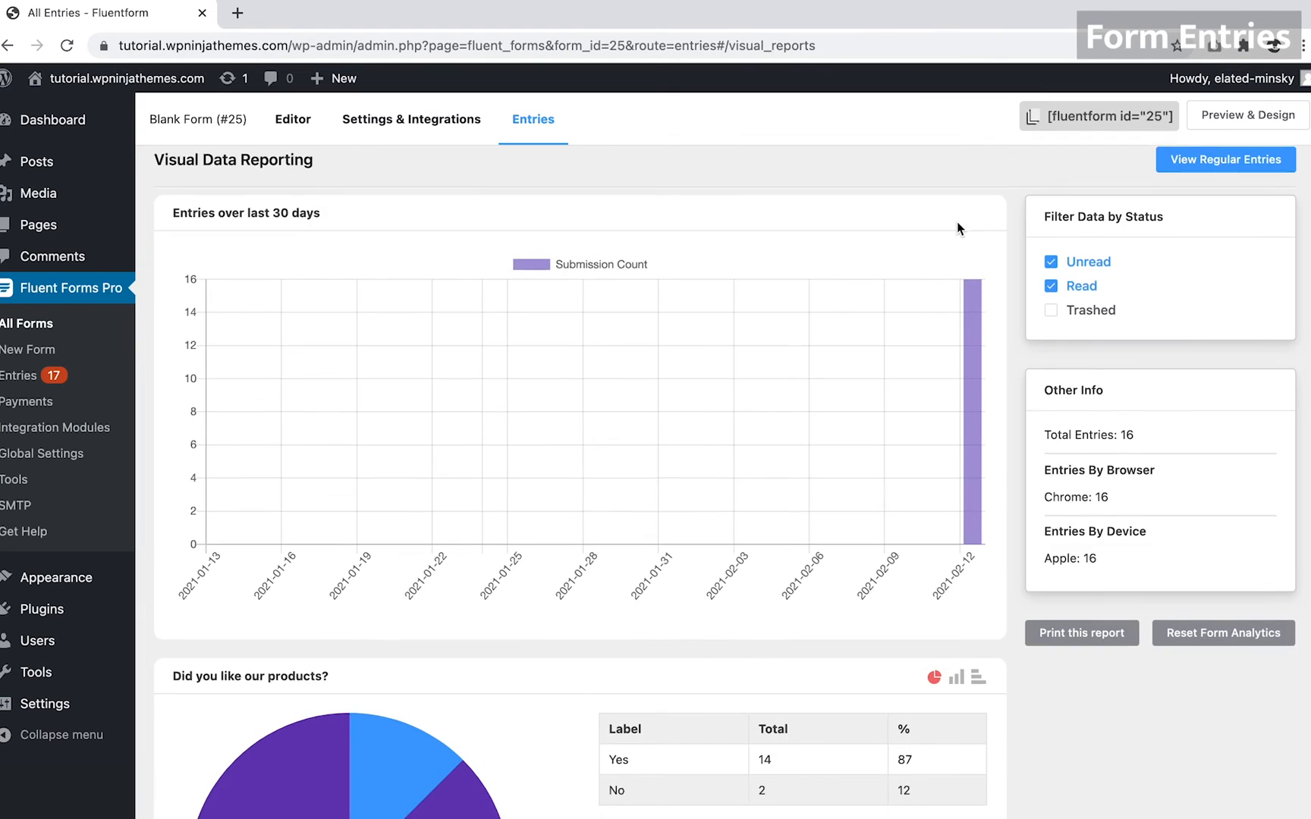
scroll("down", 3)
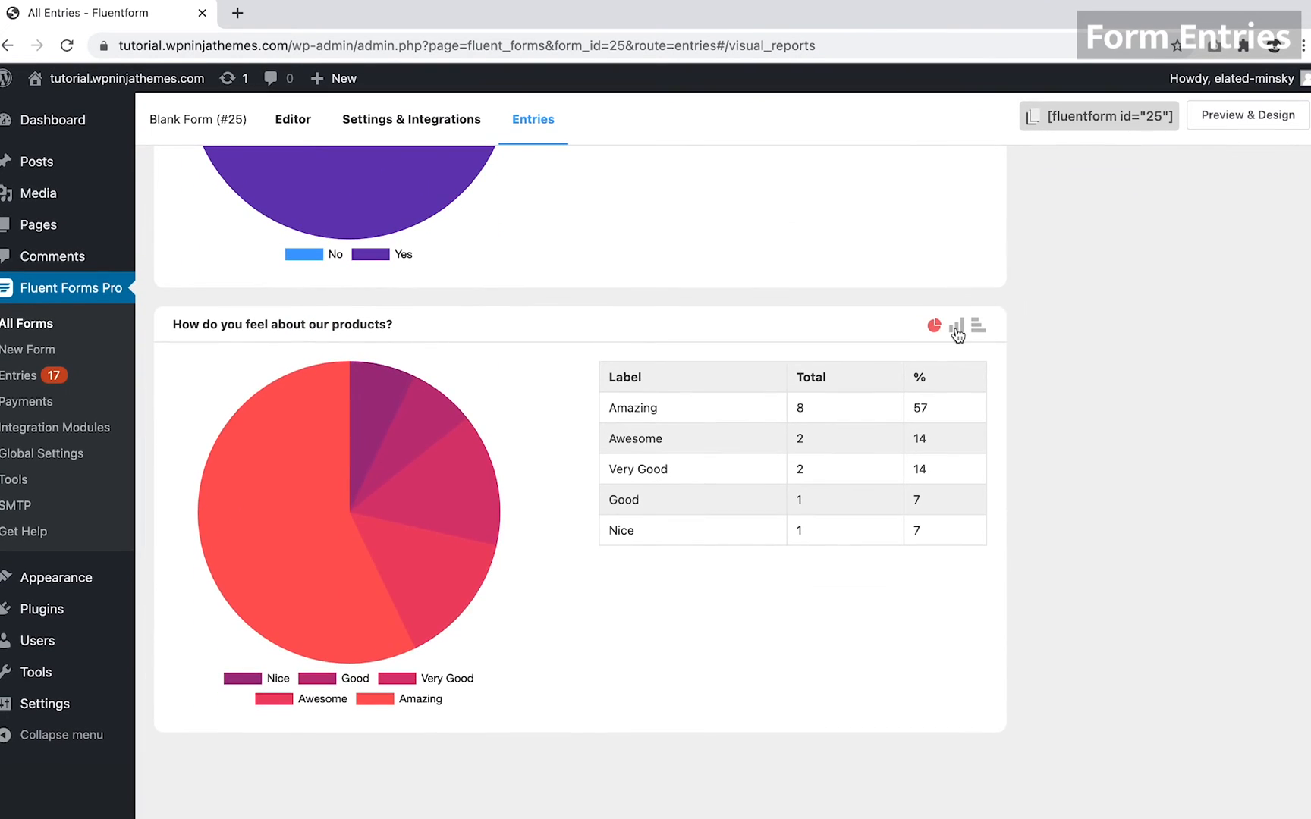
left_click(977, 326)
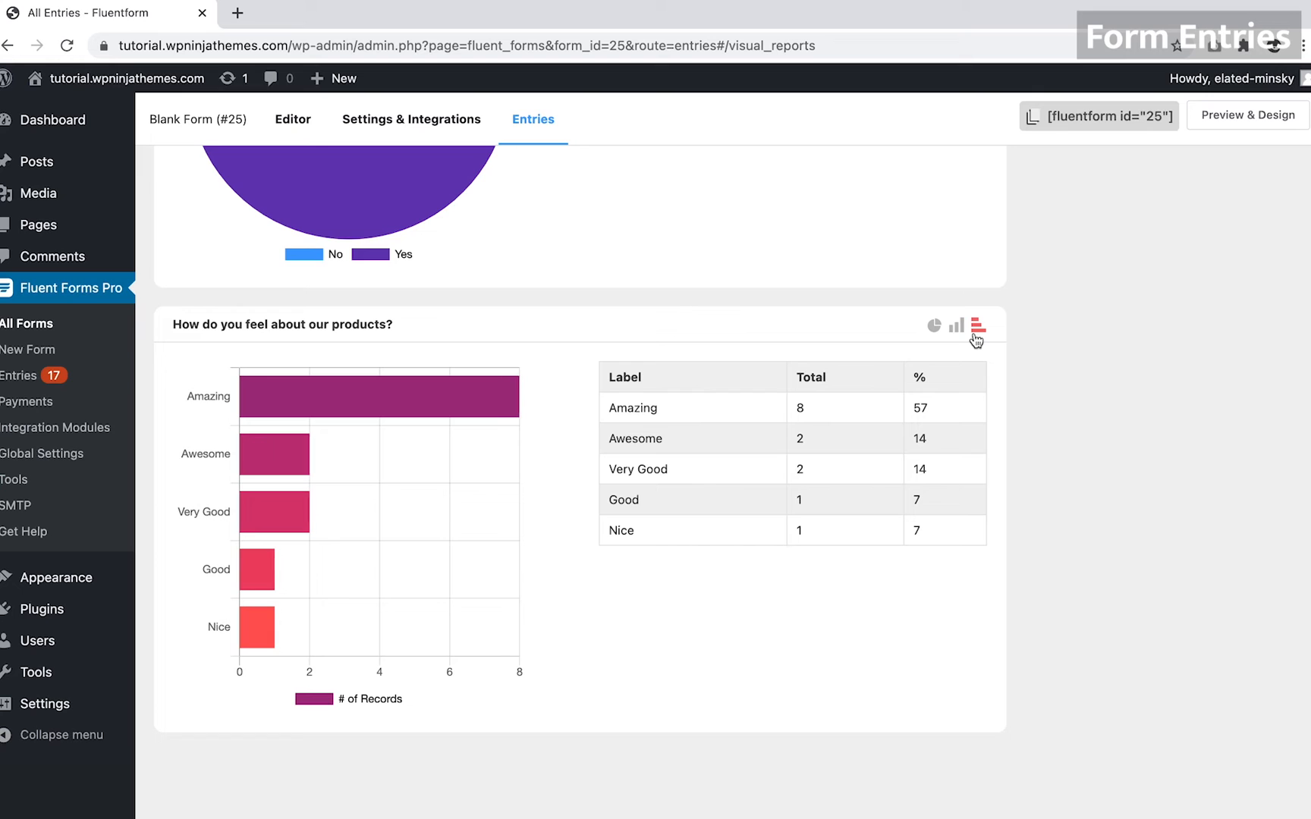
left_click(931, 326)
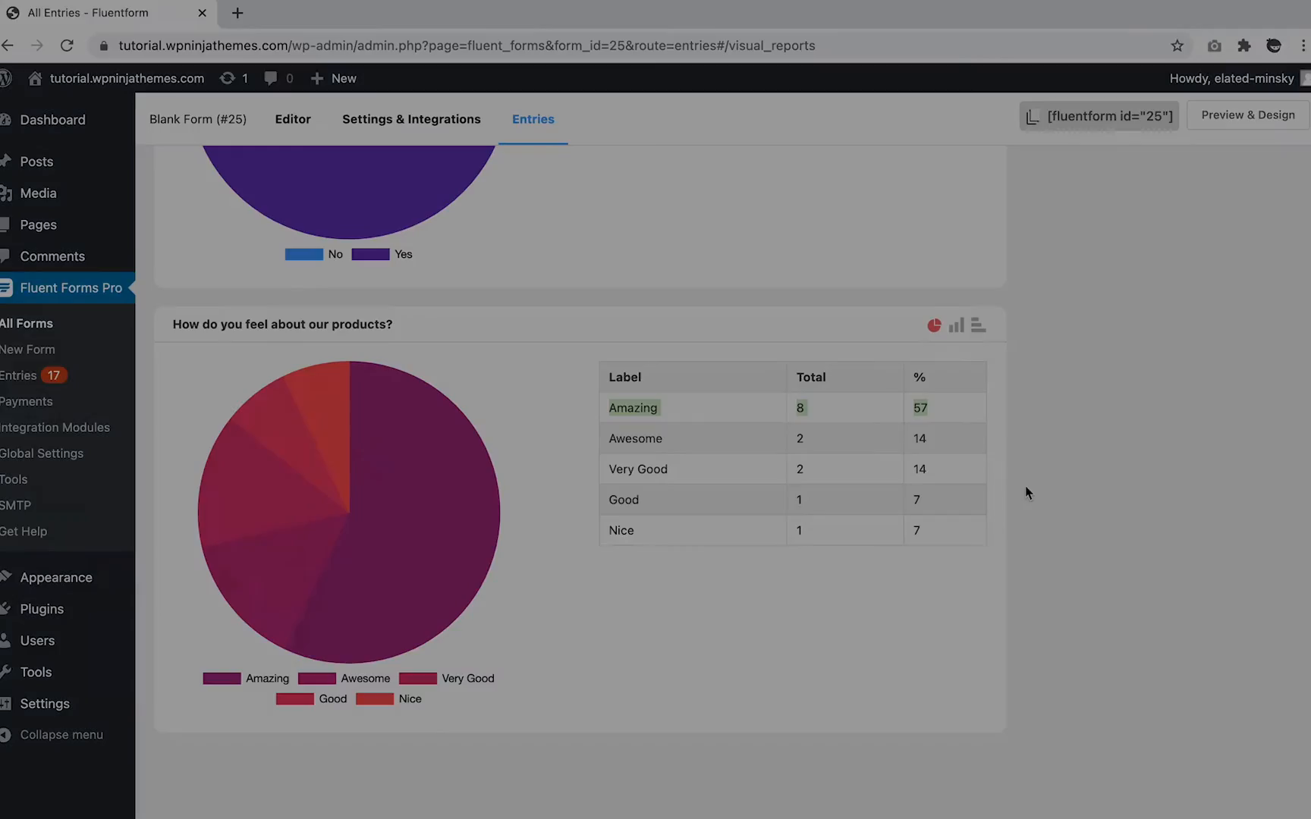
Step: Preview the checkout form, switch payment from PayPal to Stripe, and open its Payment Settings
left_click(1246, 114)
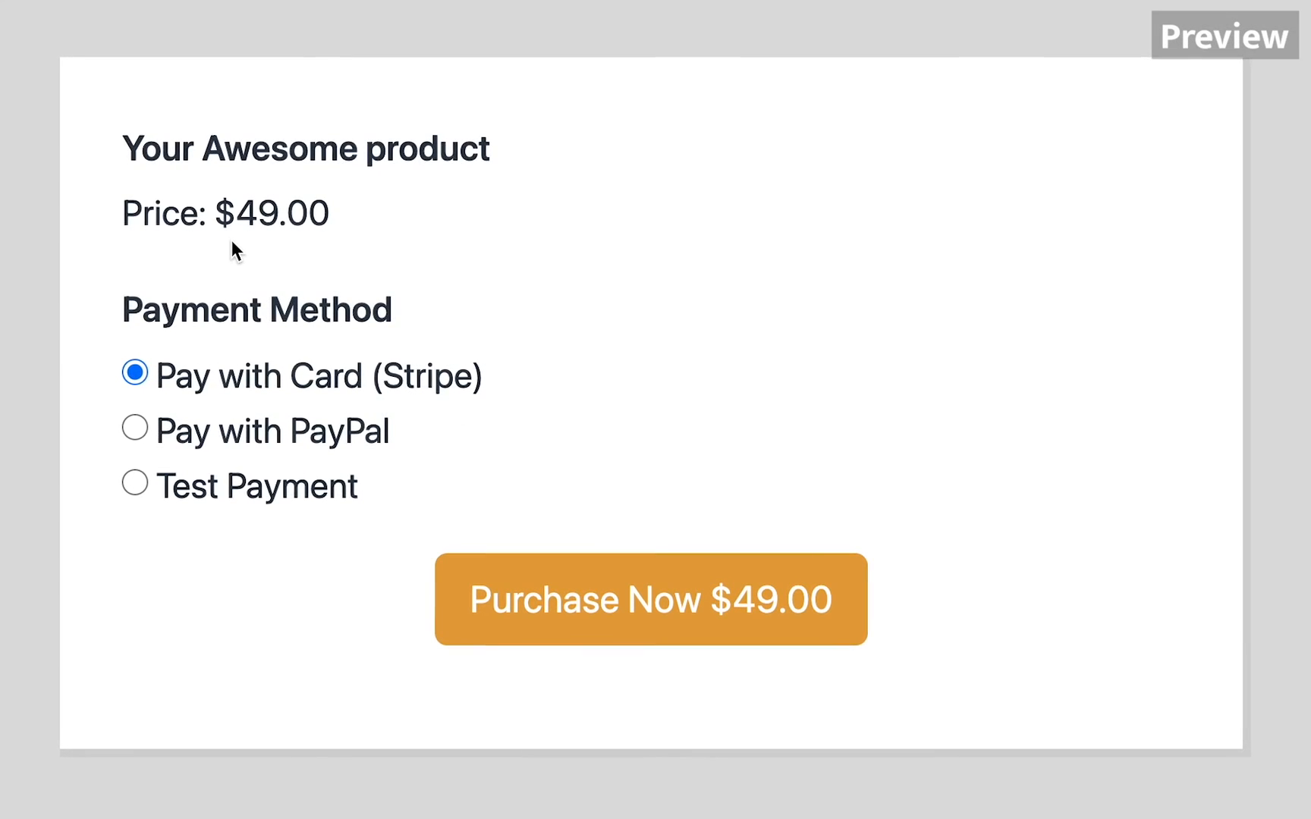
left_click(134, 431)
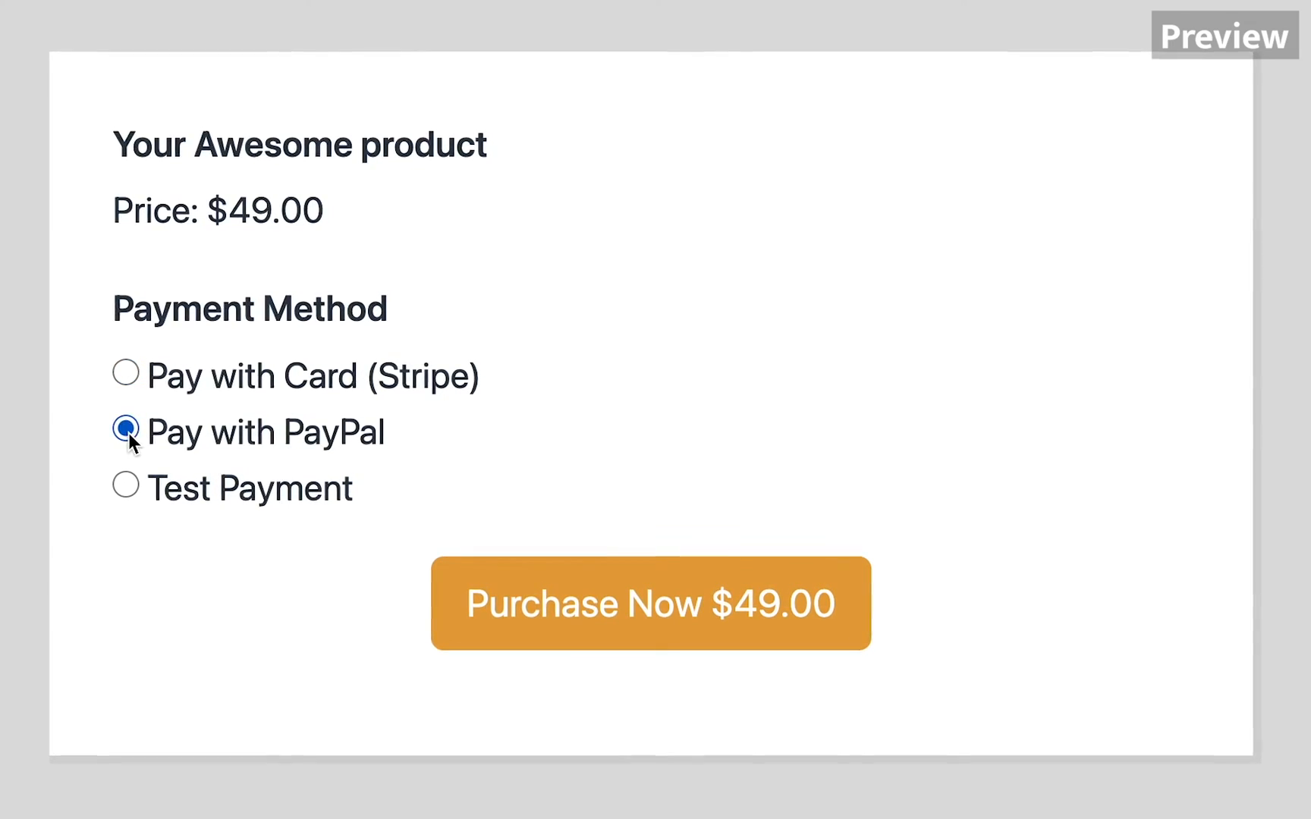
left_click(124, 375)
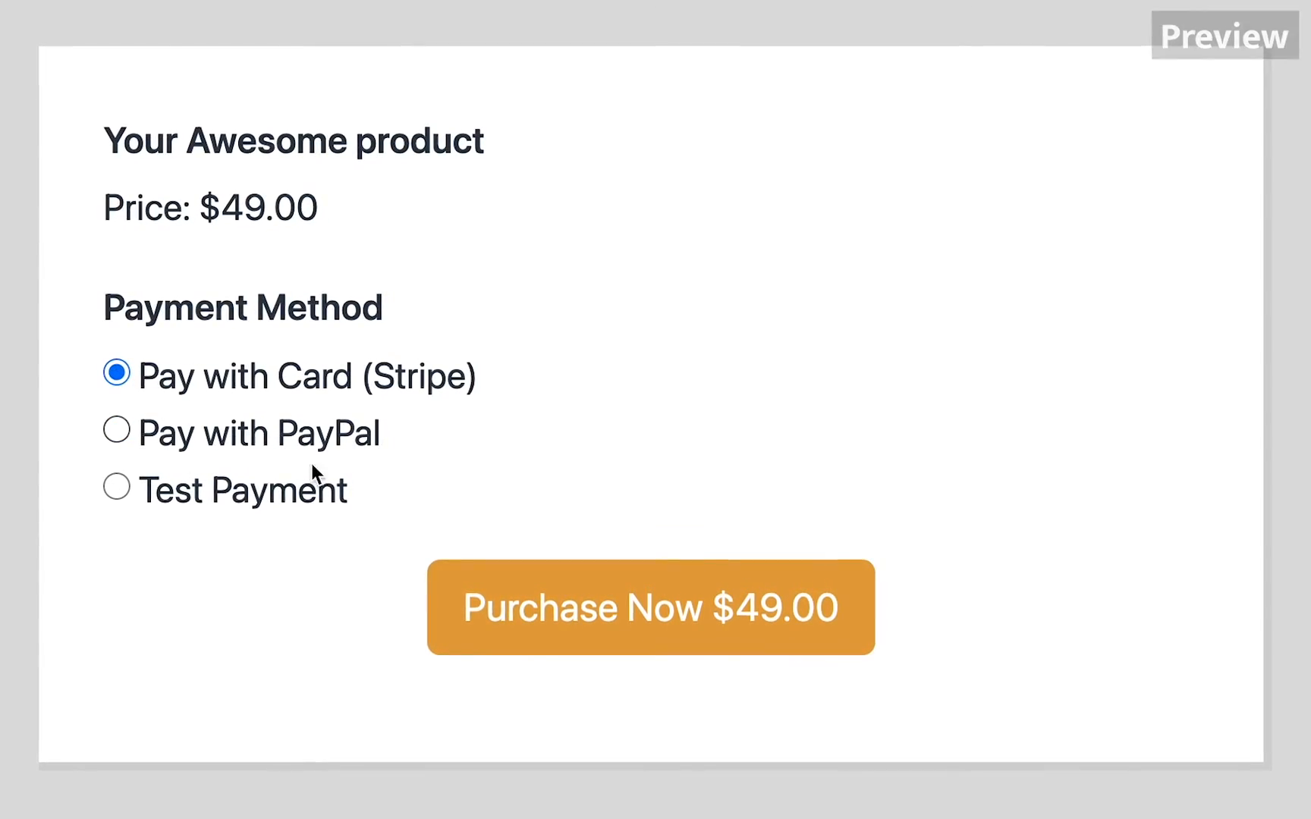
left_click(432, 125)
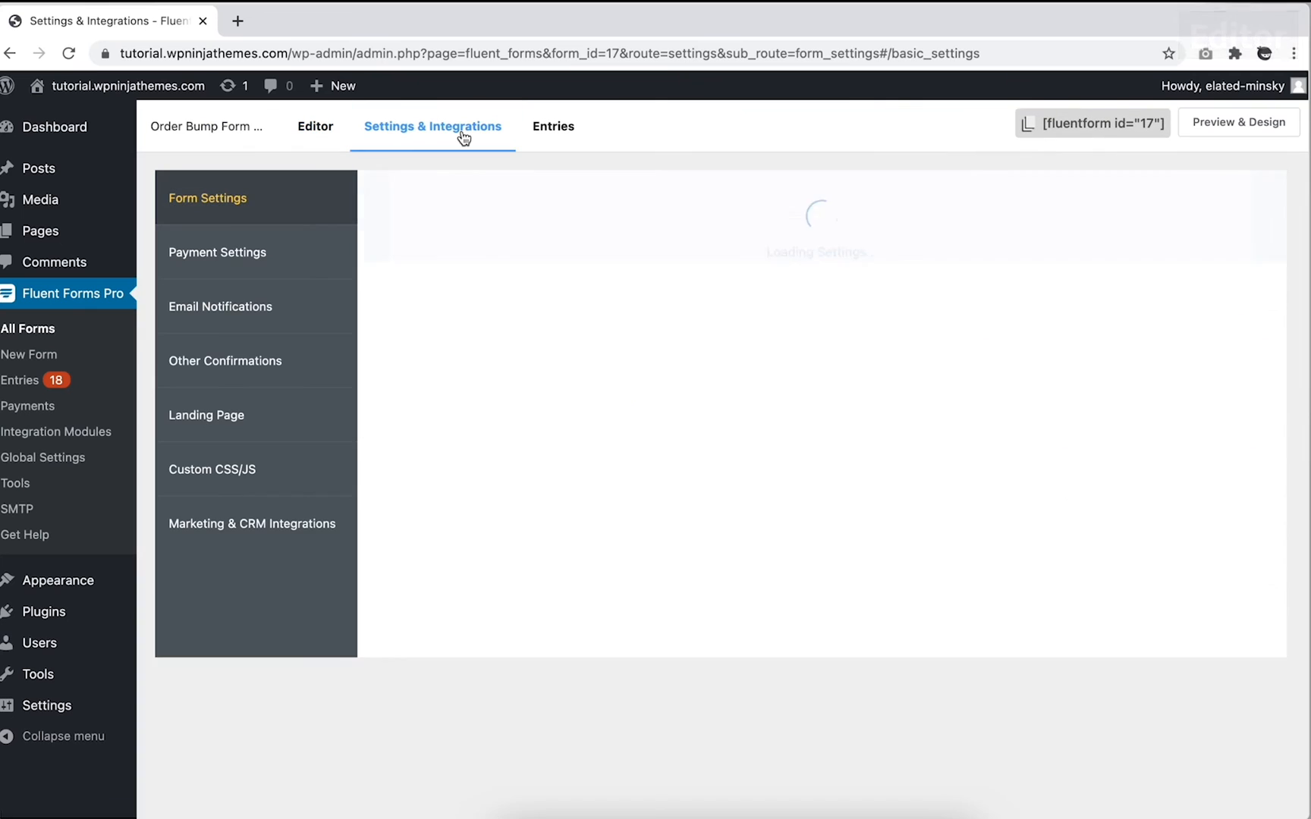
left_click(218, 253)
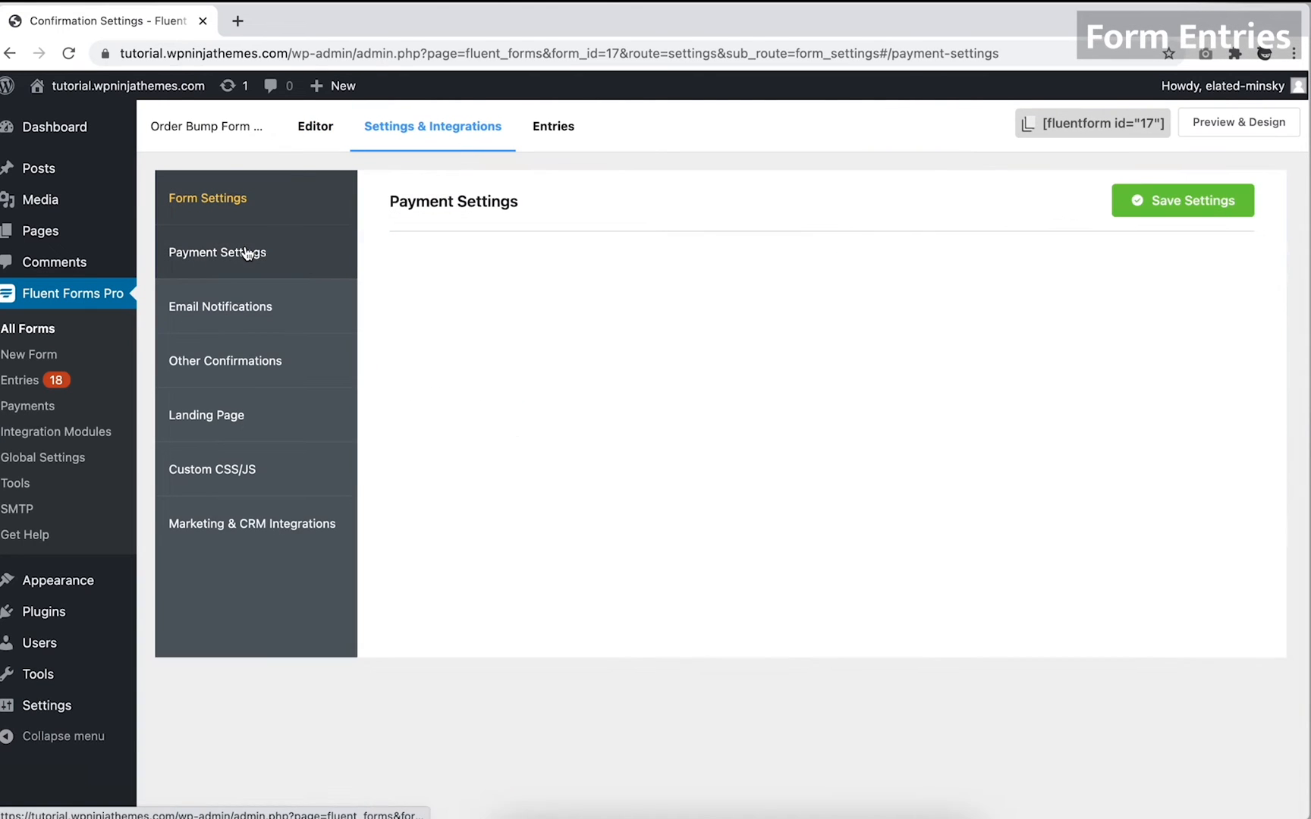
left_click(218, 252)
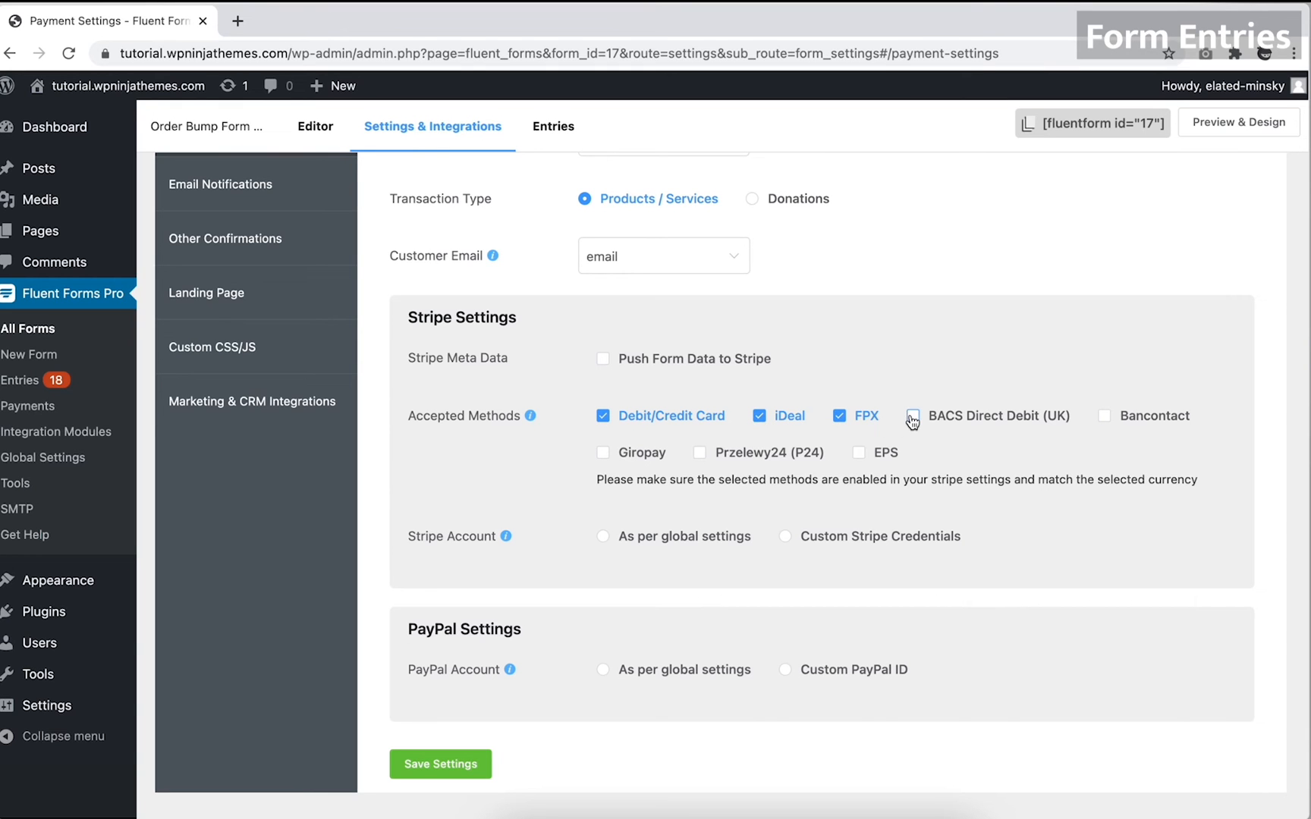
Step: Step through the multi-step product form preview to step 3
left_click(603, 669)
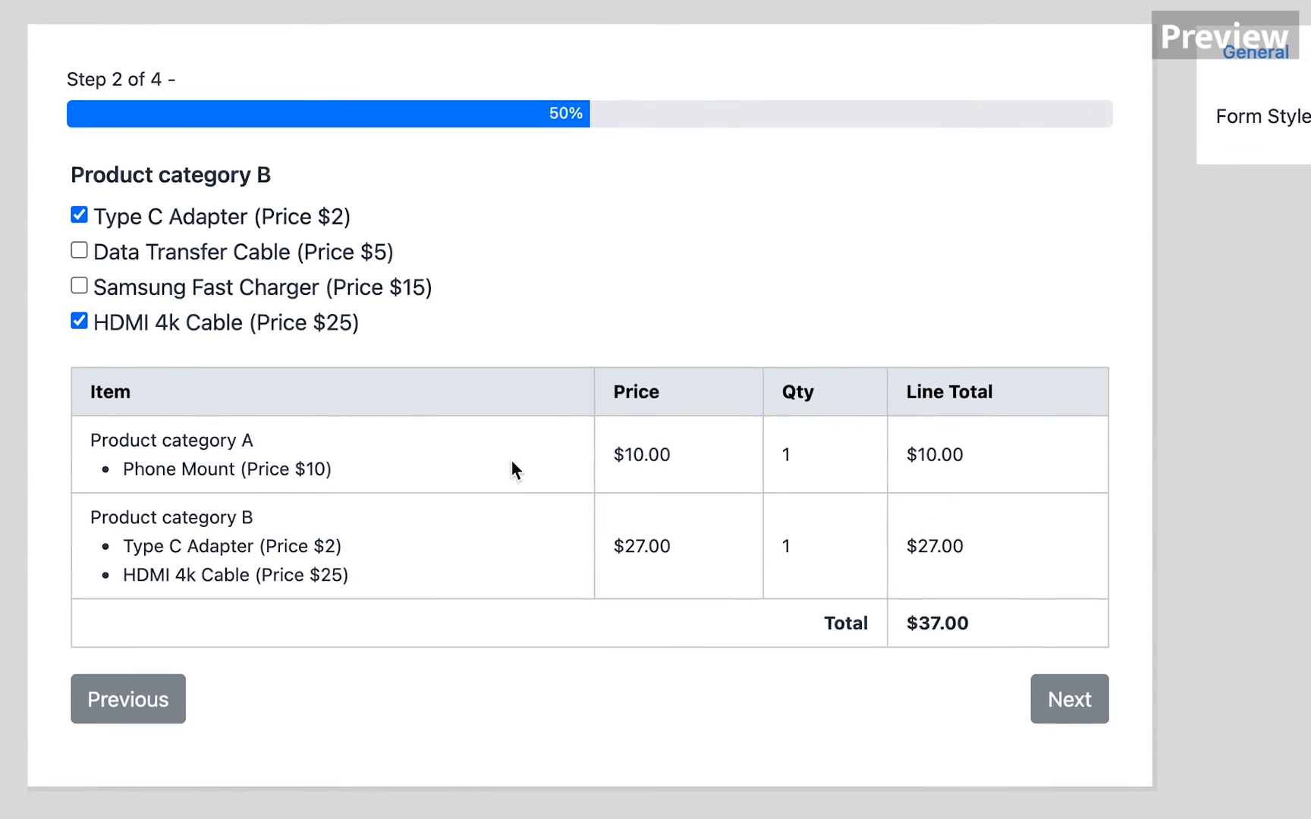
left_click(1068, 699)
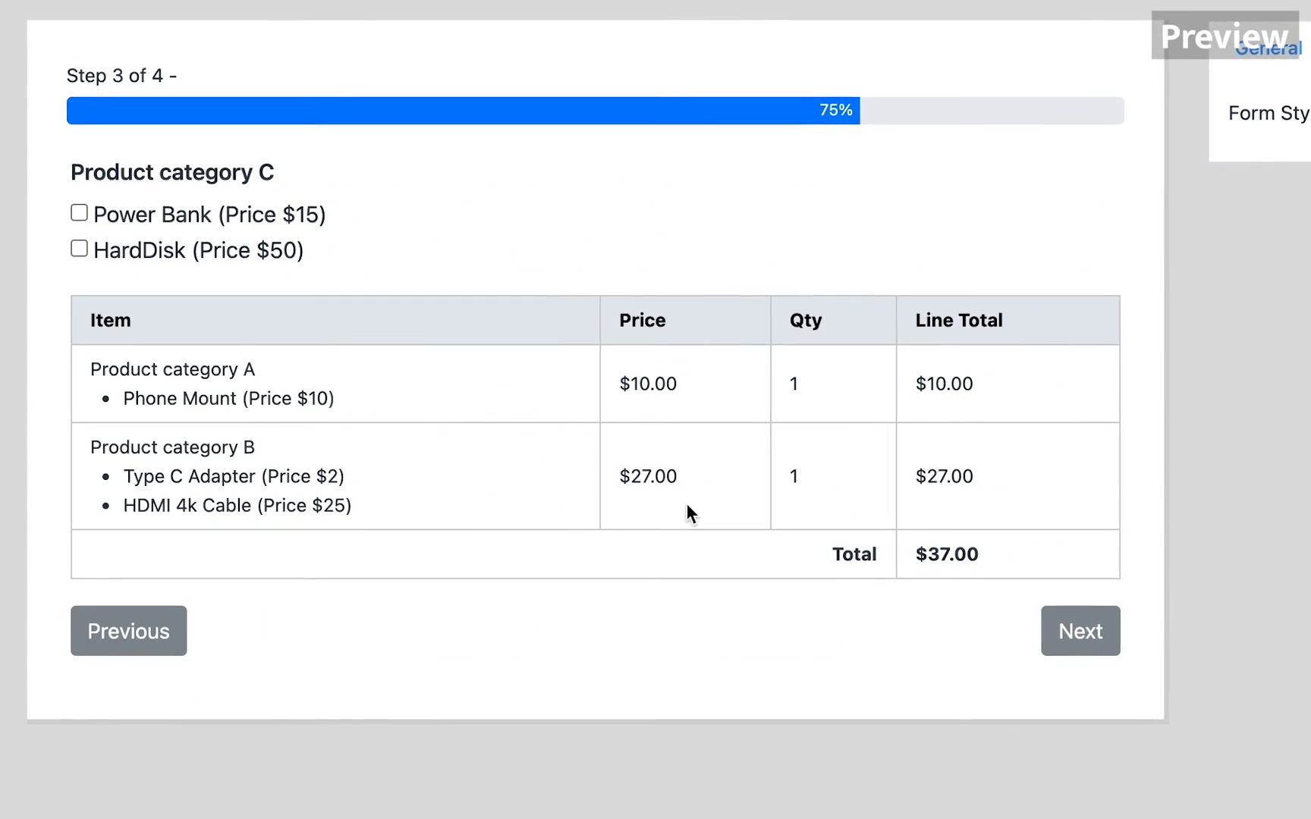
left_click(77, 212)
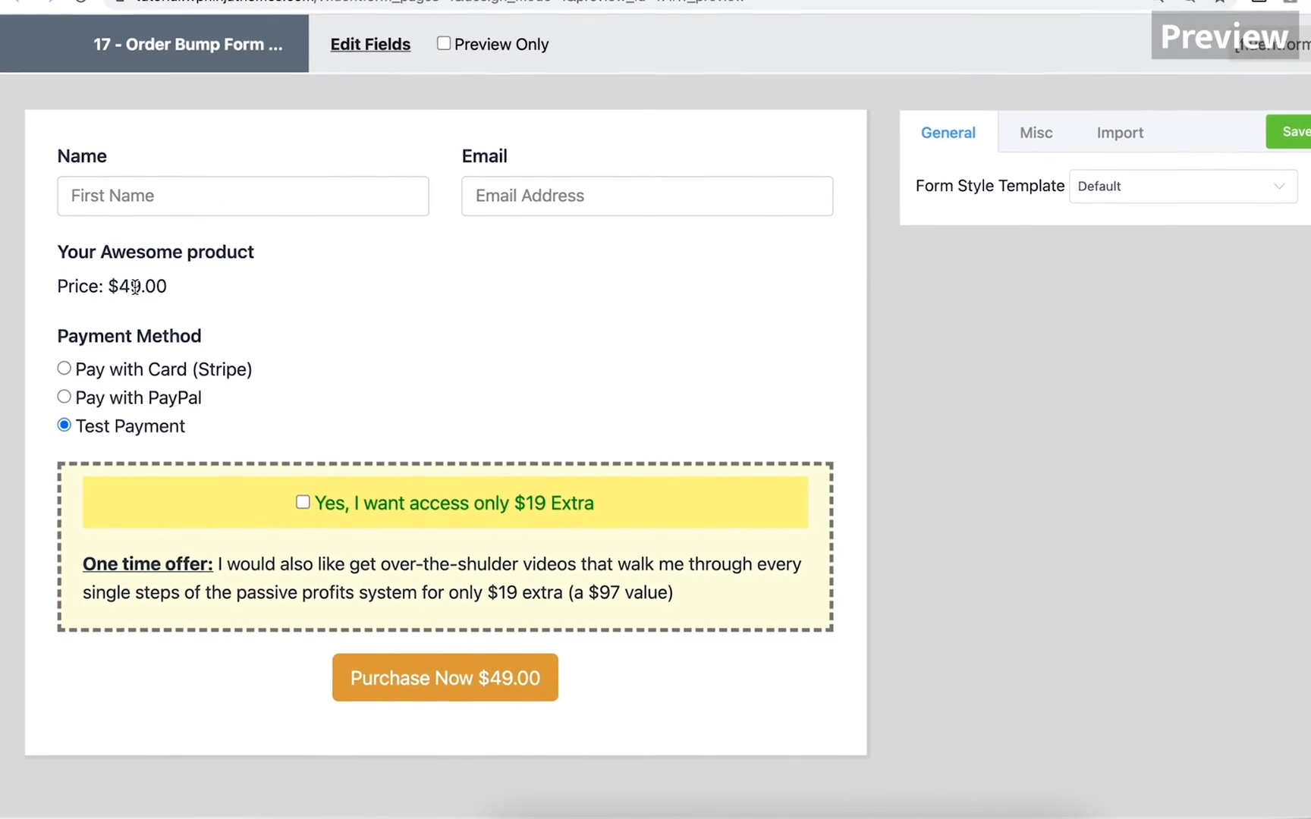
left_click(302, 502)
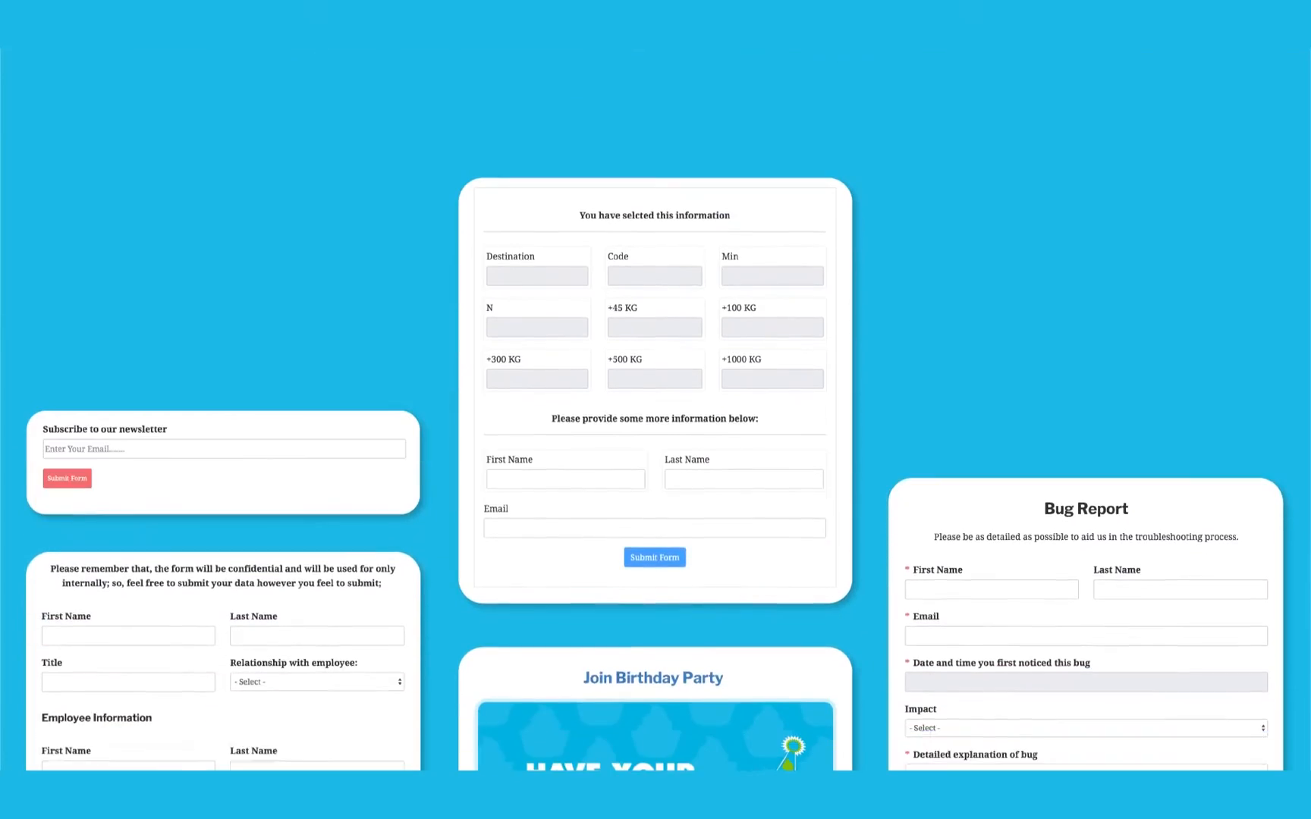
Step: Scroll the form template showcase, then search WordPress.org plugins for 'wp flu'
scroll("down", 3)
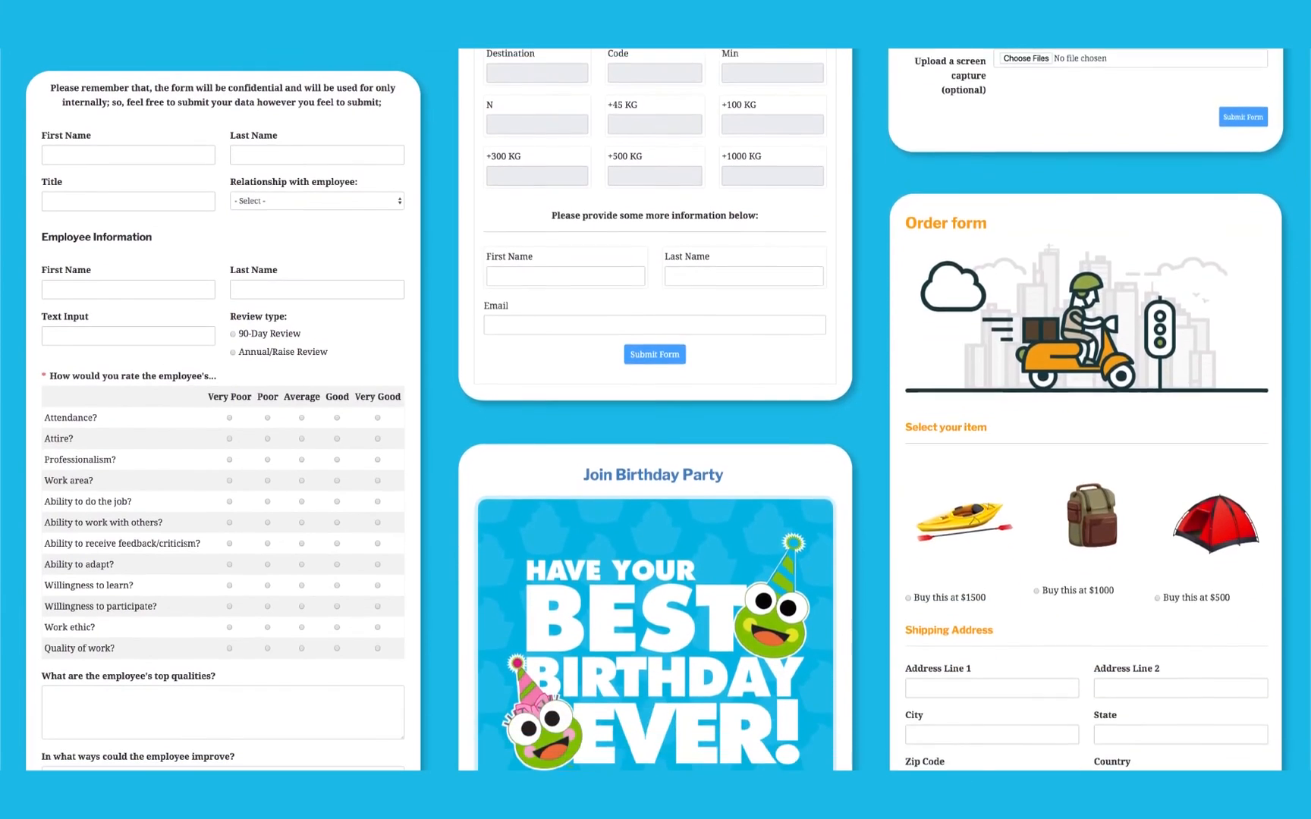
type("wp flu")
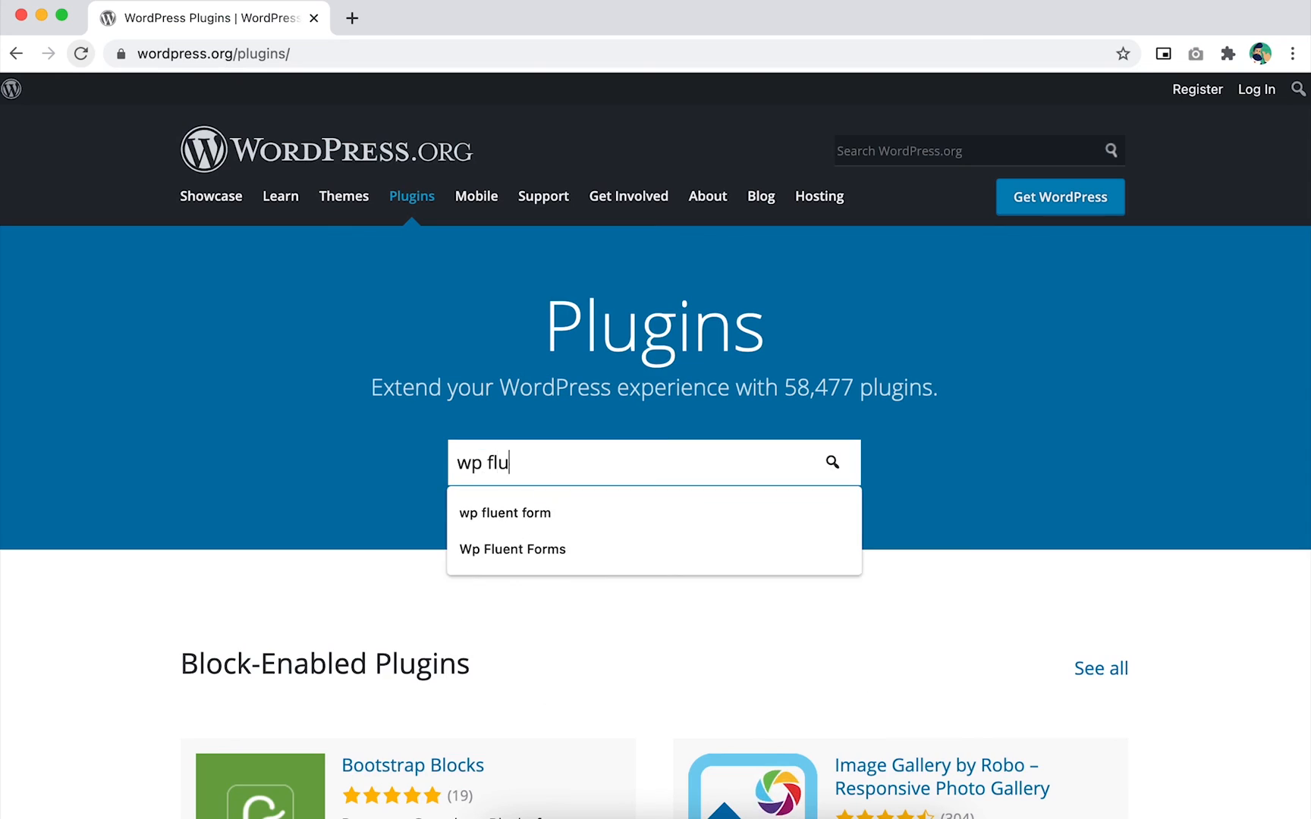
Step: Select the WP Fluent Forms suggestion to load its plugin page
left_click(512, 550)
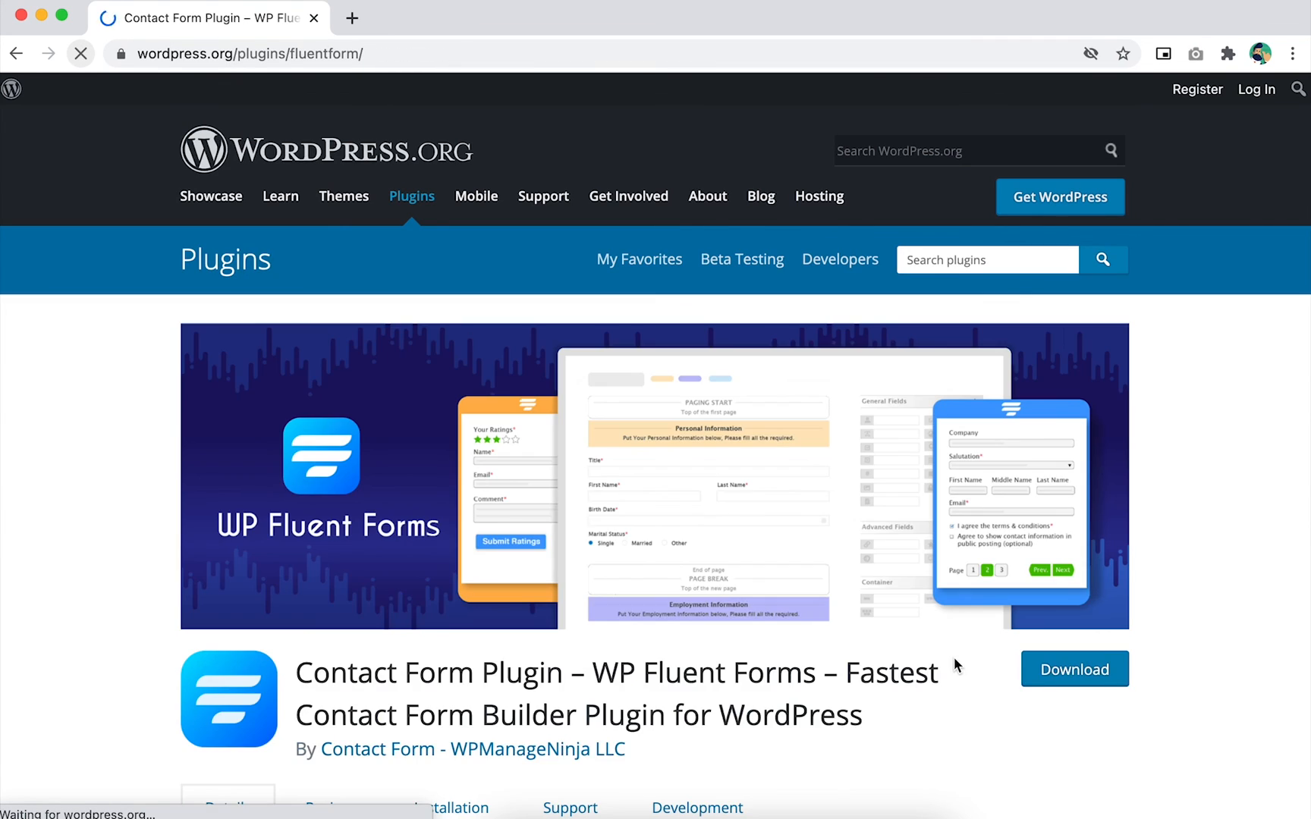